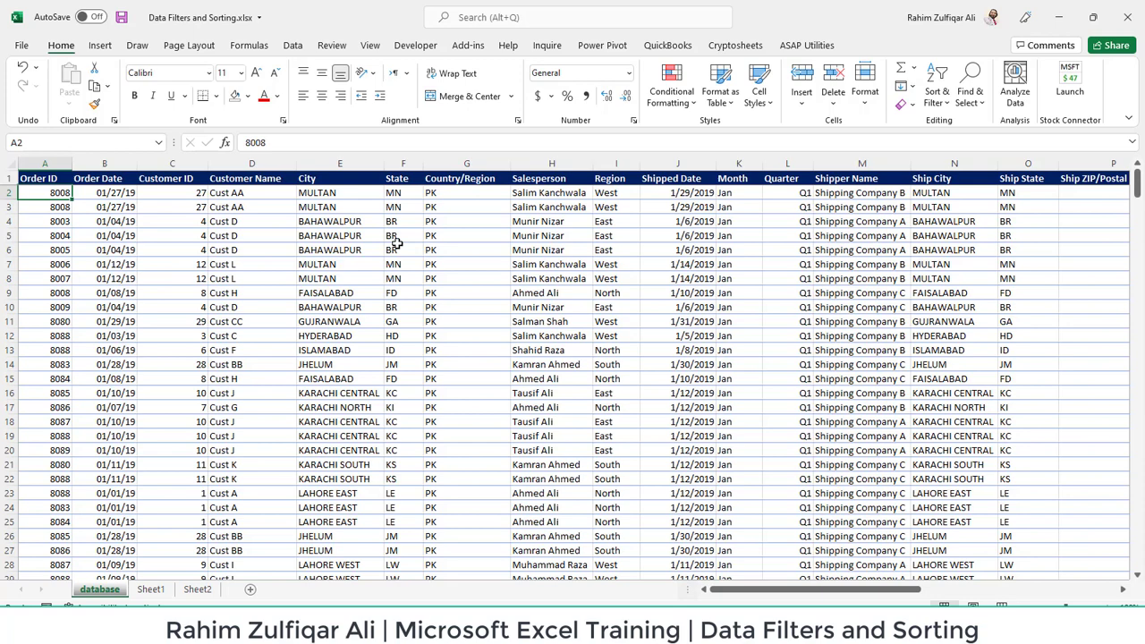
{"action": "mouse_move", "coordinate": [415, 279]}
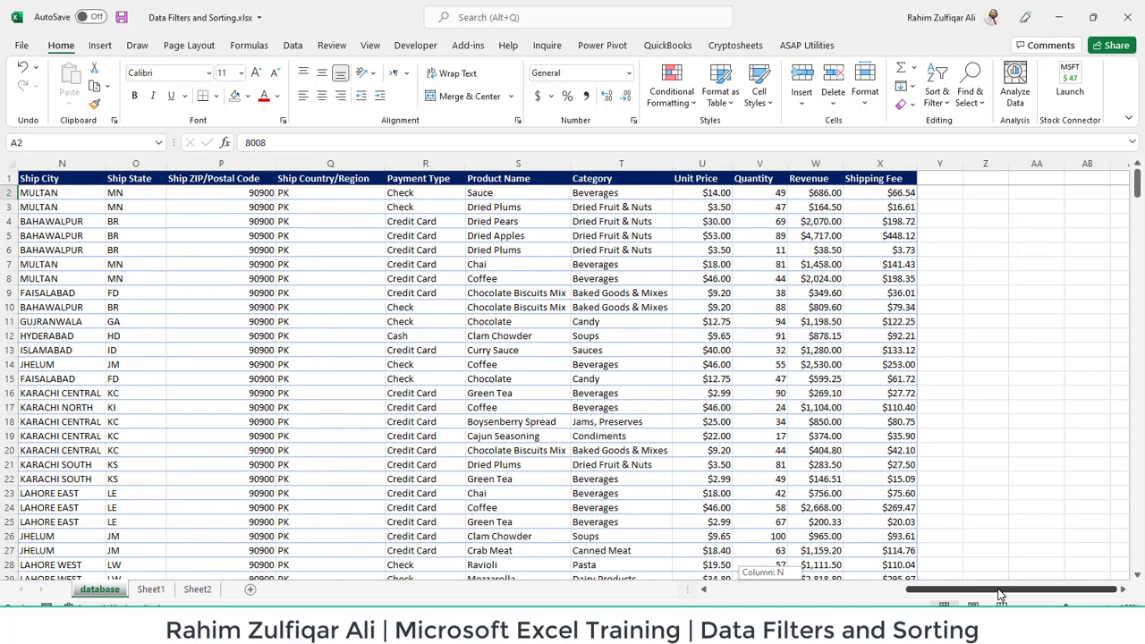
Select the full order table from cell A1 through row 371.
{"action": "scroll", "scroll_direction": "left", "scroll_amount": 3}
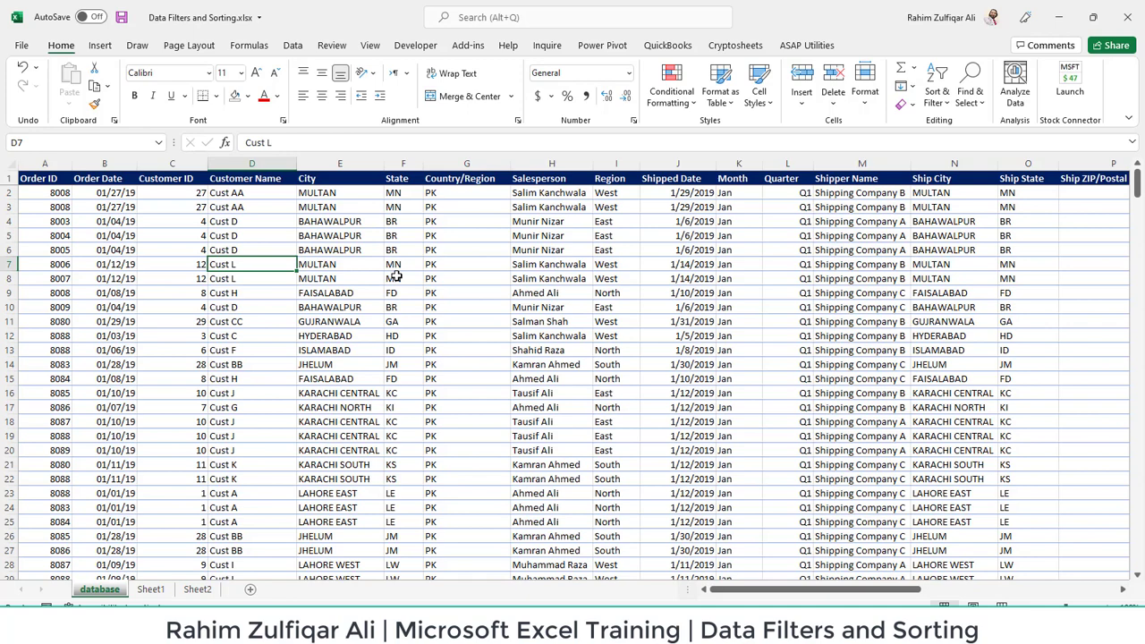
{"action": "mouse_move", "coordinate": [329, 263]}
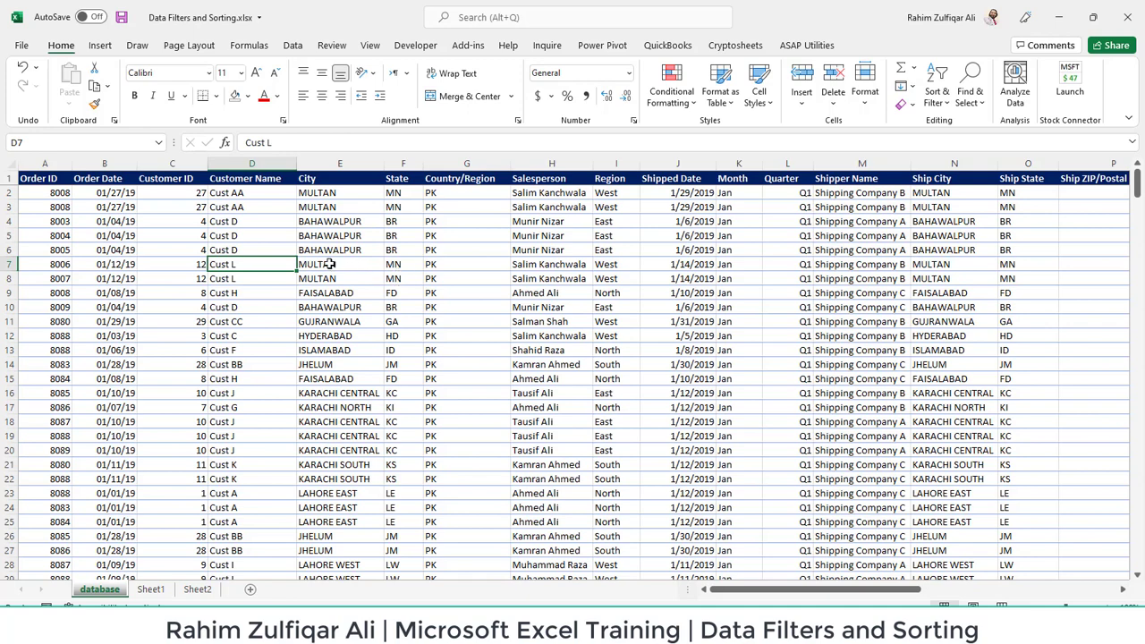
{"action": "left_click", "coordinate": [340, 179]}
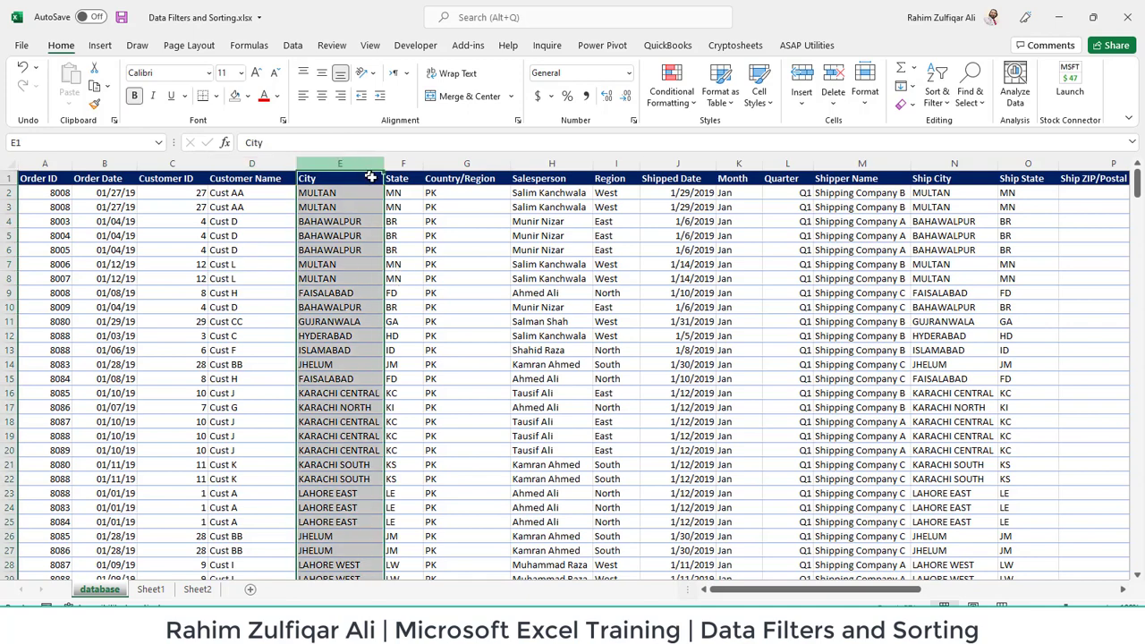
{"action": "left_click", "coordinate": [172, 163]}
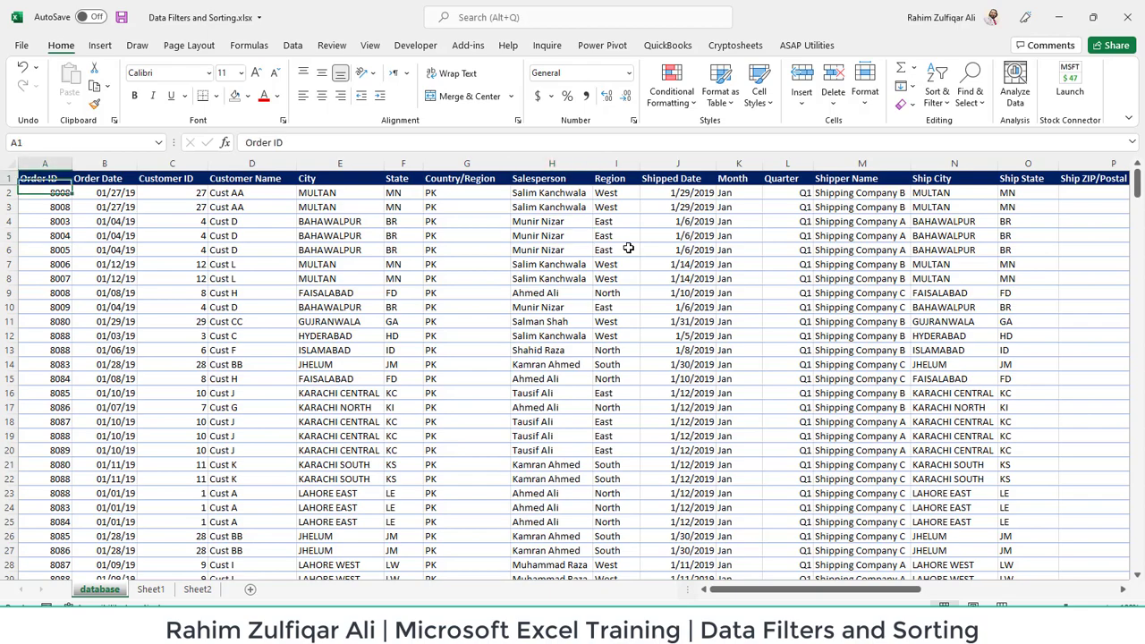
{"action": "scroll", "scroll_direction": "right", "scroll_amount": 3}
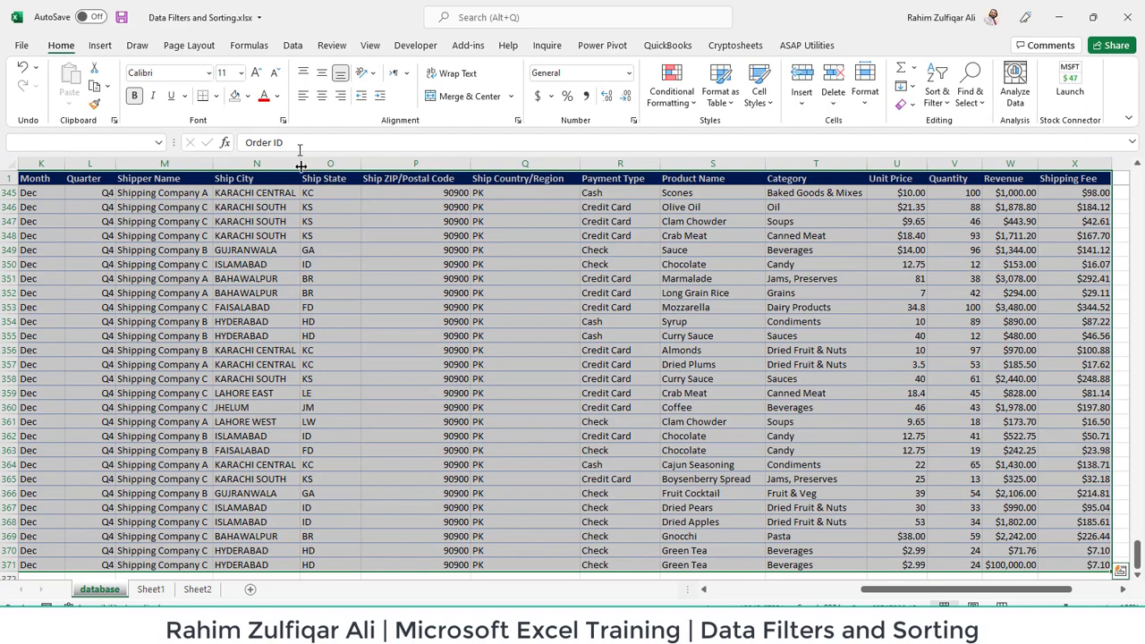
{"action": "left_click", "coordinate": [293, 45]}
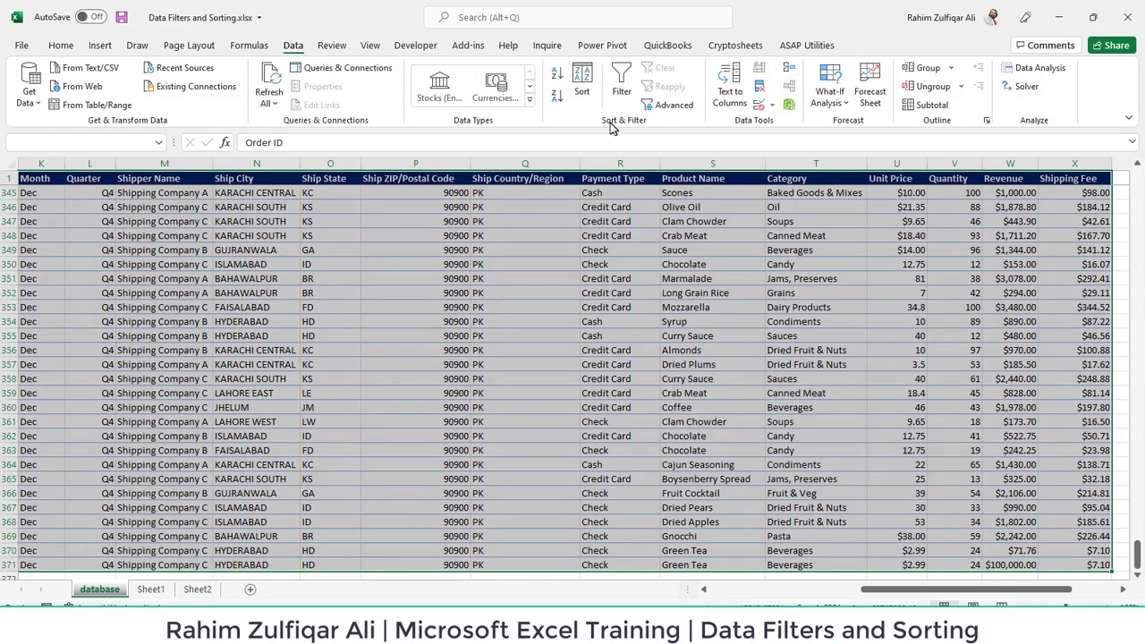
{"action": "mouse_move", "coordinate": [621, 80]}
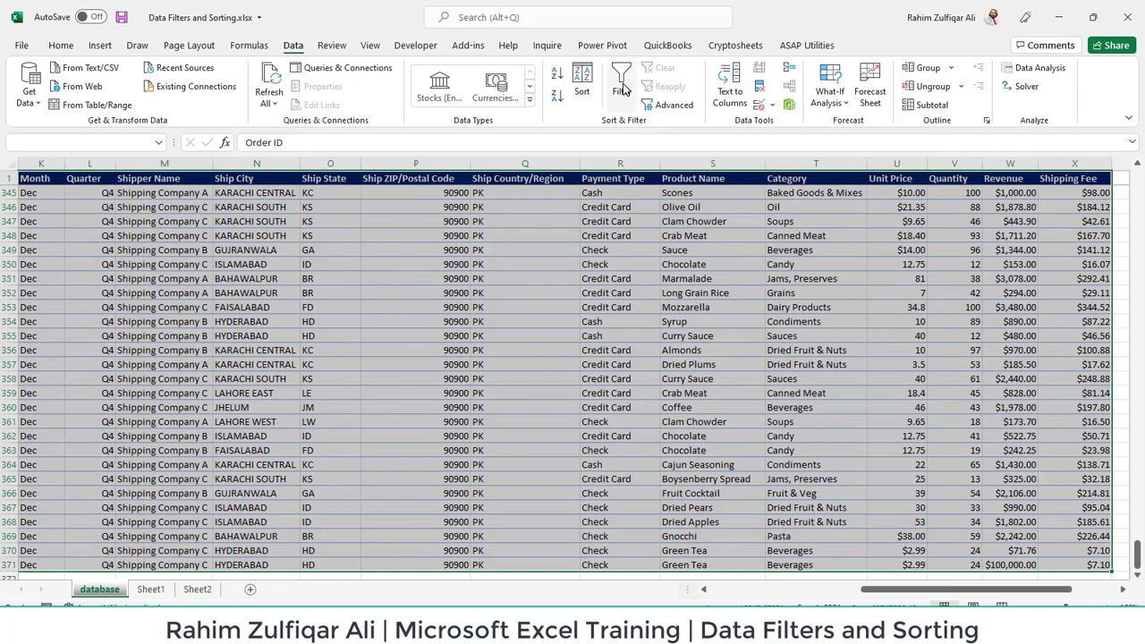
Turn on filter arrows for every heading of the order table.
{"action": "left_click", "coordinate": [621, 85]}
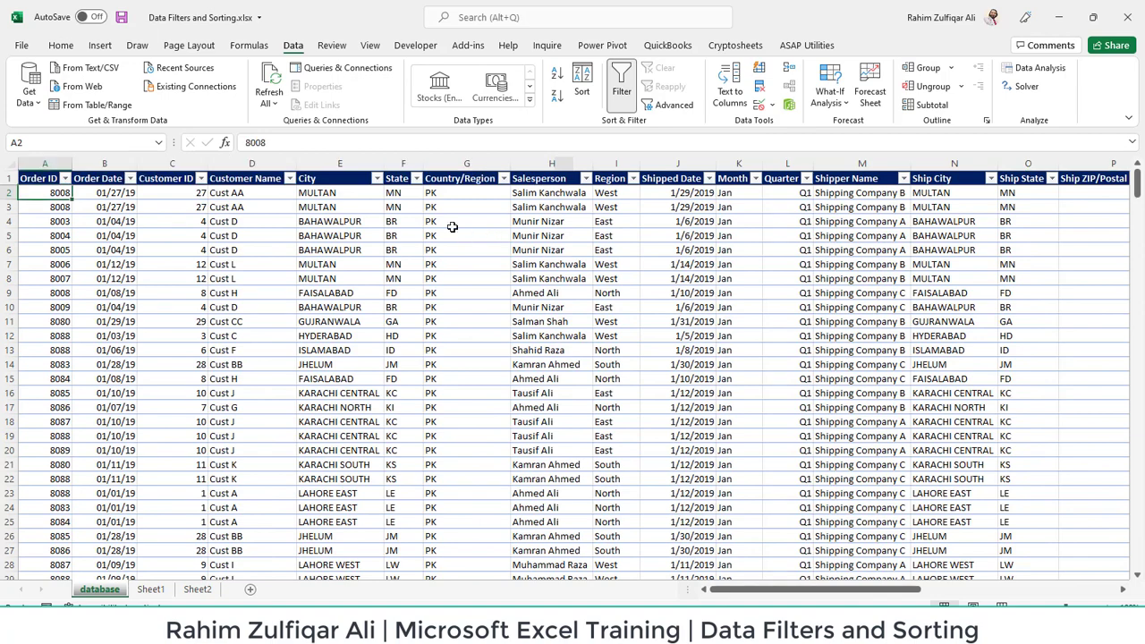
Sort the table by Customer Name Z to A, then A to Z so Cust A orders come first.
{"action": "left_click", "coordinate": [99, 179]}
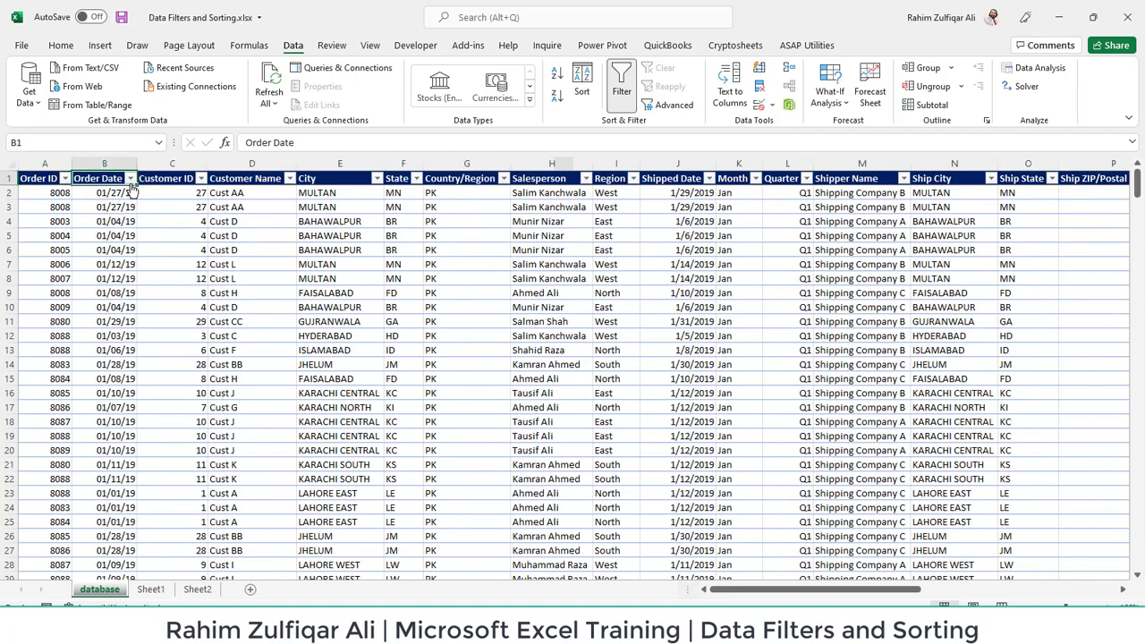
{"action": "mouse_move", "coordinate": [129, 179]}
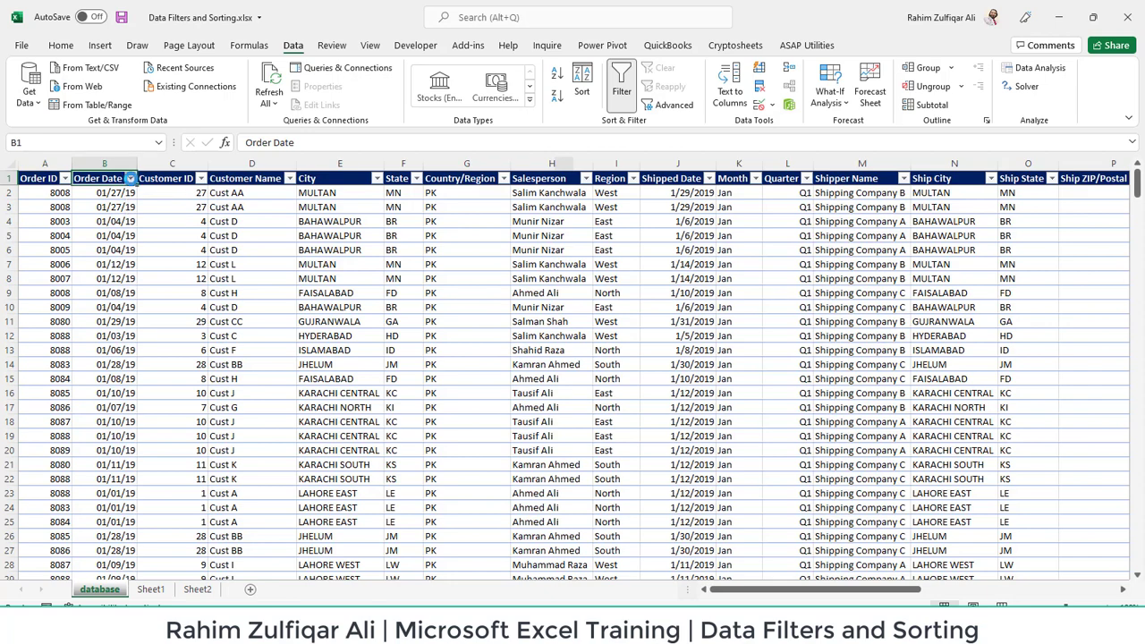
{"action": "left_click", "coordinate": [129, 179]}
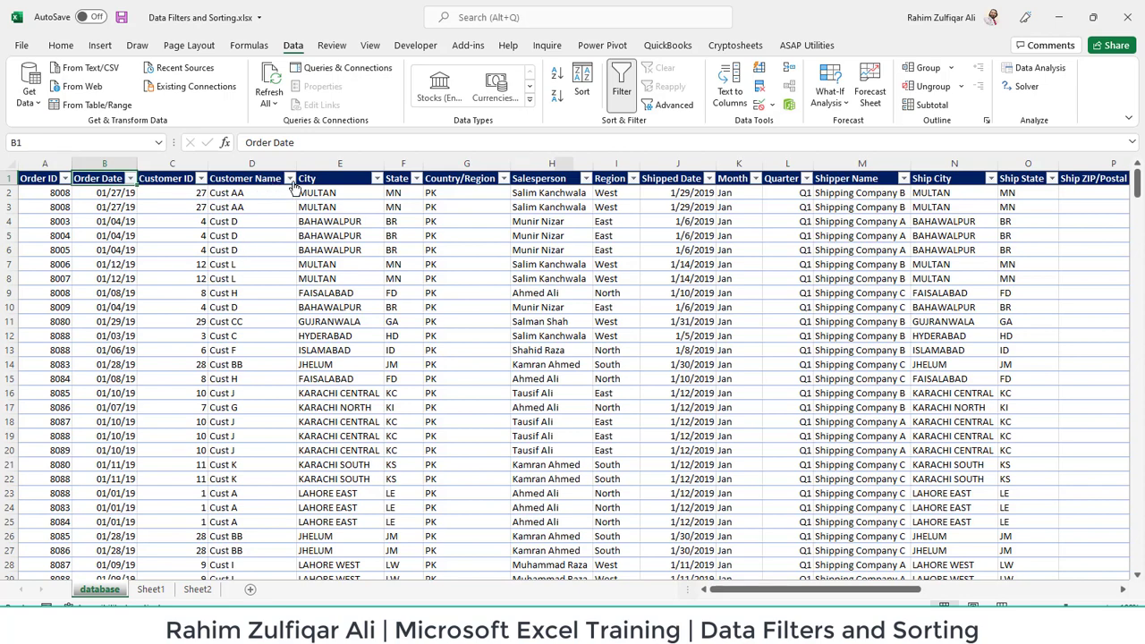
{"action": "left_click", "coordinate": [288, 179]}
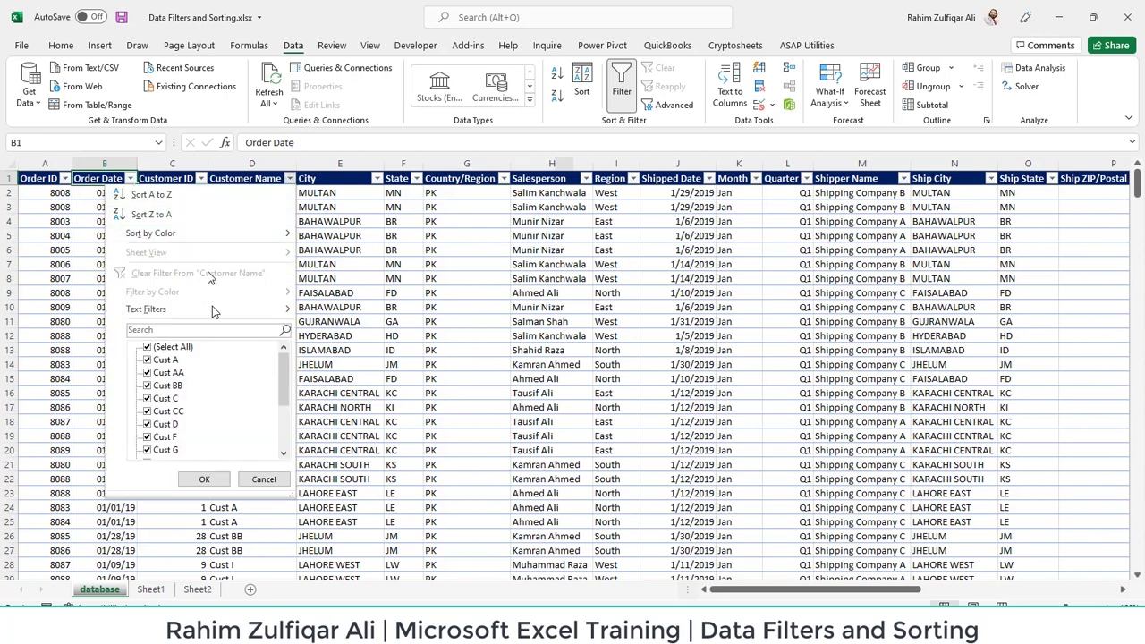
{"action": "mouse_move", "coordinate": [205, 329]}
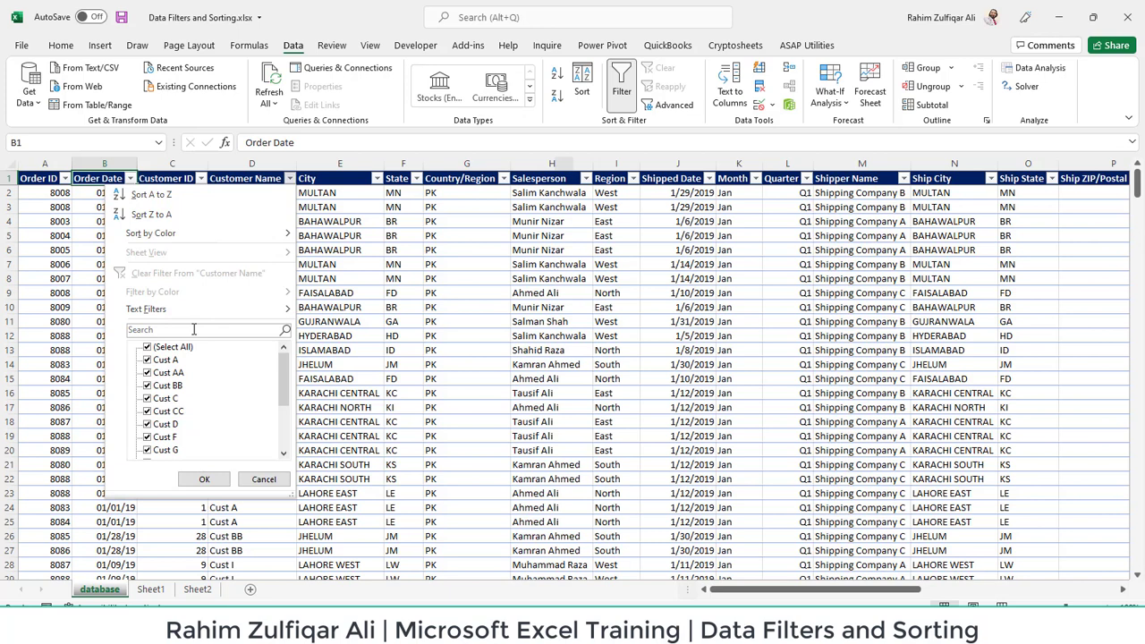
{"action": "mouse_move", "coordinate": [199, 190]}
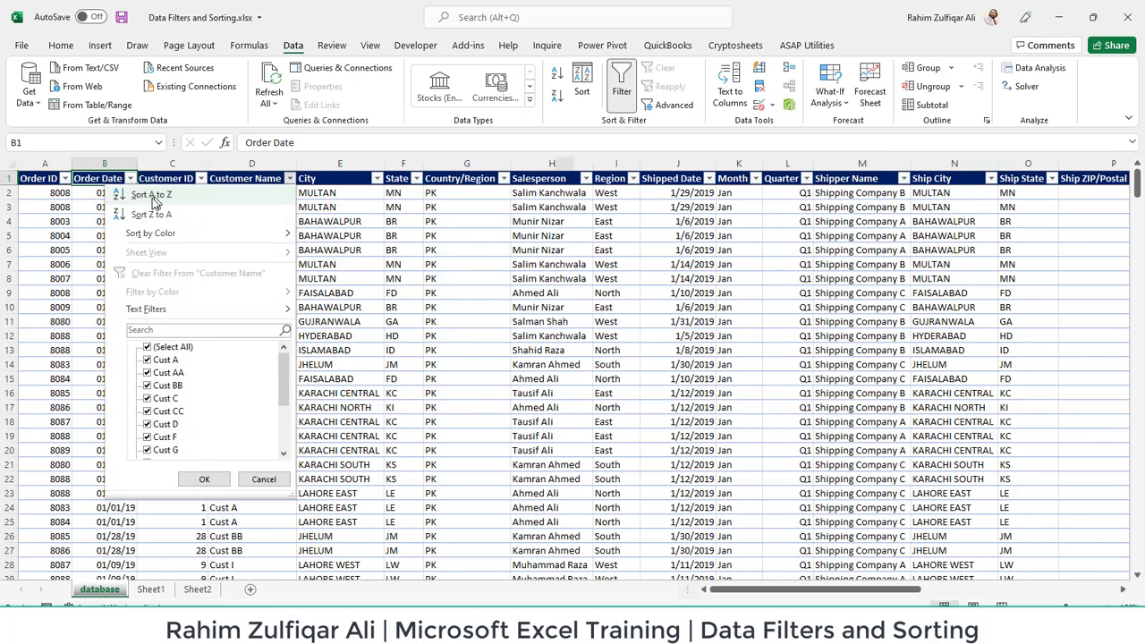
{"action": "mouse_move", "coordinate": [150, 215]}
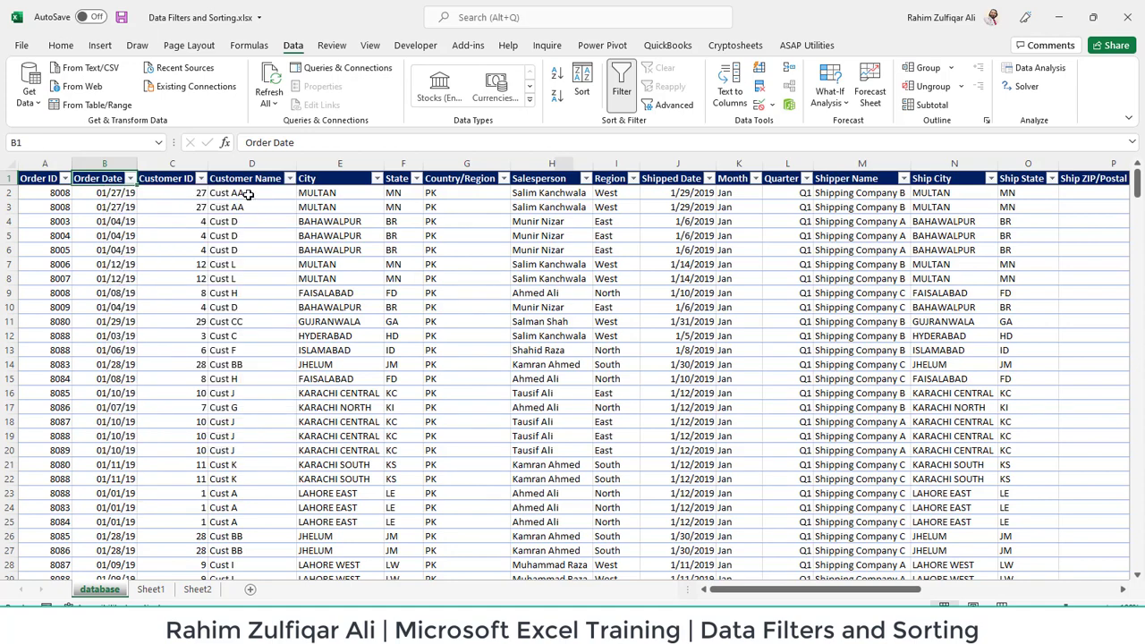
{"action": "left_click", "coordinate": [286, 179]}
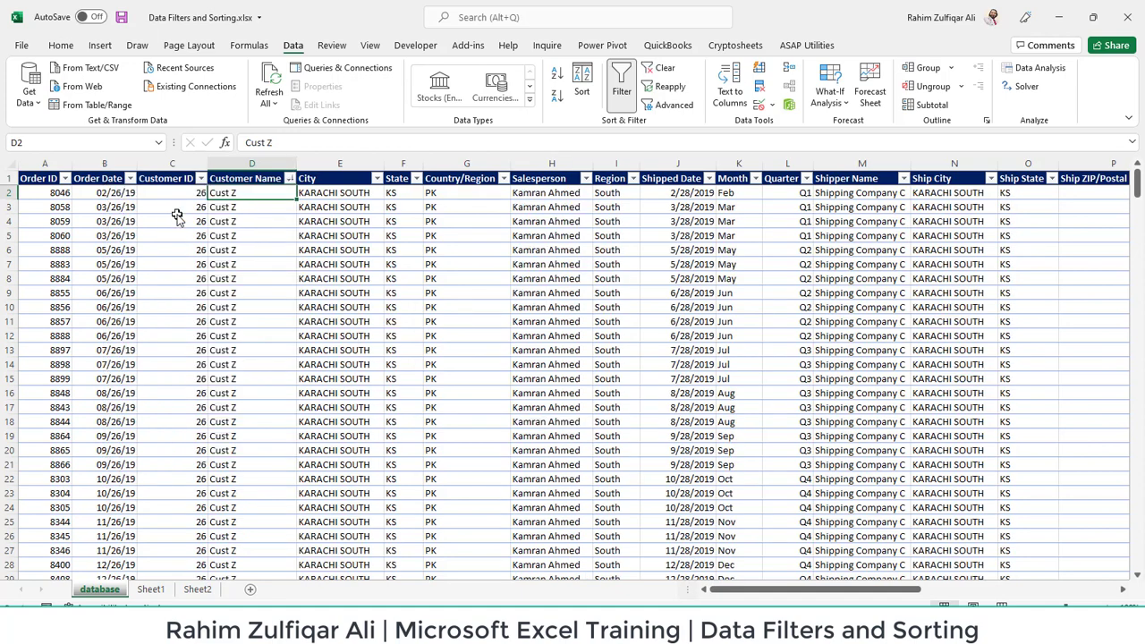
{"action": "mouse_move", "coordinate": [293, 277]}
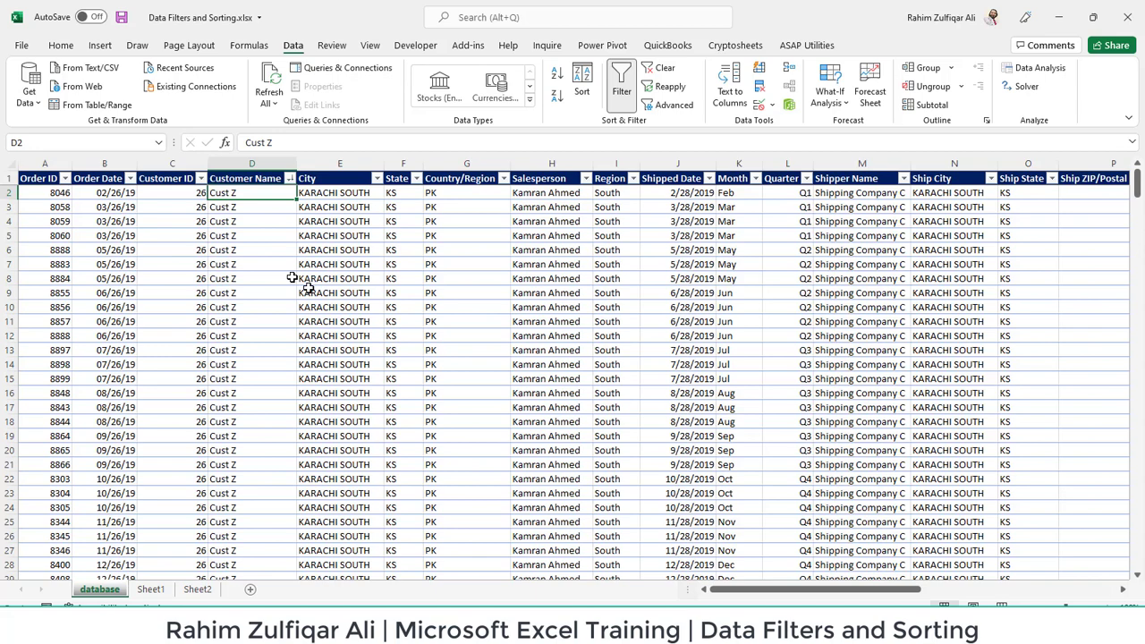
{"action": "left_click", "coordinate": [288, 179]}
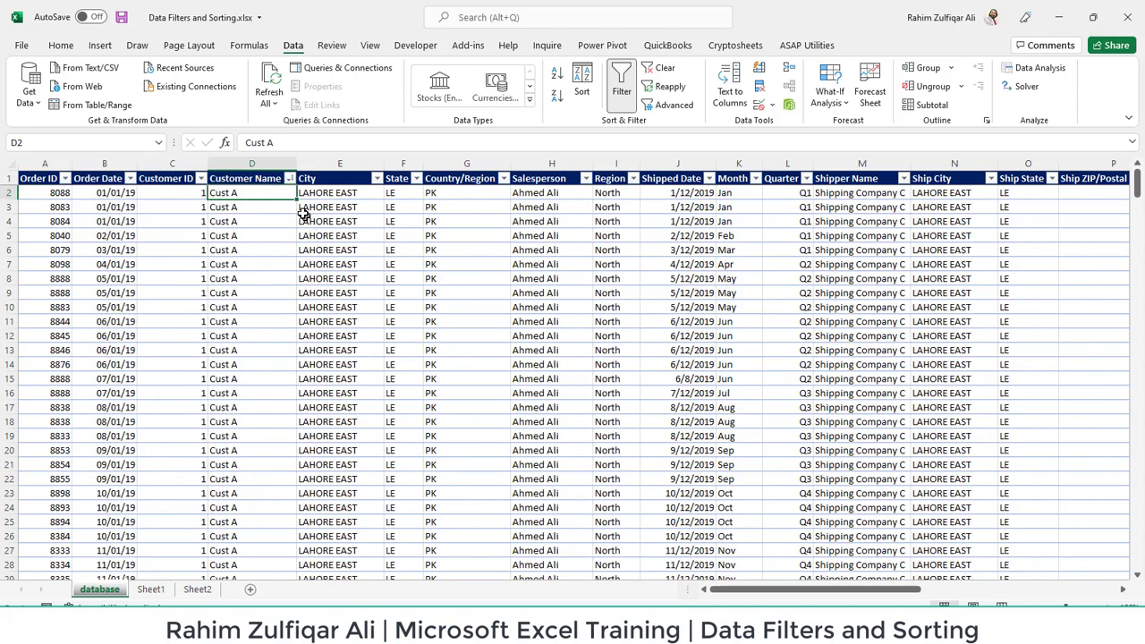
{"action": "left_click", "coordinate": [290, 179]}
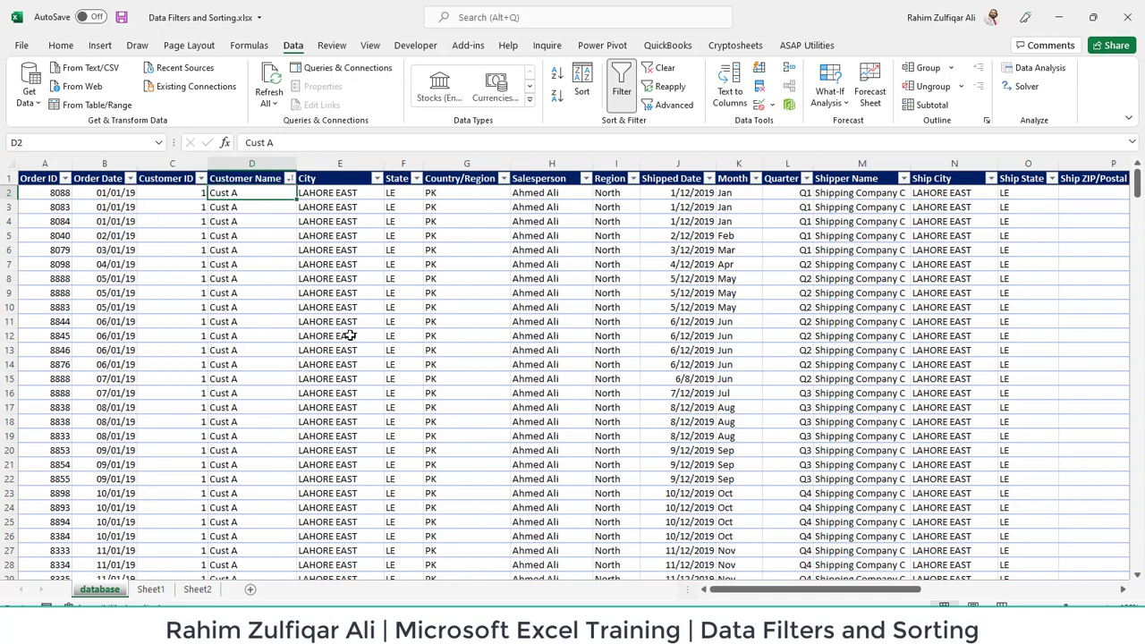
{"action": "mouse_move", "coordinate": [115, 178]}
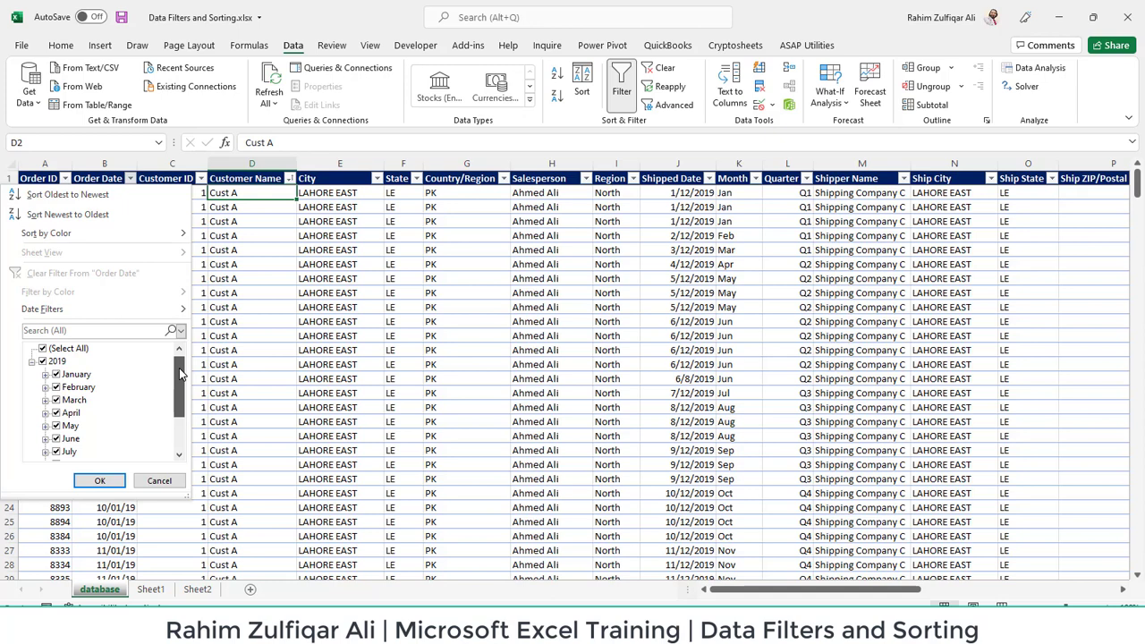
{"action": "mouse_move", "coordinate": [68, 215]}
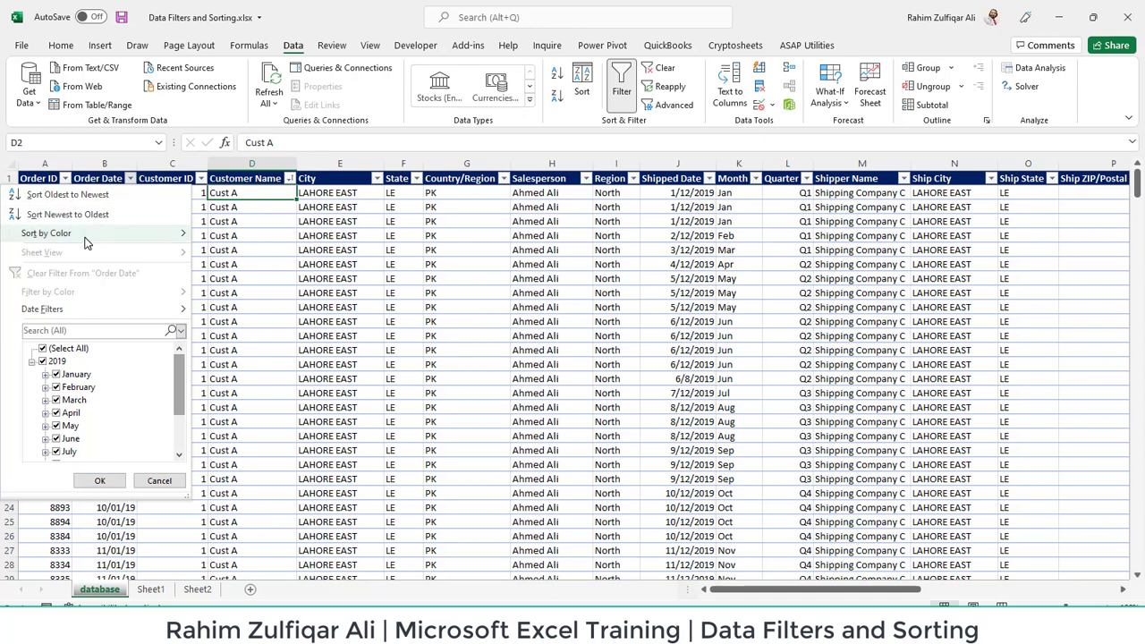
Fill the 05/01/19 and 09/01/19 Order Date cells yellow and sort them to the top by colour.
{"action": "left_click", "coordinate": [101, 480]}
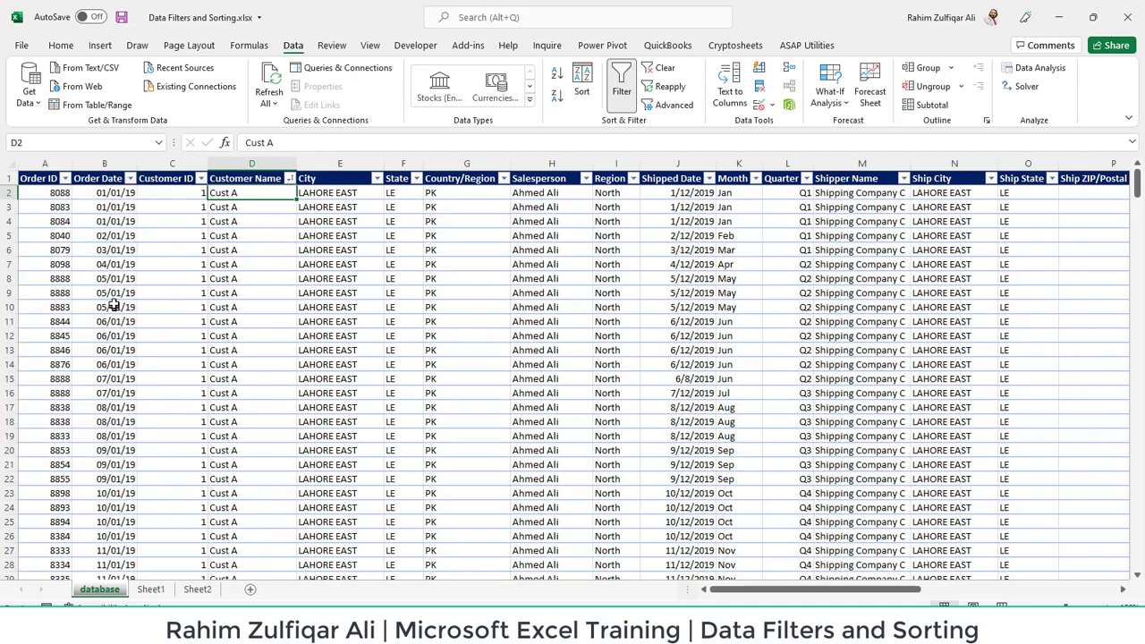
{"action": "left_click", "coordinate": [104, 451]}
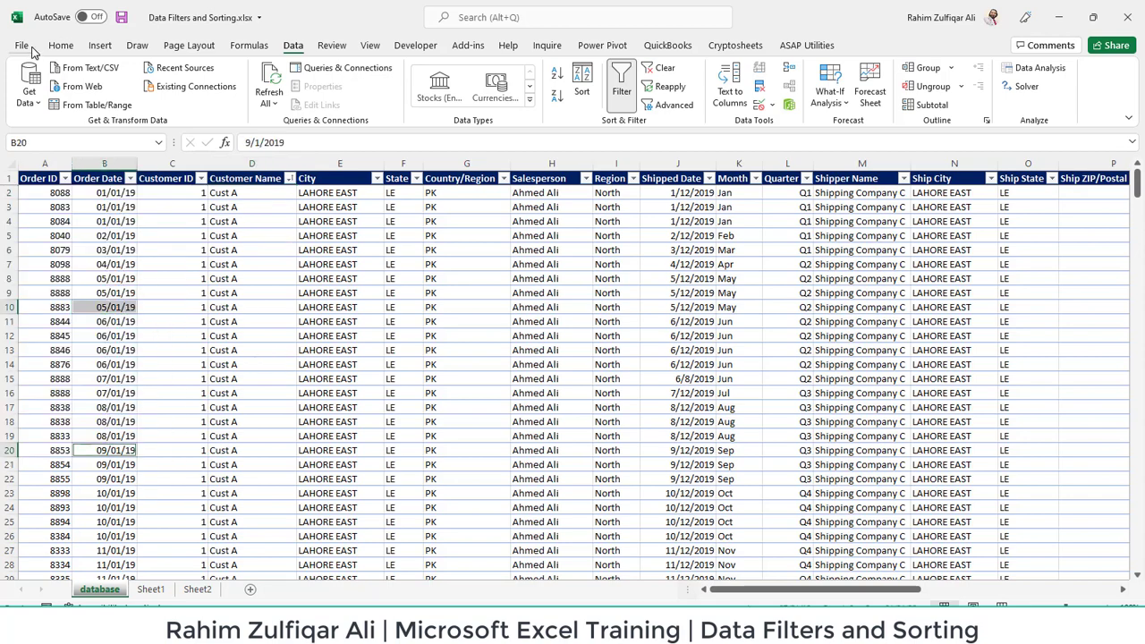
{"action": "left_click", "coordinate": [250, 96]}
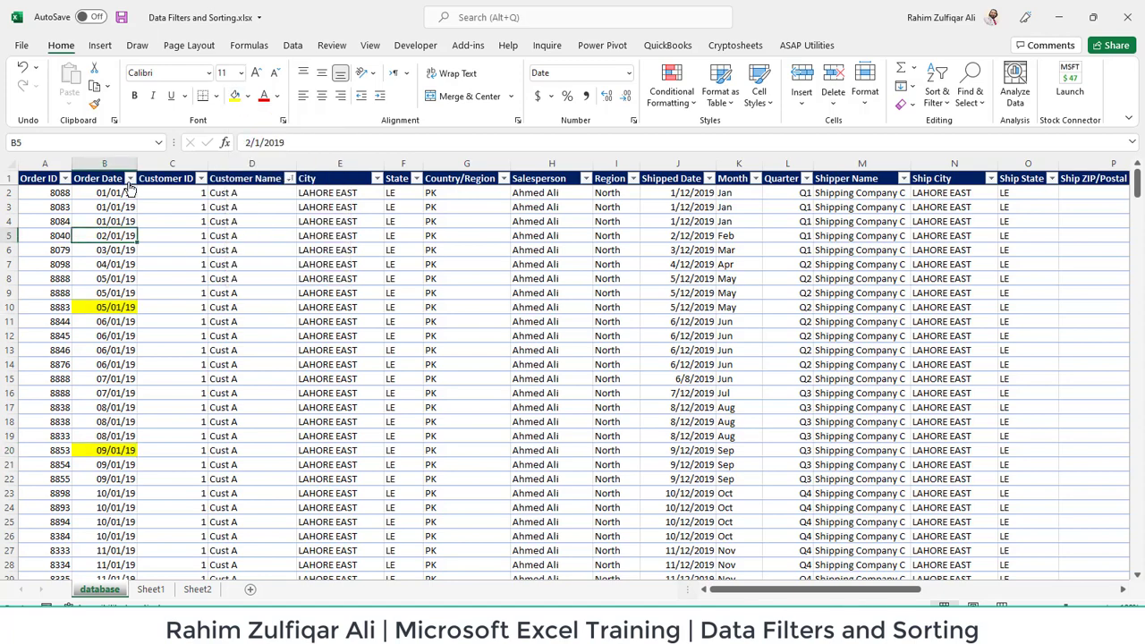
{"action": "left_click", "coordinate": [132, 179]}
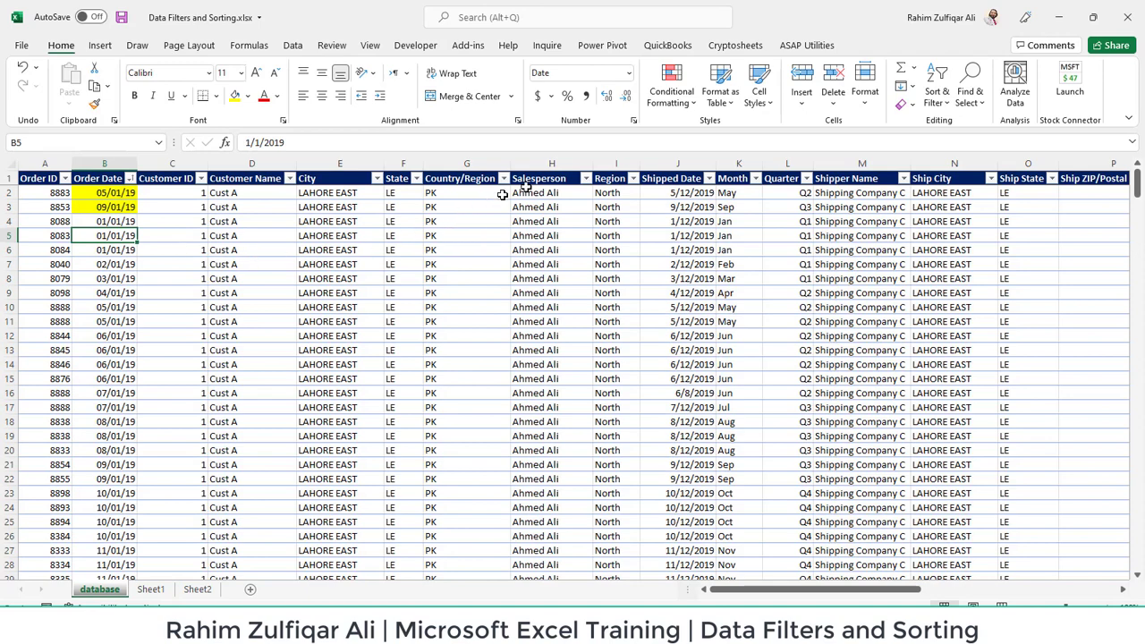
{"action": "left_click", "coordinate": [551, 179]}
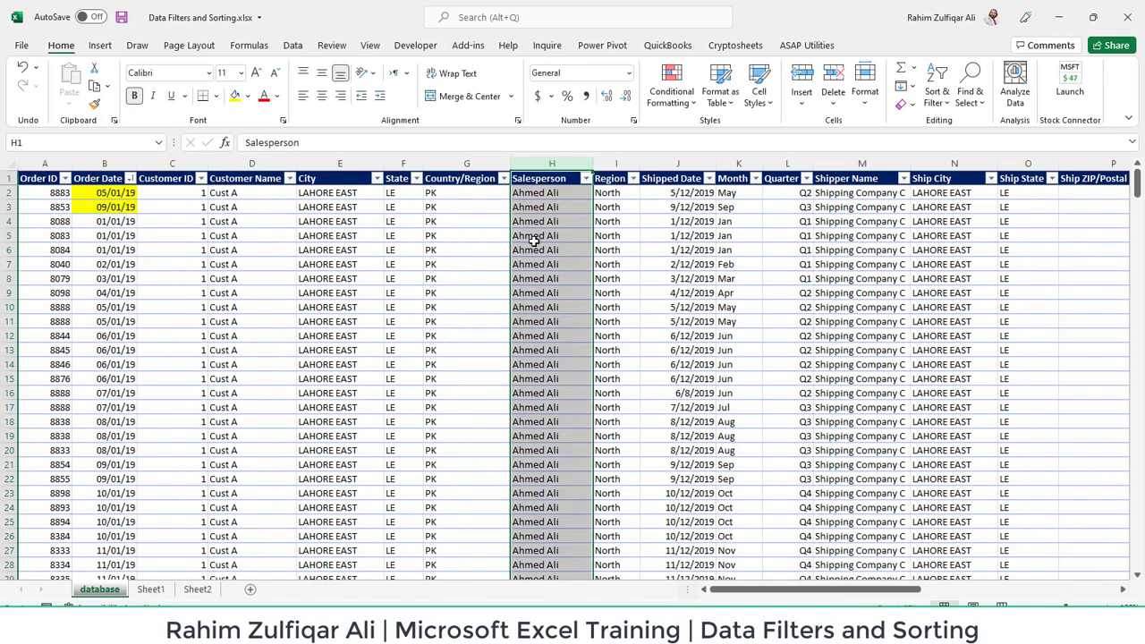
Confirm the Salesperson and Region filters with every value still checked, keeping all regions listed.
{"action": "left_click", "coordinate": [587, 179]}
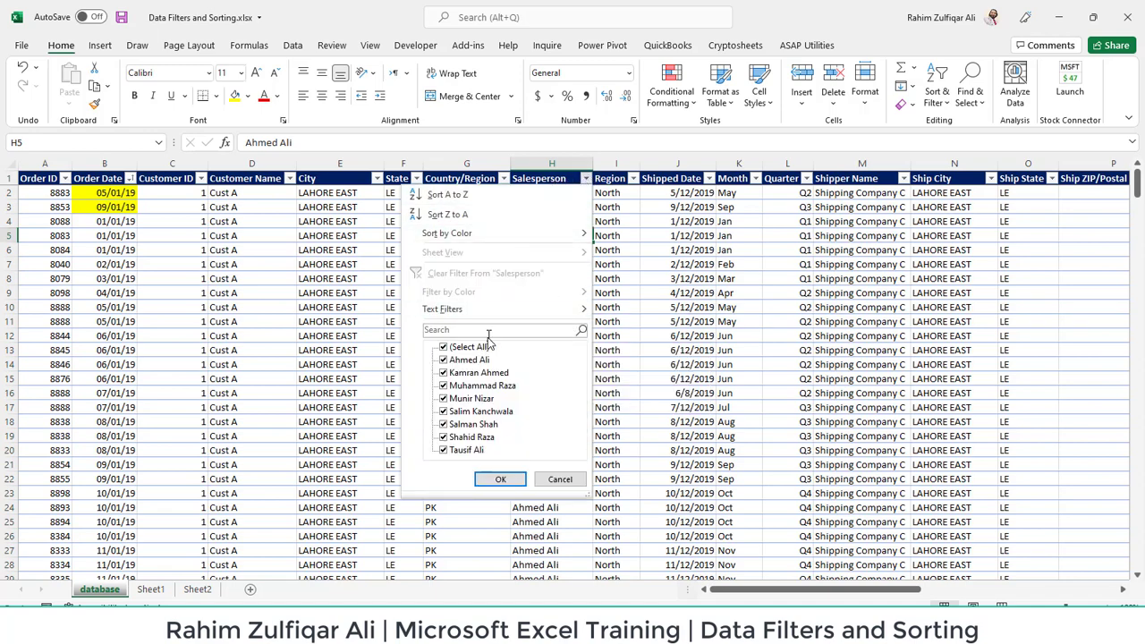
{"action": "mouse_move", "coordinate": [624, 370]}
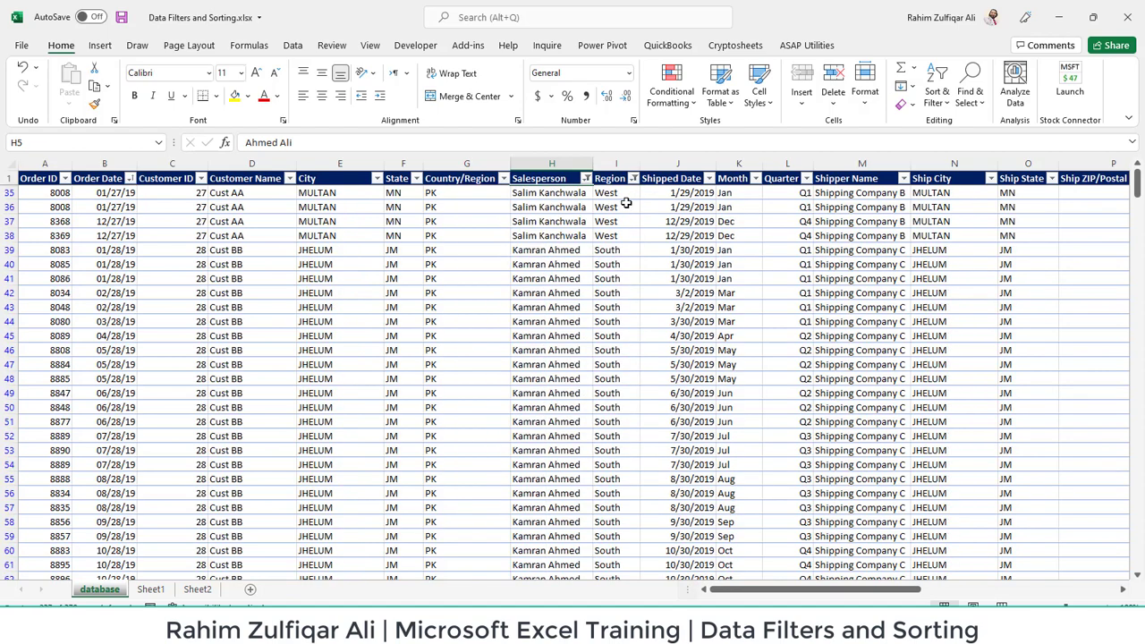
{"action": "left_click", "coordinate": [615, 207]}
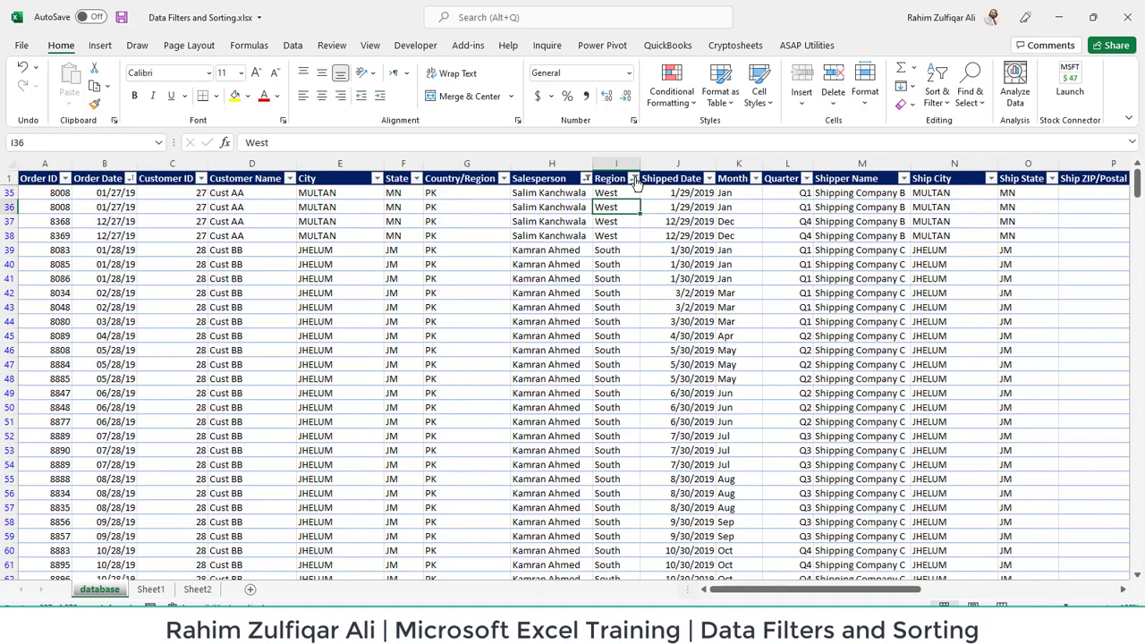
{"action": "left_click", "coordinate": [633, 178]}
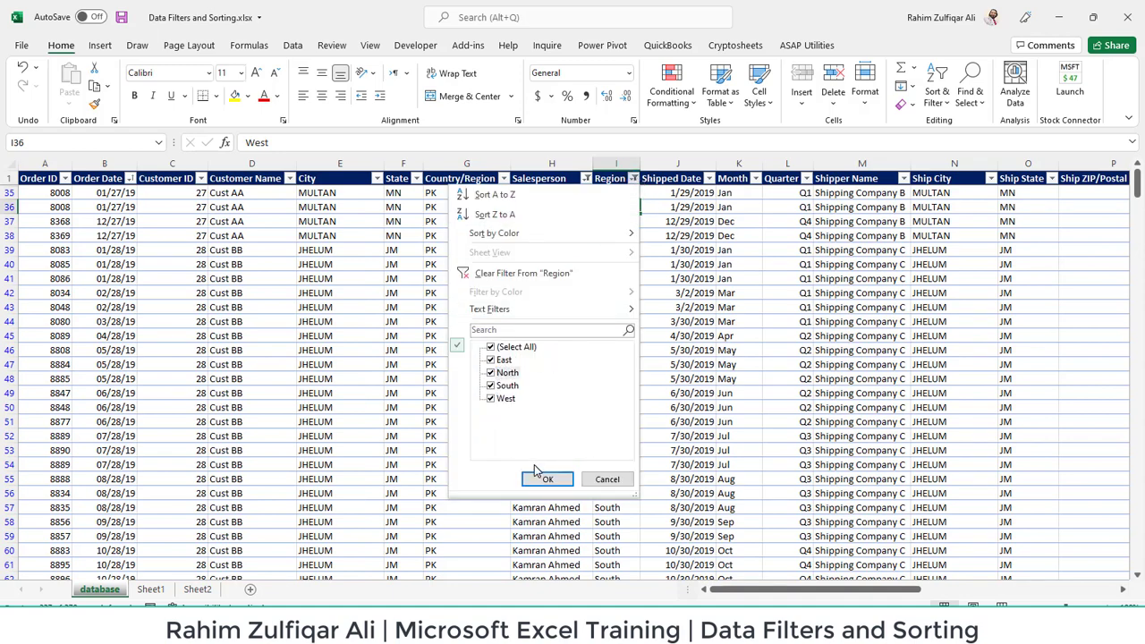
{"action": "left_click", "coordinate": [548, 480]}
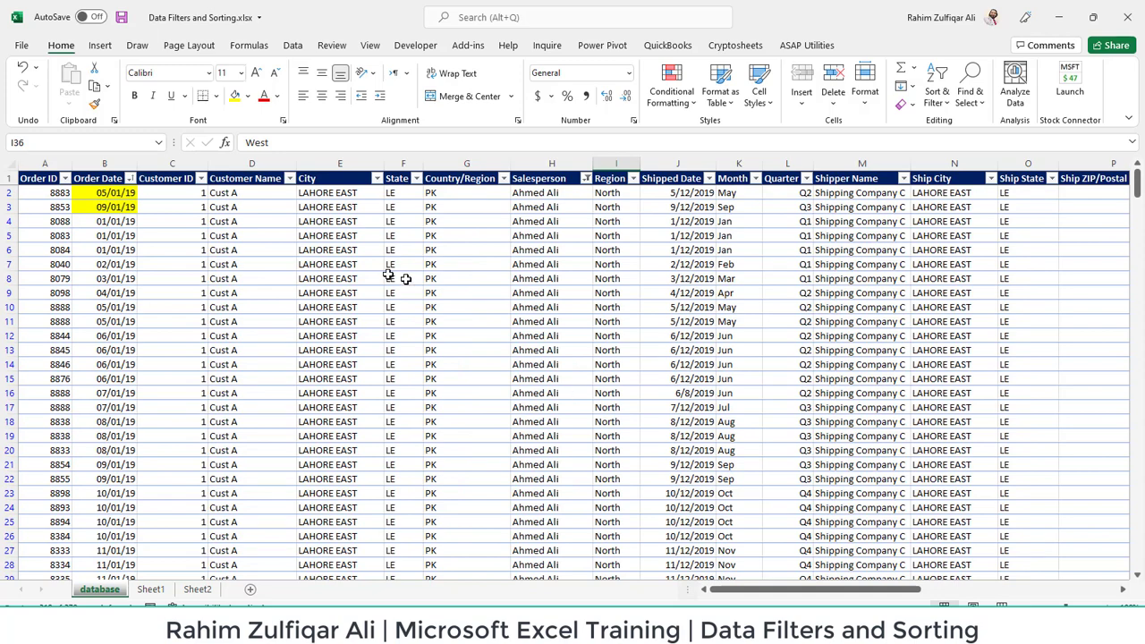
Switch to Sheet1 showing the Jan–Dec Months and Amount table.
{"action": "left_click", "coordinate": [340, 251]}
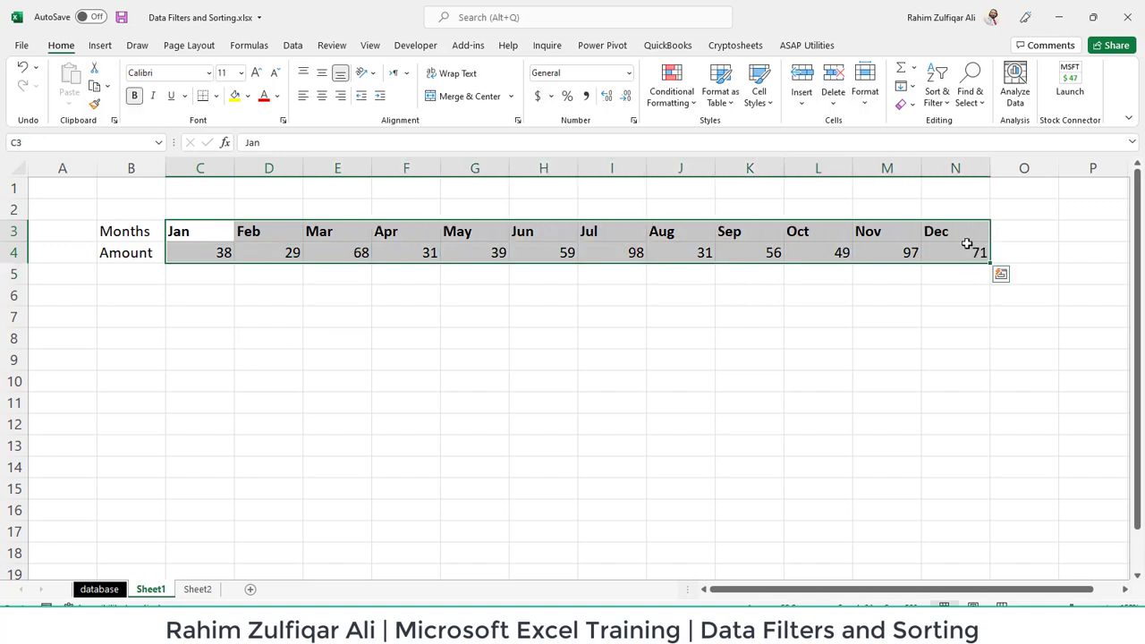
{"action": "mouse_move", "coordinate": [303, 320]}
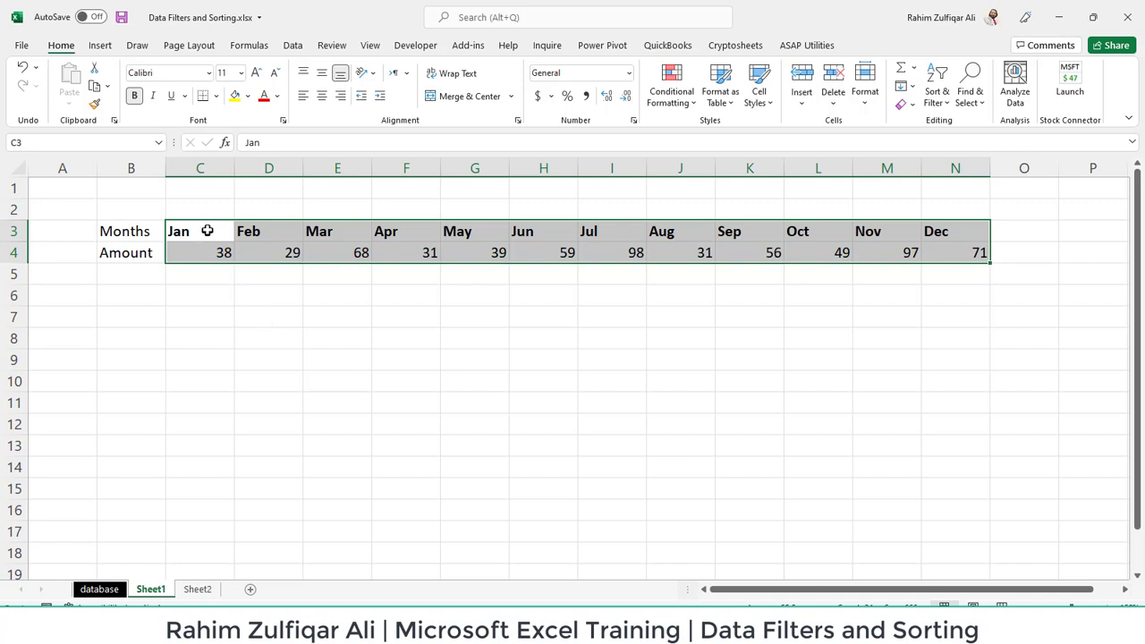
Start a Custom Sort on the months table and set its direction to left to right by rows.
{"action": "left_click", "coordinate": [936, 81]}
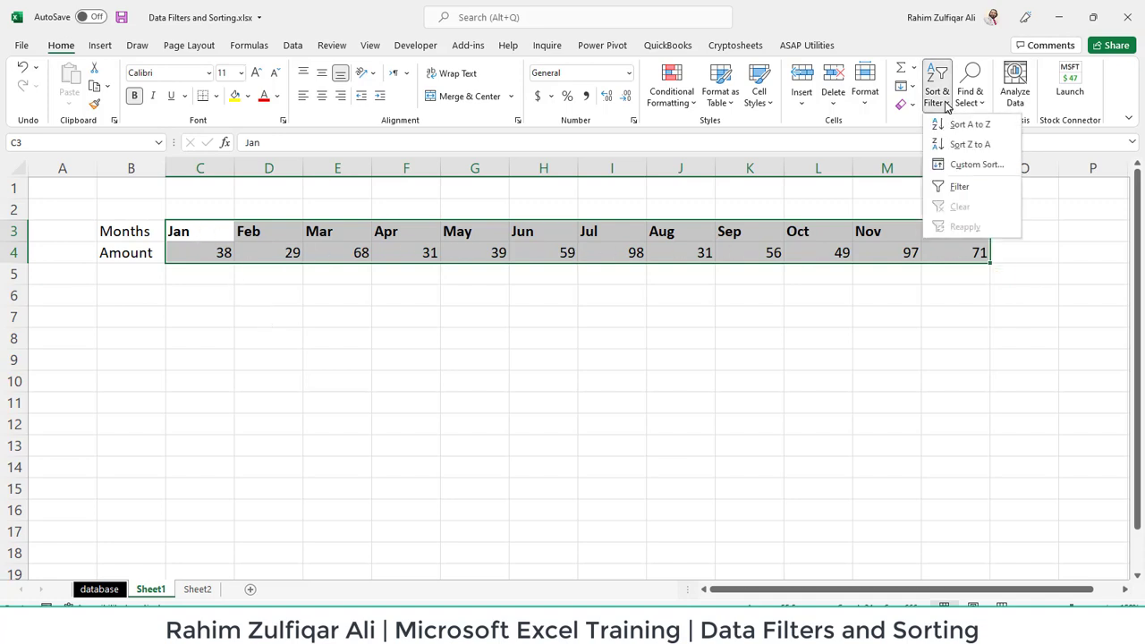
{"action": "mouse_move", "coordinate": [975, 164]}
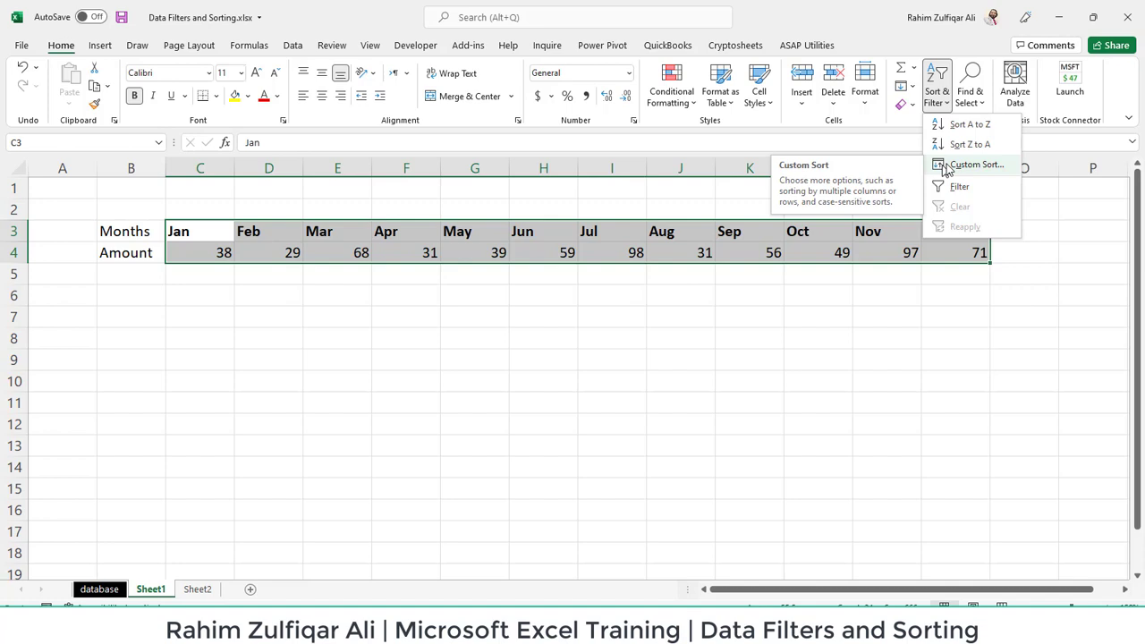
{"action": "mouse_move", "coordinate": [970, 143]}
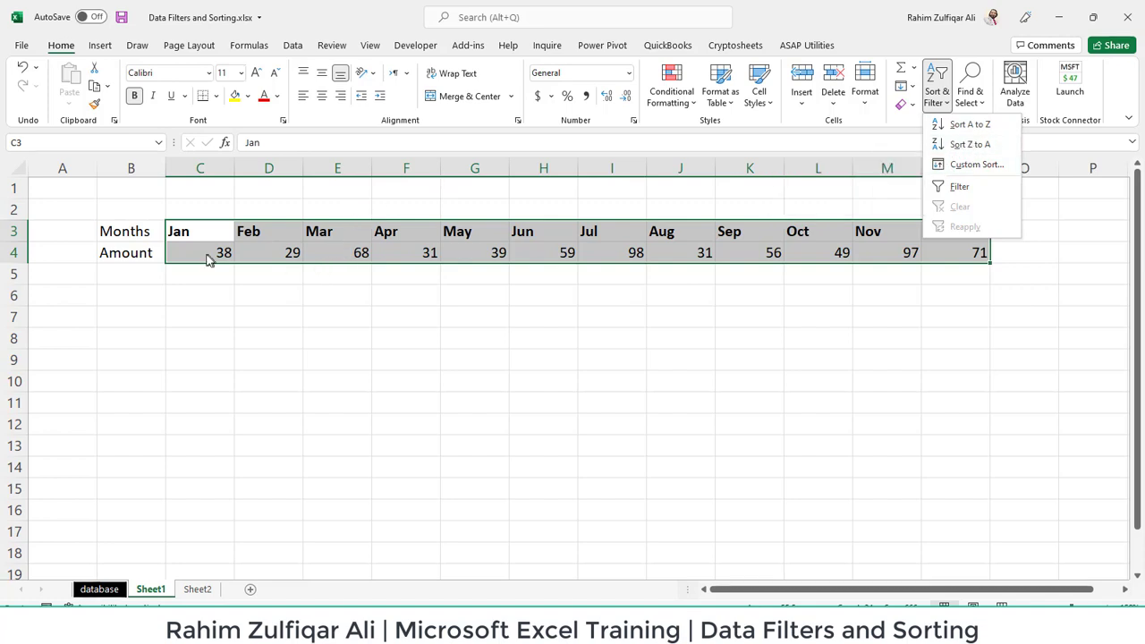
{"action": "mouse_move", "coordinate": [307, 247]}
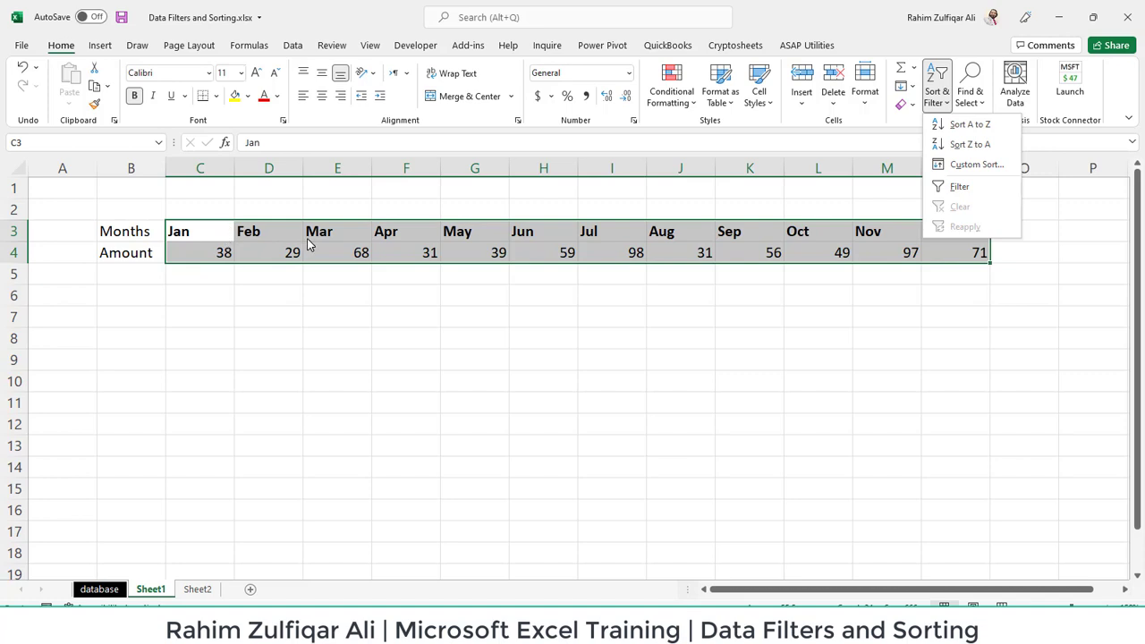
{"action": "mouse_move", "coordinate": [322, 340]}
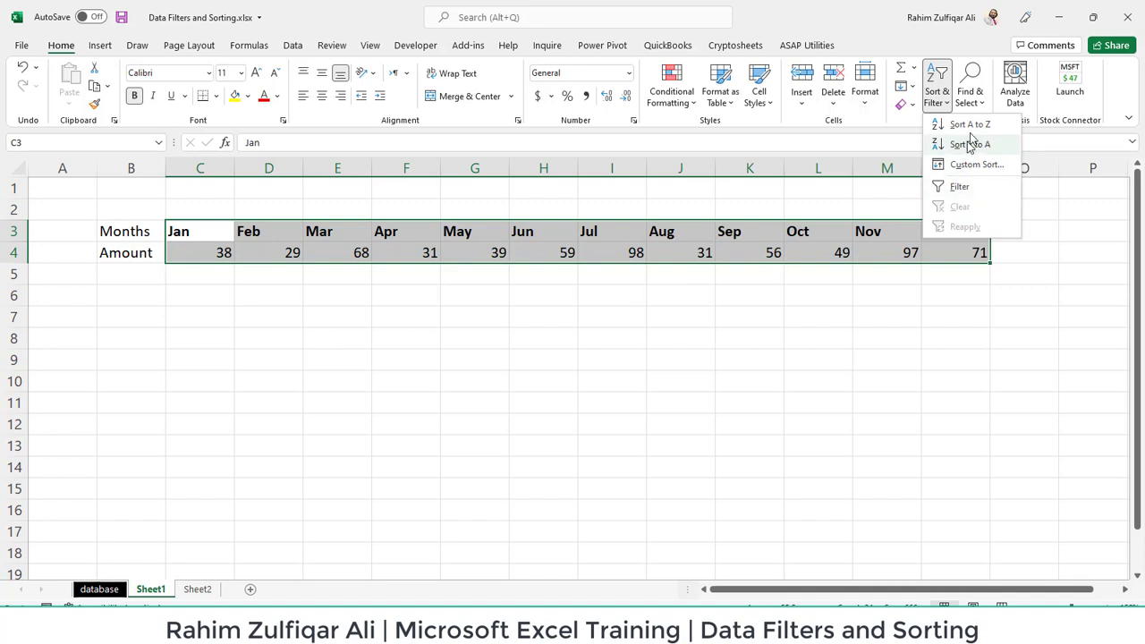
{"action": "mouse_move", "coordinate": [973, 165]}
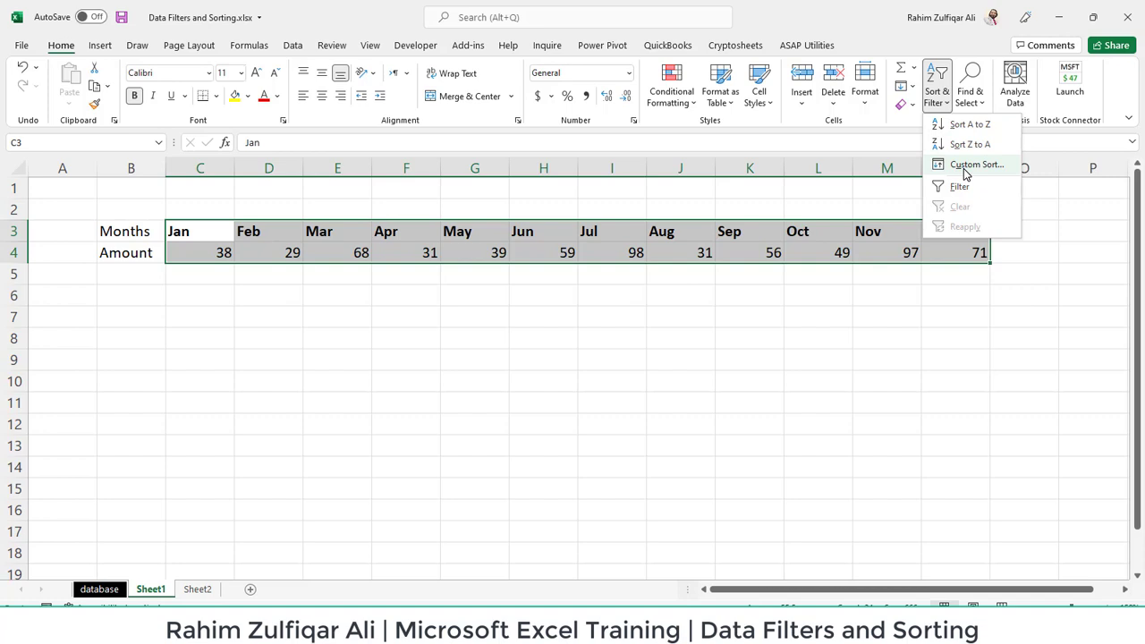
{"action": "mouse_move", "coordinate": [970, 172]}
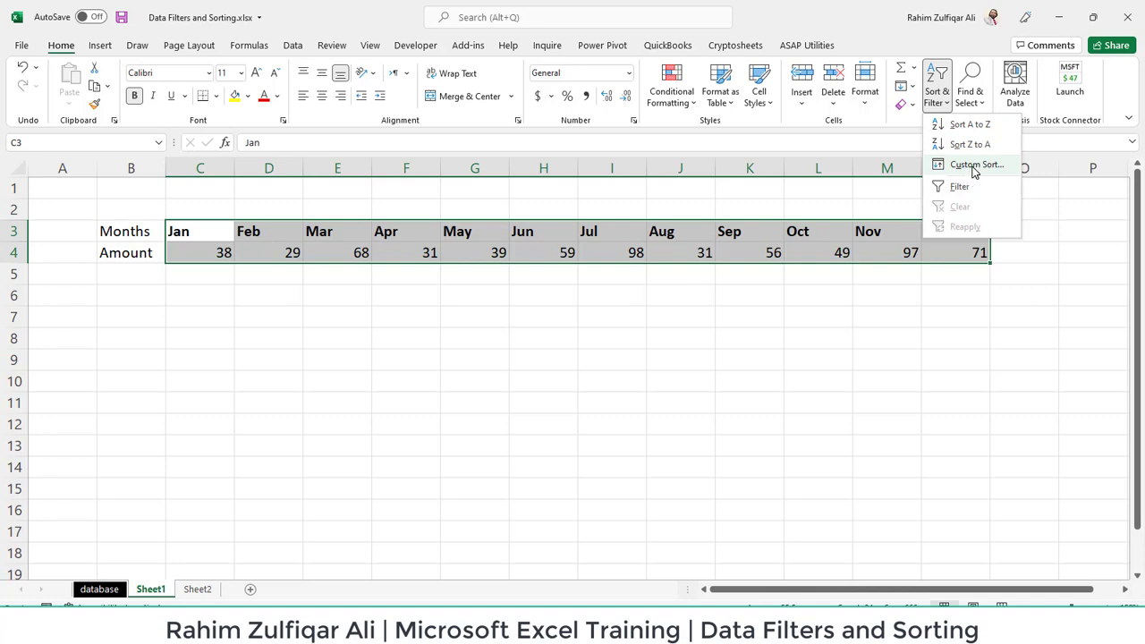
{"action": "left_click", "coordinate": [977, 165]}
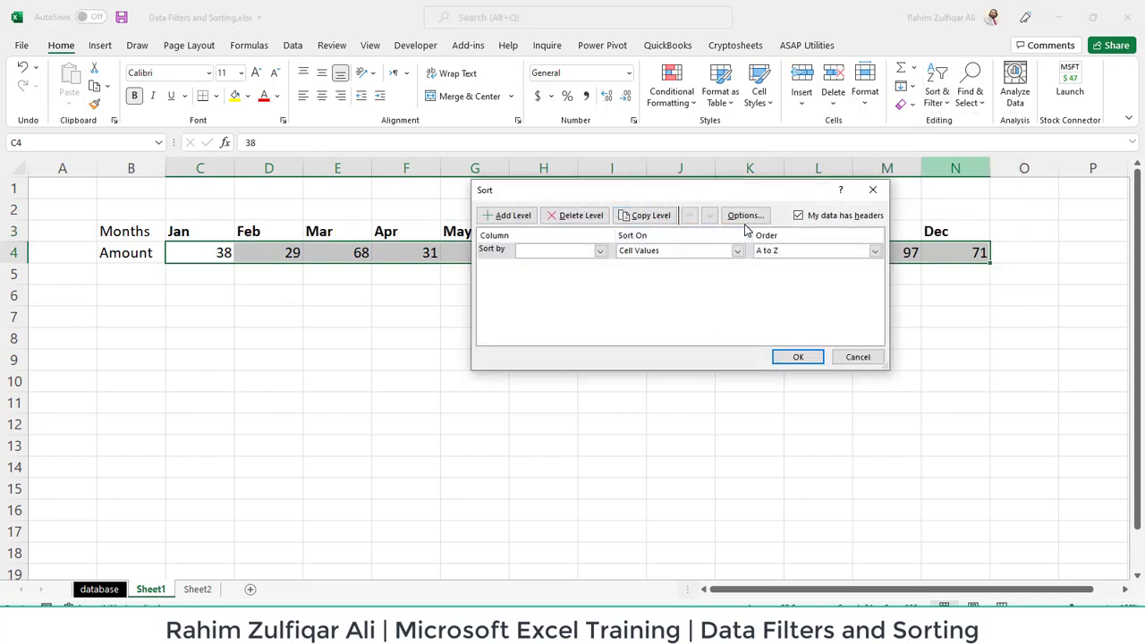
{"action": "left_click", "coordinate": [744, 214]}
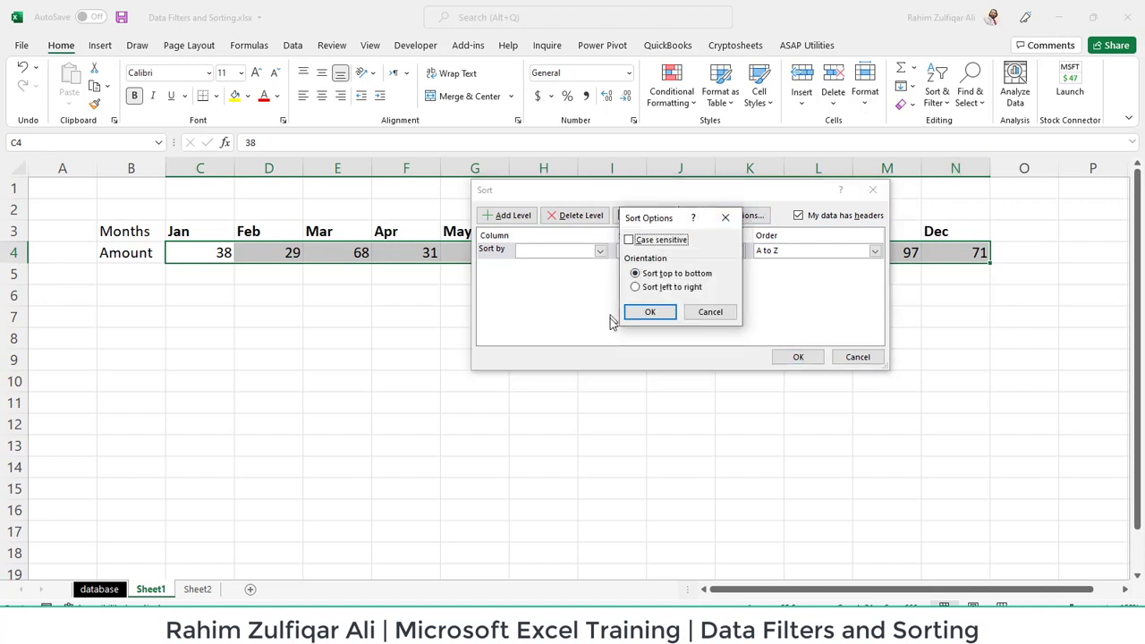
{"action": "left_click", "coordinate": [635, 287]}
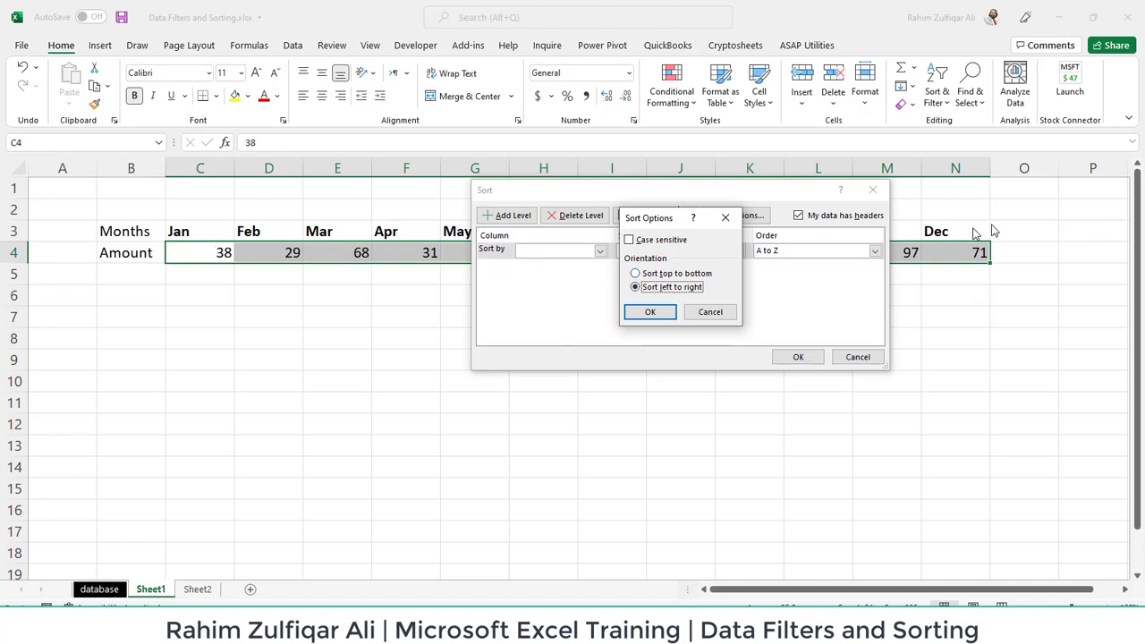
{"action": "mouse_move", "coordinate": [673, 244]}
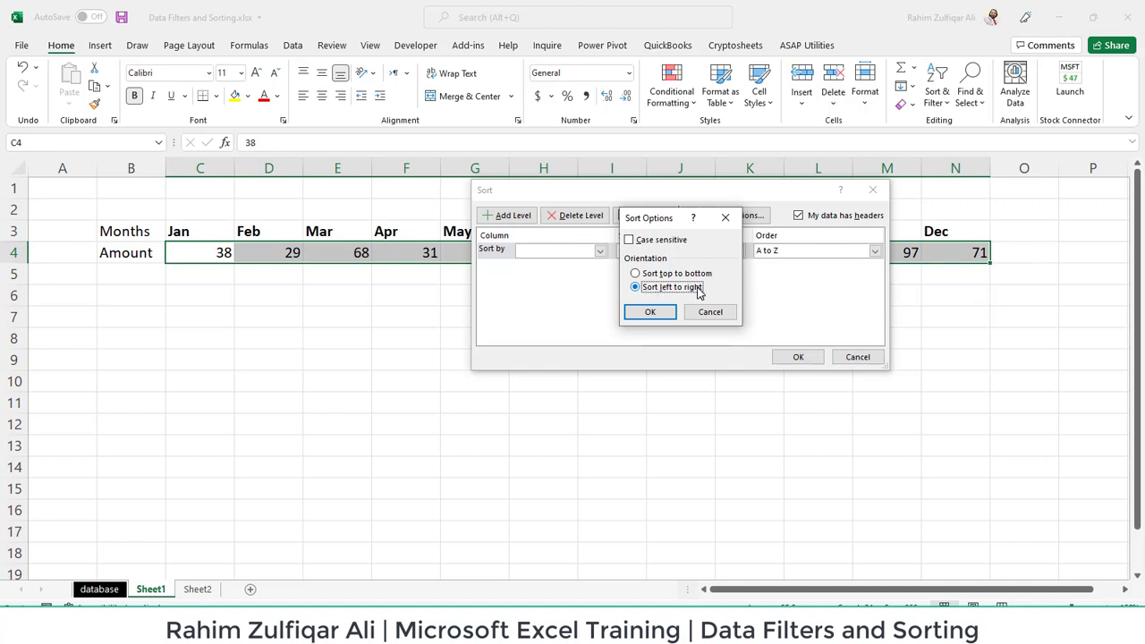
{"action": "left_click", "coordinate": [651, 311]}
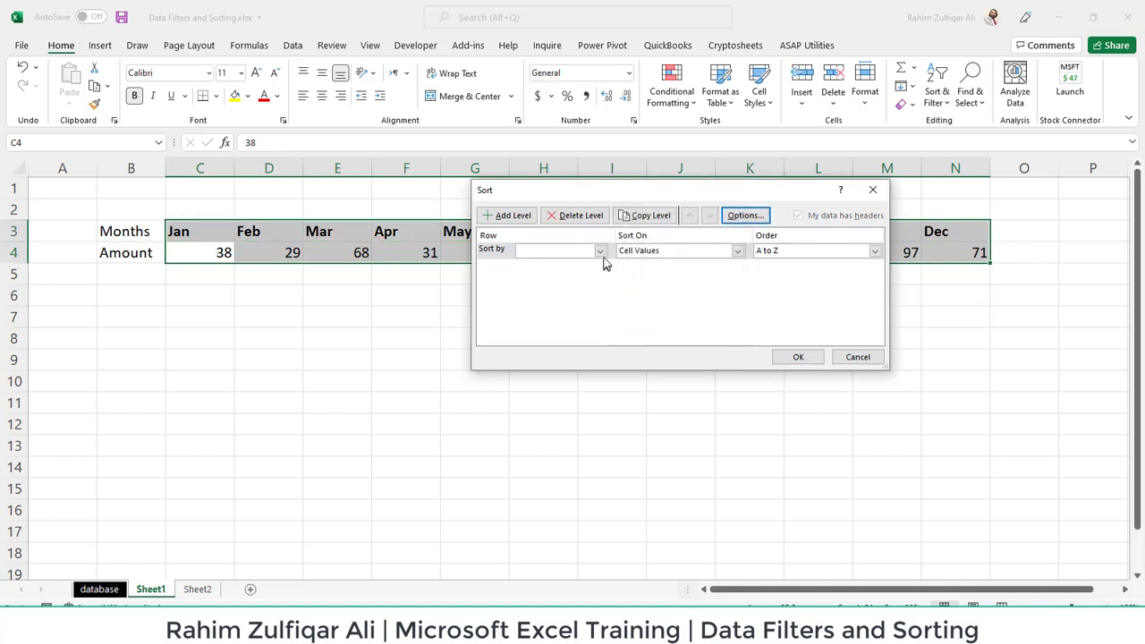
Key the sort on Row 3 with the month names and choose Custom List as its order.
{"action": "left_click", "coordinate": [600, 250]}
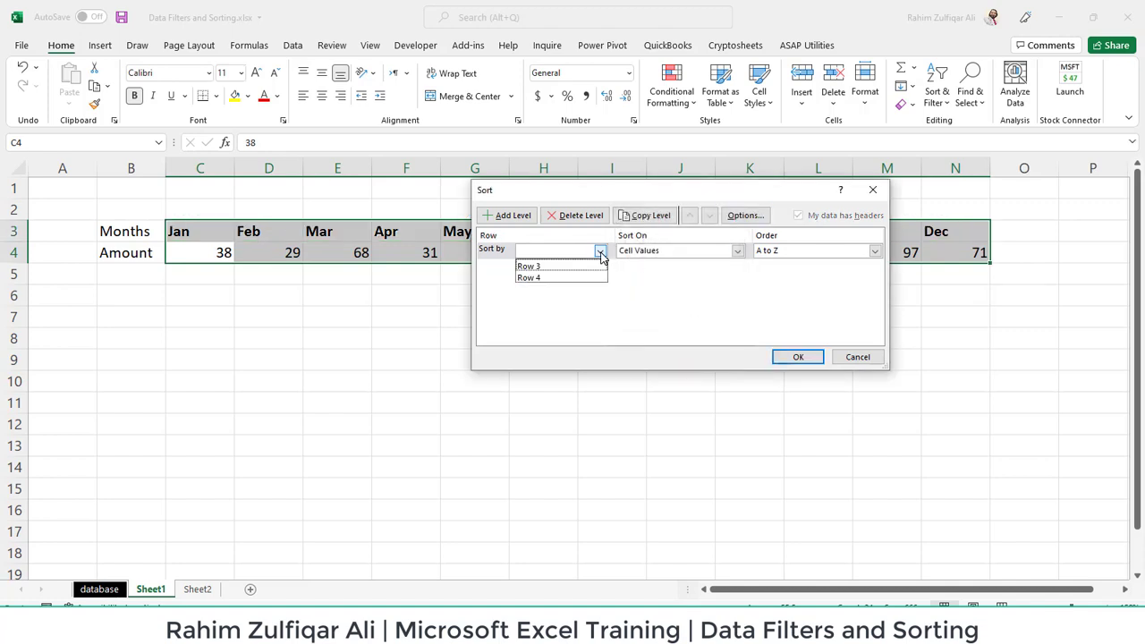
{"action": "left_click", "coordinate": [527, 265]}
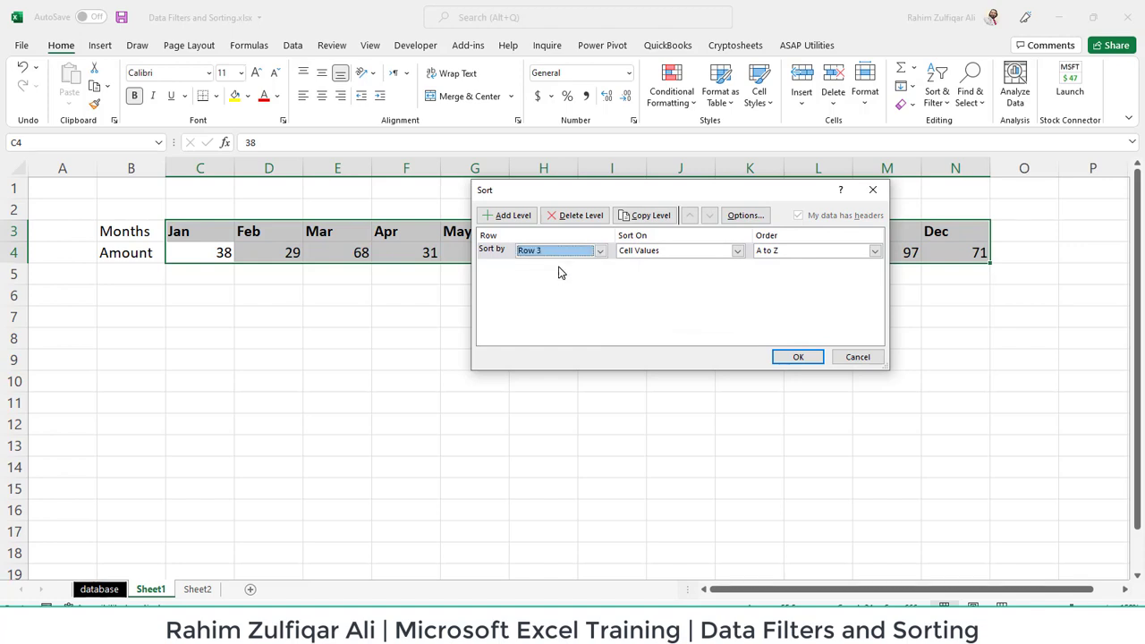
{"action": "mouse_move", "coordinate": [239, 240]}
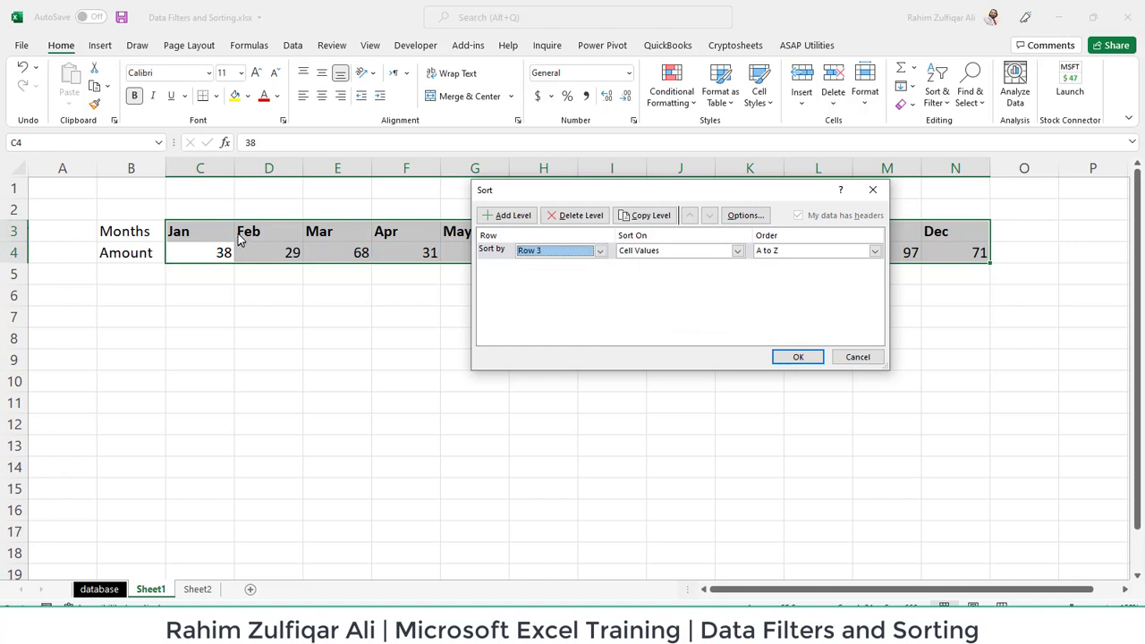
{"action": "mouse_move", "coordinate": [902, 270]}
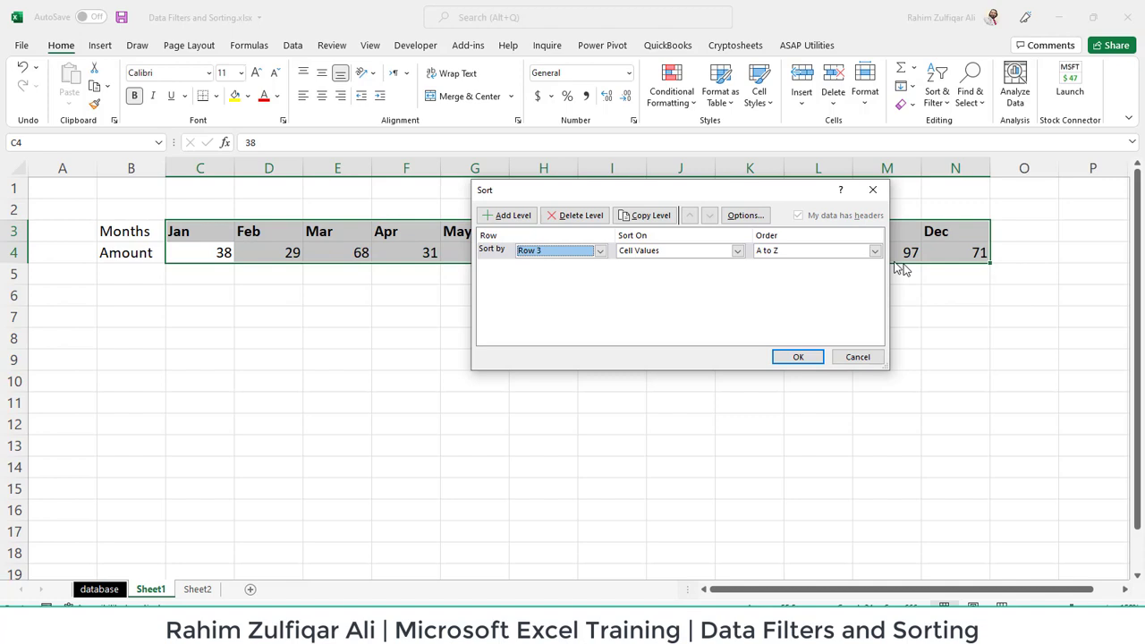
{"action": "left_click", "coordinate": [873, 251]}
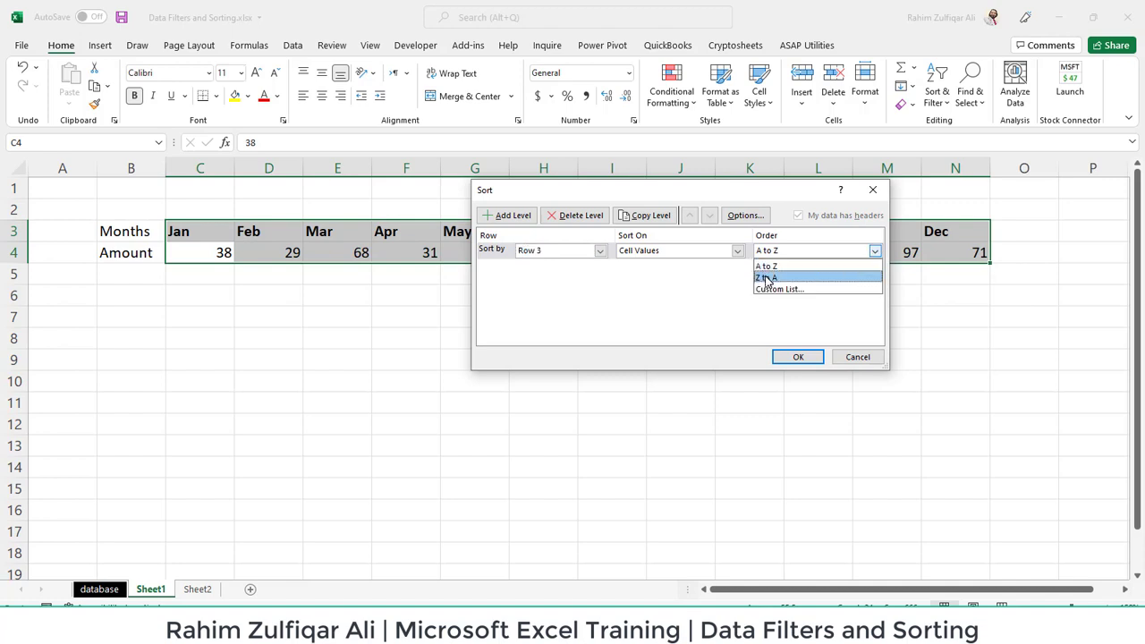
{"action": "left_click", "coordinate": [780, 288]}
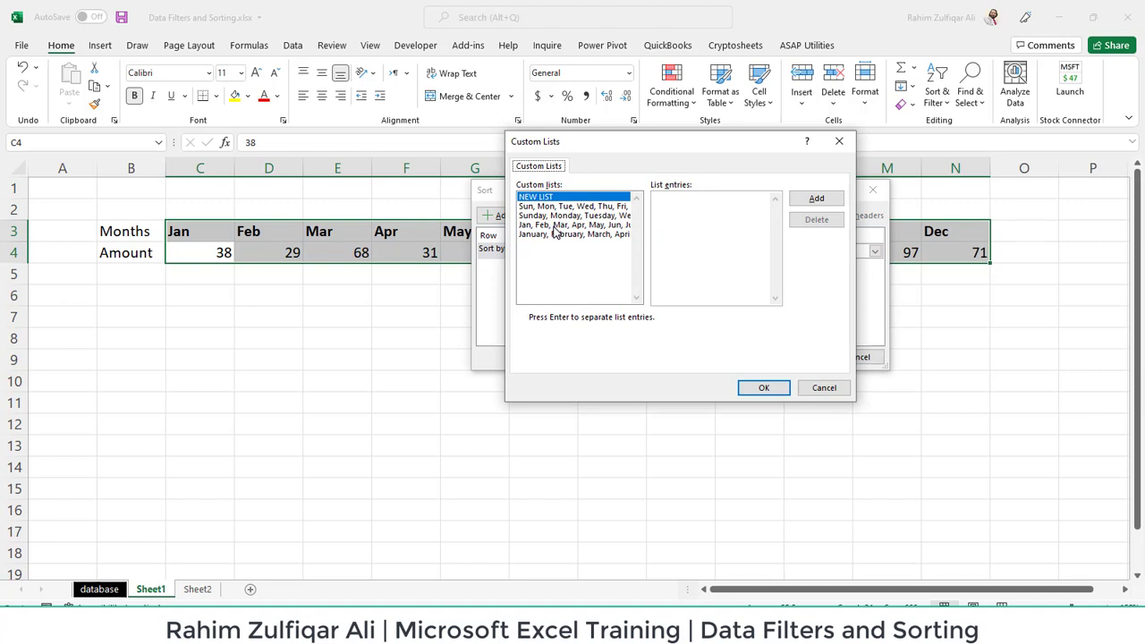
Pick the short Jan, Feb, Mar… Dec month list as the Row 3 sort order.
{"action": "left_click", "coordinate": [573, 225]}
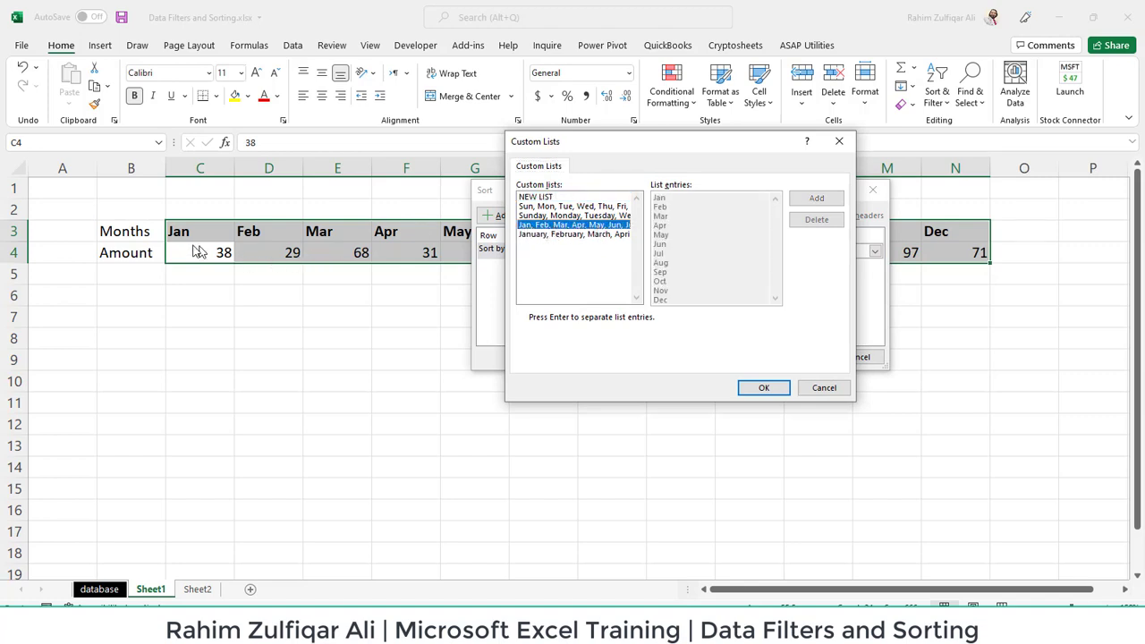
{"action": "mouse_move", "coordinate": [322, 270]}
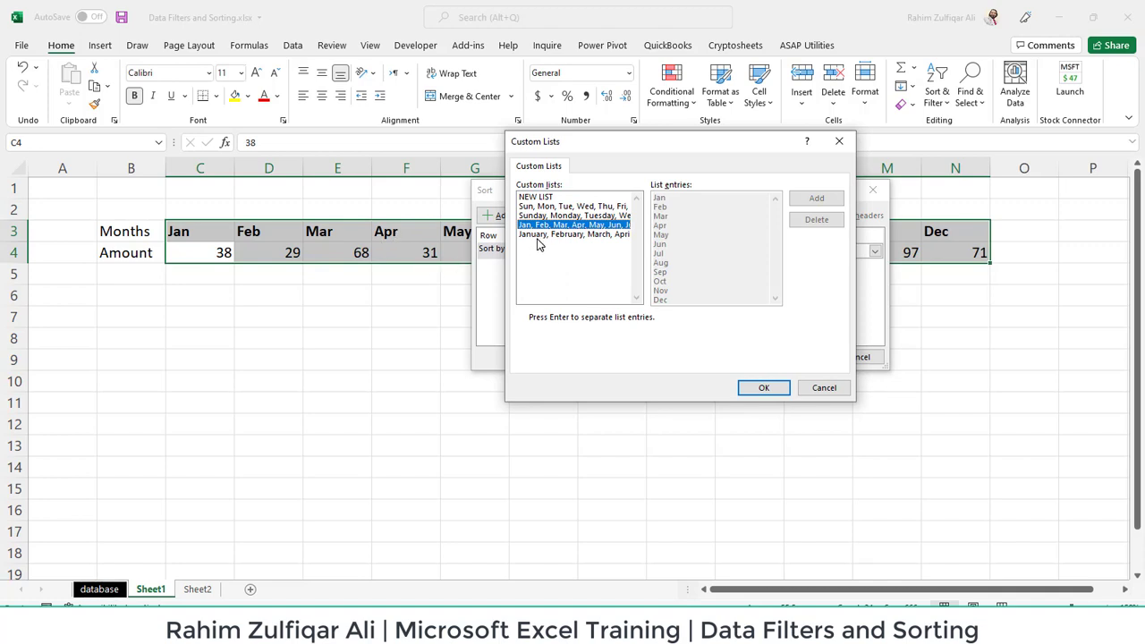
{"action": "left_click", "coordinate": [573, 234]}
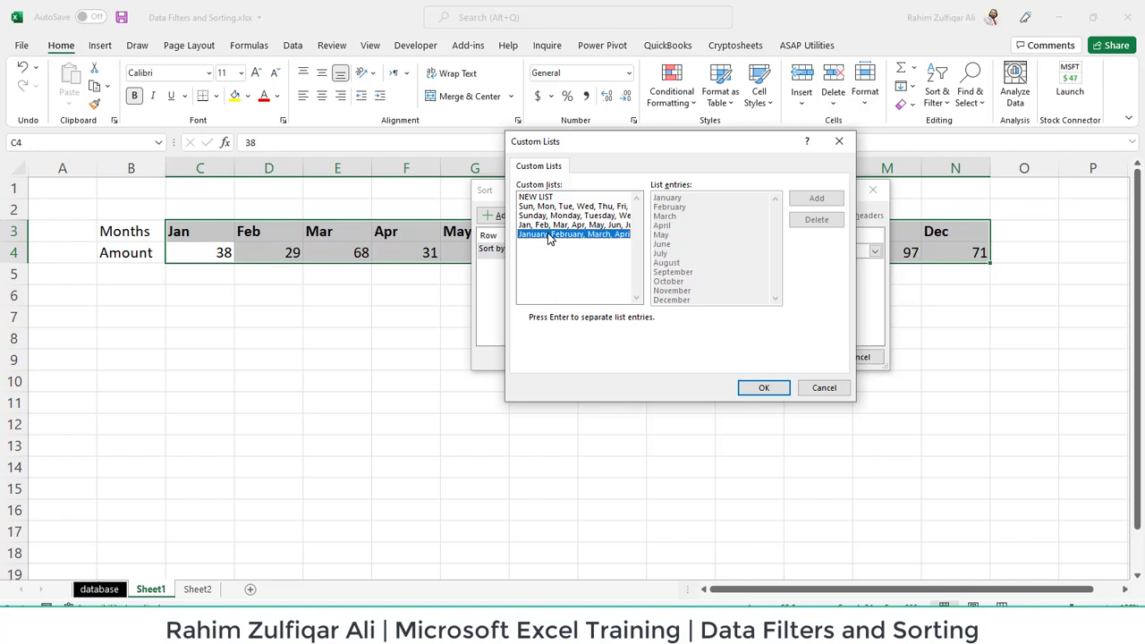
{"action": "left_click", "coordinate": [572, 225]}
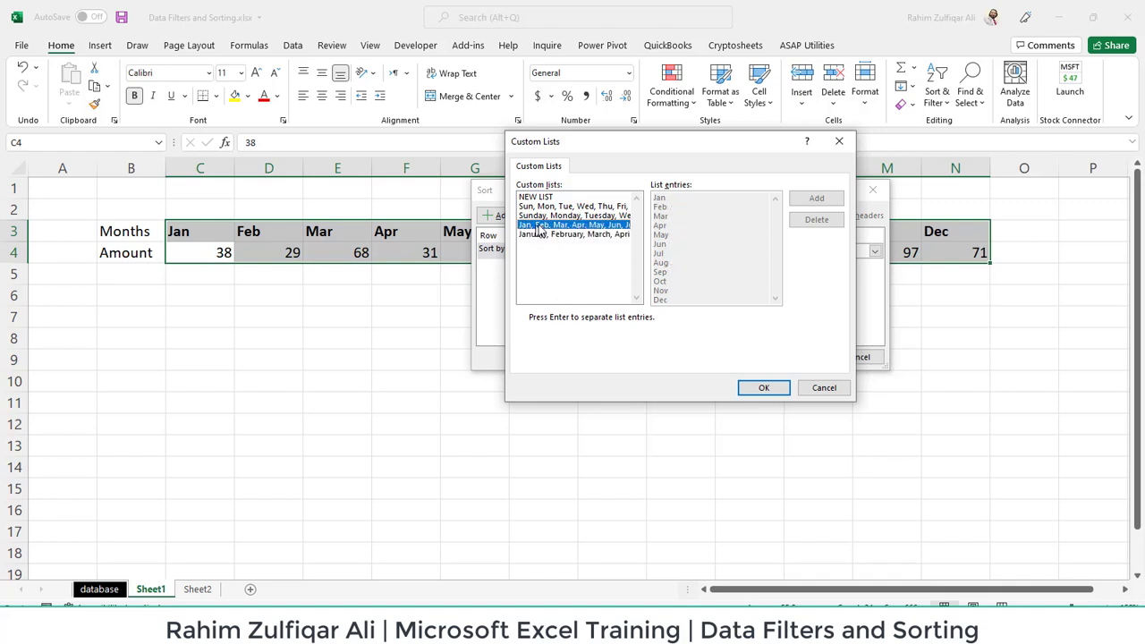
{"action": "mouse_move", "coordinate": [533, 234]}
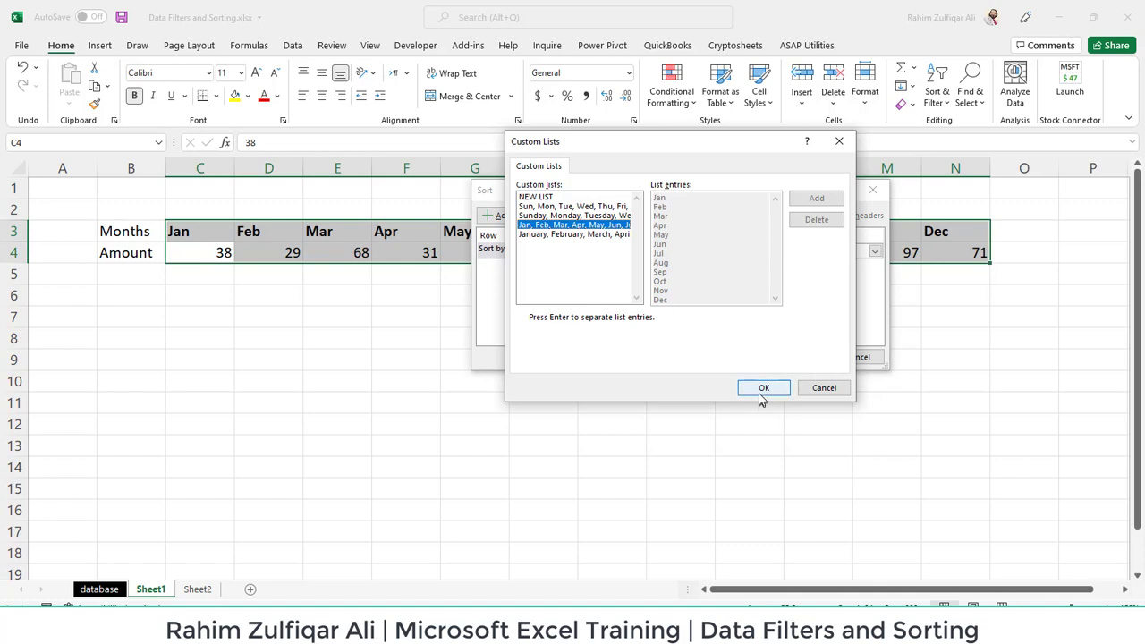
{"action": "left_click", "coordinate": [762, 387]}
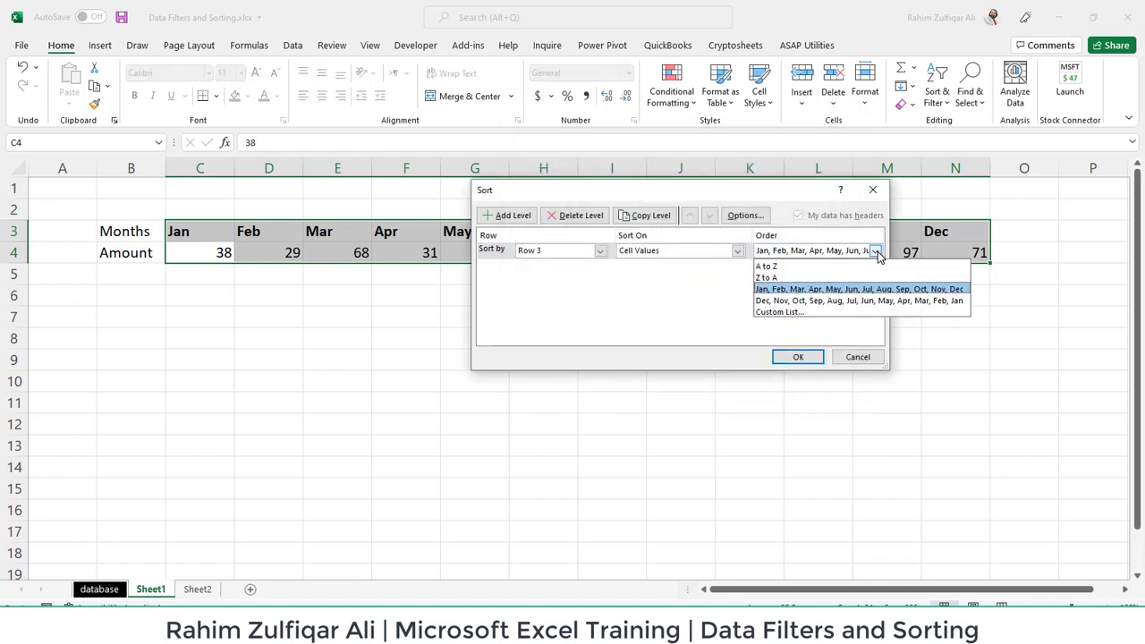
{"action": "mouse_move", "coordinate": [784, 301]}
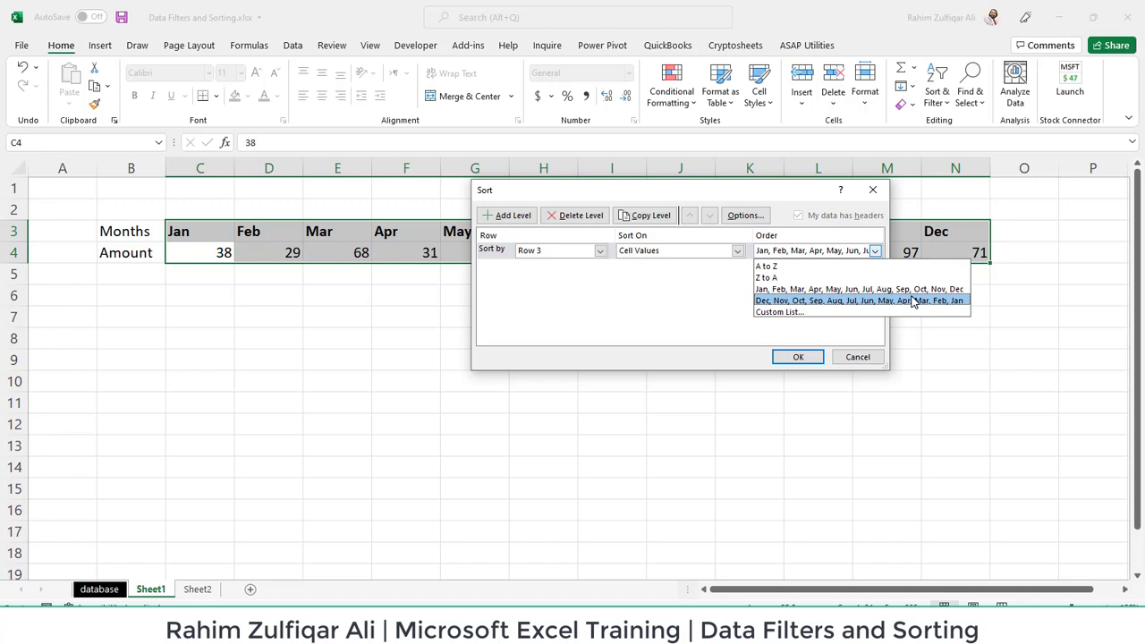
Apply the reversed Dec-to-Jan order so the months run Dec through Jan with their amounts.
{"action": "left_click", "coordinate": [859, 300]}
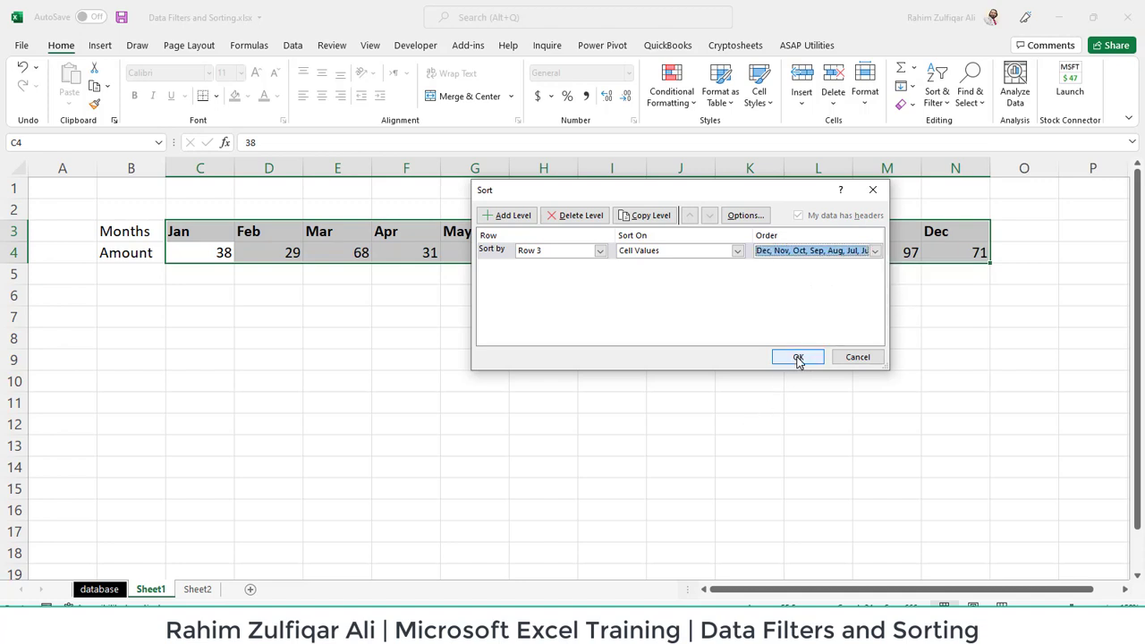
{"action": "left_click", "coordinate": [798, 357]}
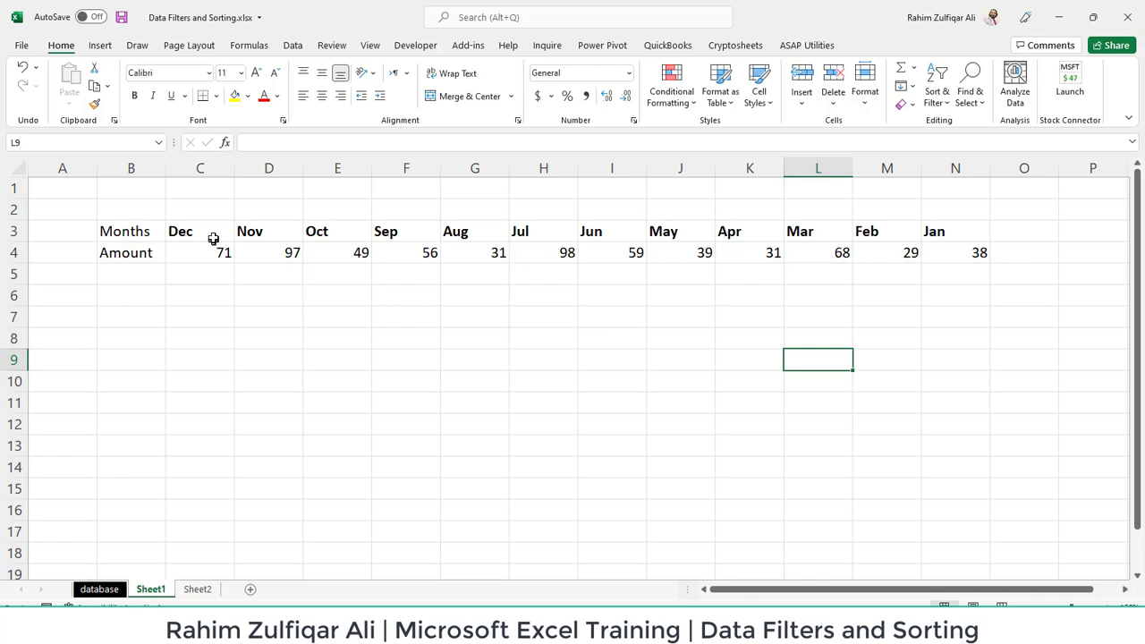
{"action": "mouse_move", "coordinate": [937, 241]}
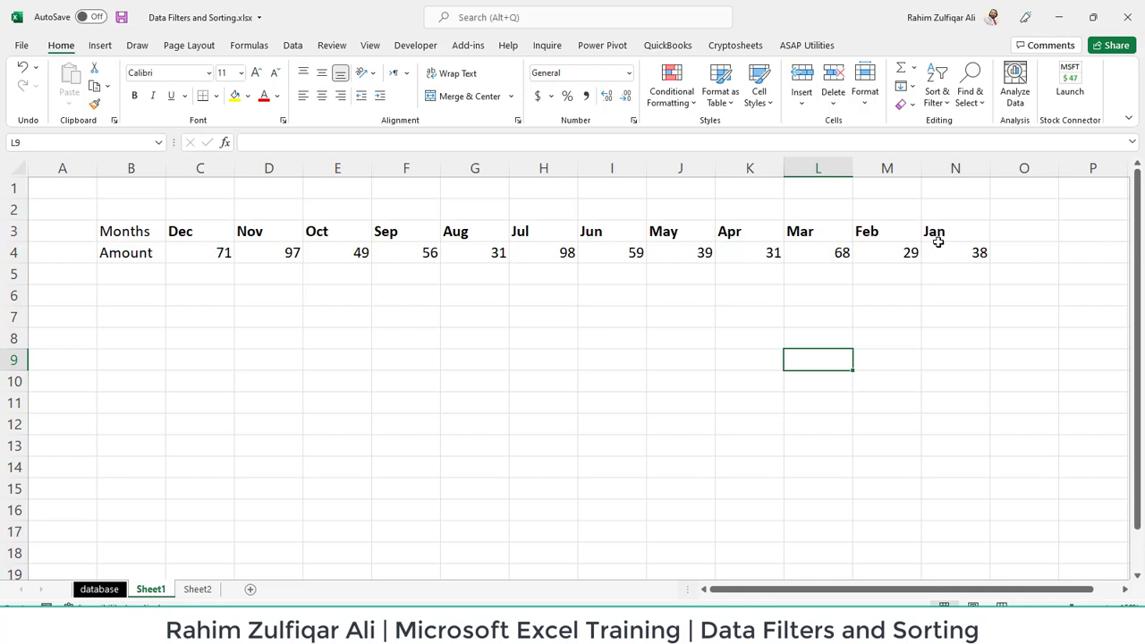
Attempt Sort on Sheet1's month row and dismiss the out-of-range warning.
{"action": "left_click", "coordinate": [935, 86]}
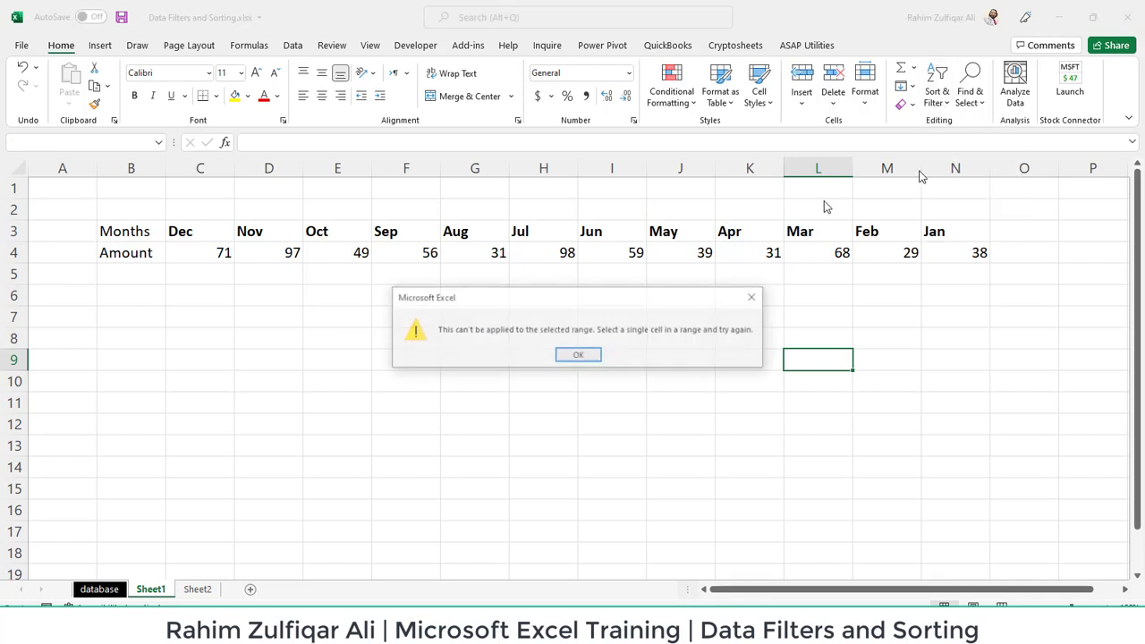
{"action": "left_click", "coordinate": [577, 354]}
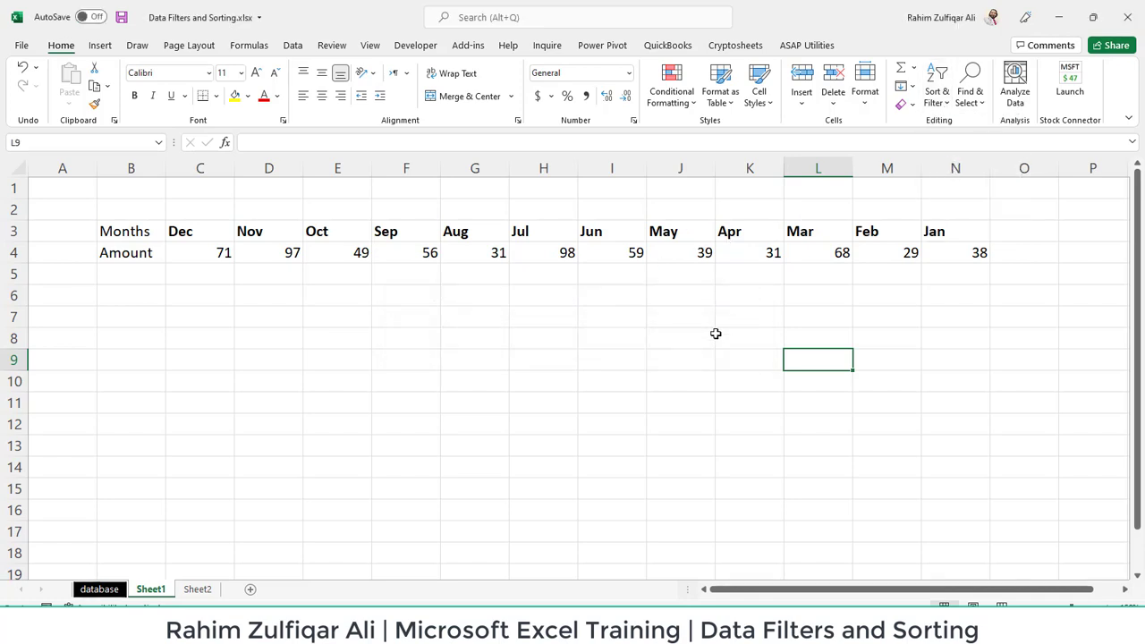
{"action": "mouse_move", "coordinate": [211, 540]}
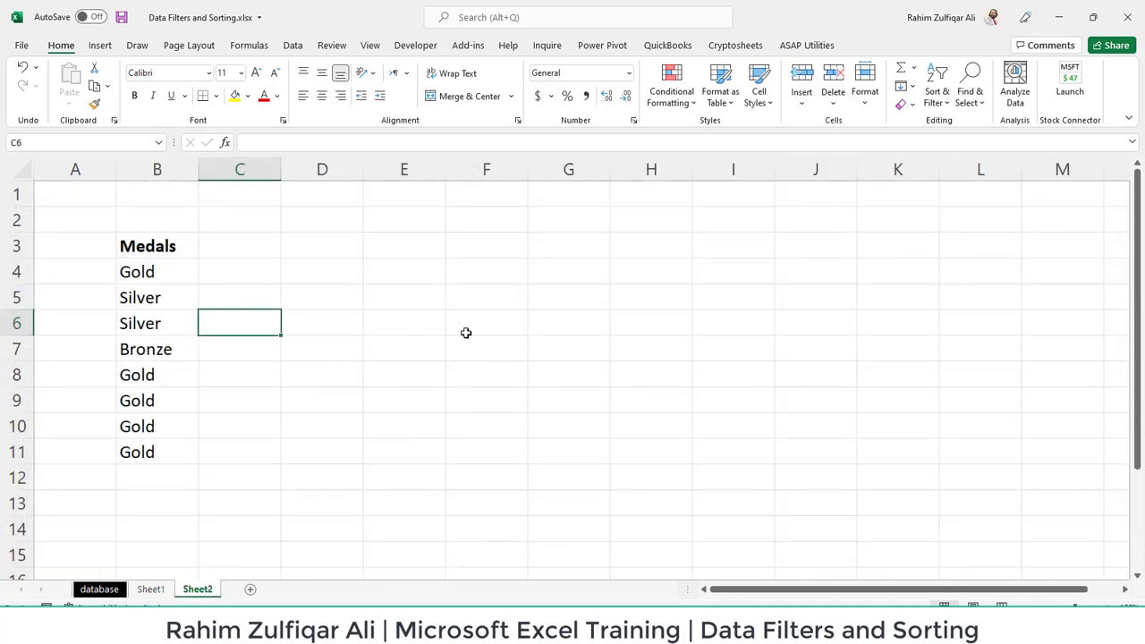
{"action": "mouse_move", "coordinate": [458, 344]}
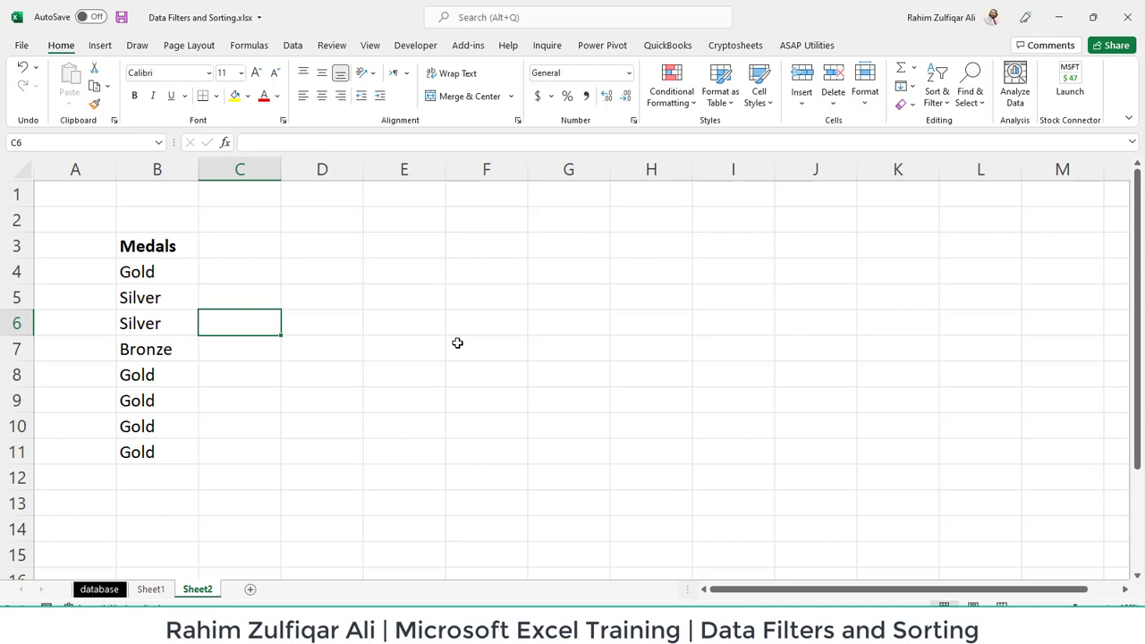
{"action": "left_click_drag", "start_coordinate": [147, 247], "coordinate": [147, 451]}
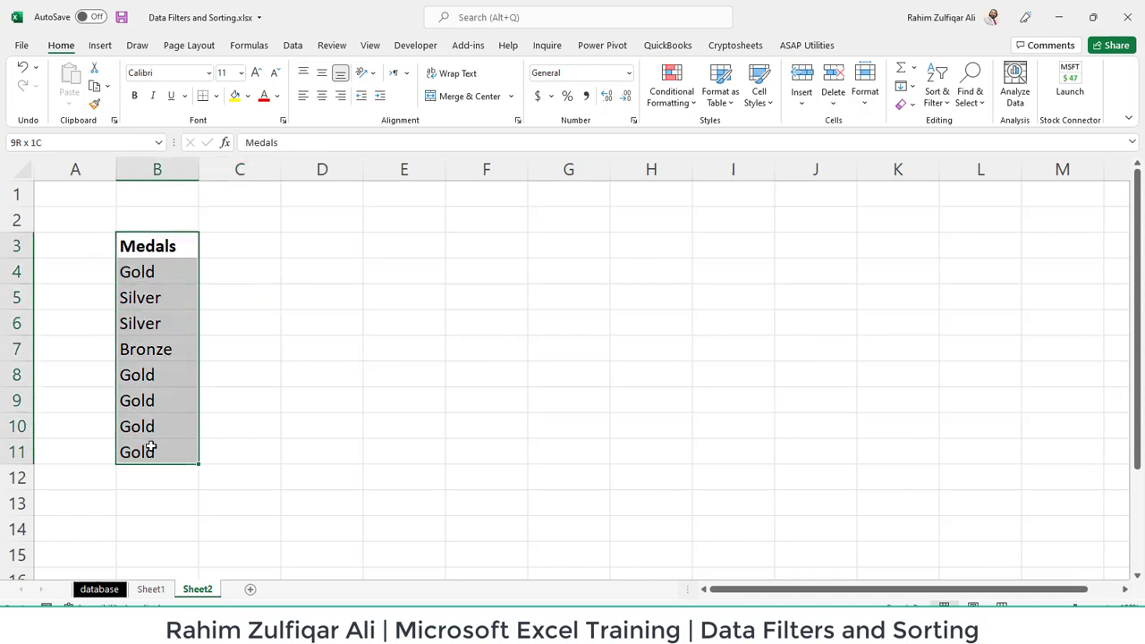
{"action": "left_click", "coordinate": [157, 247]}
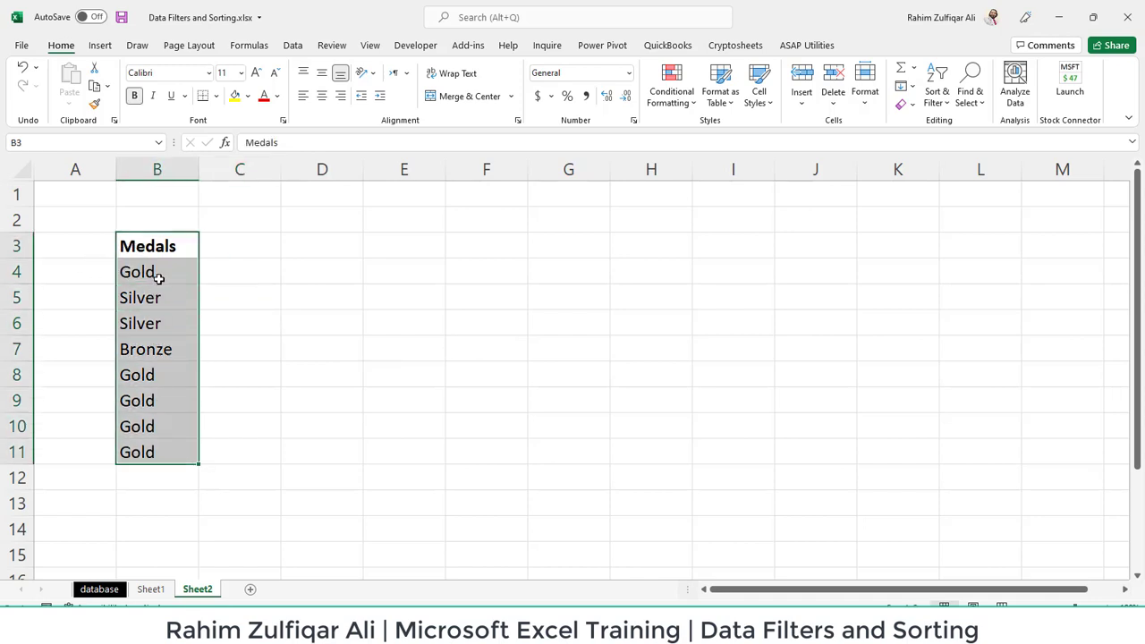
{"action": "left_click", "coordinate": [157, 376]}
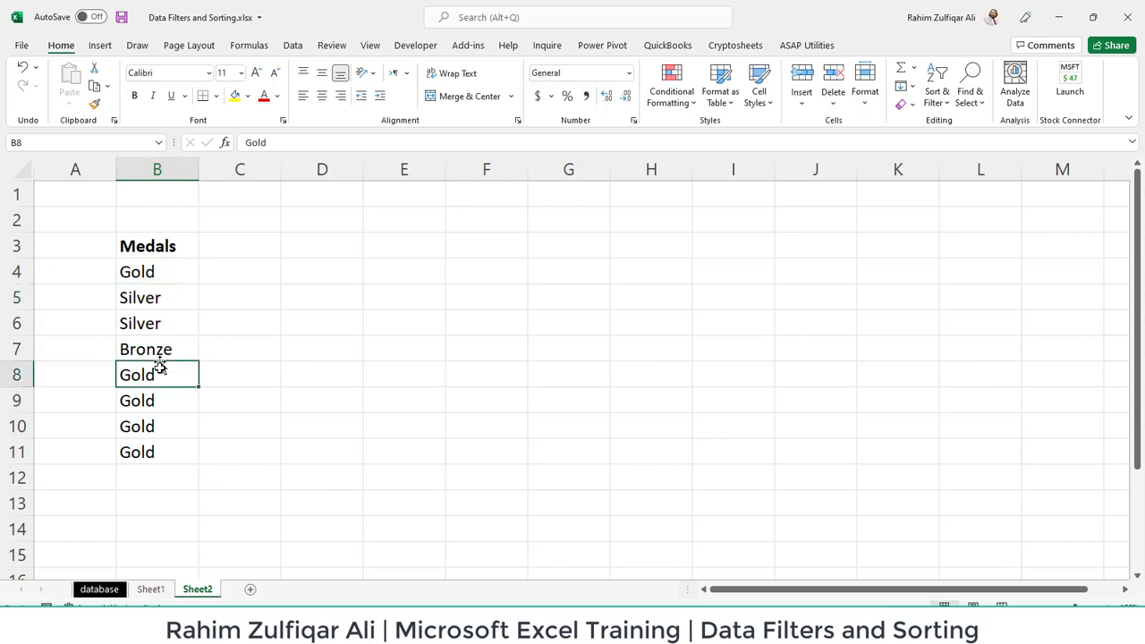
{"action": "left_click_drag", "start_coordinate": [157, 247], "coordinate": [158, 450]}
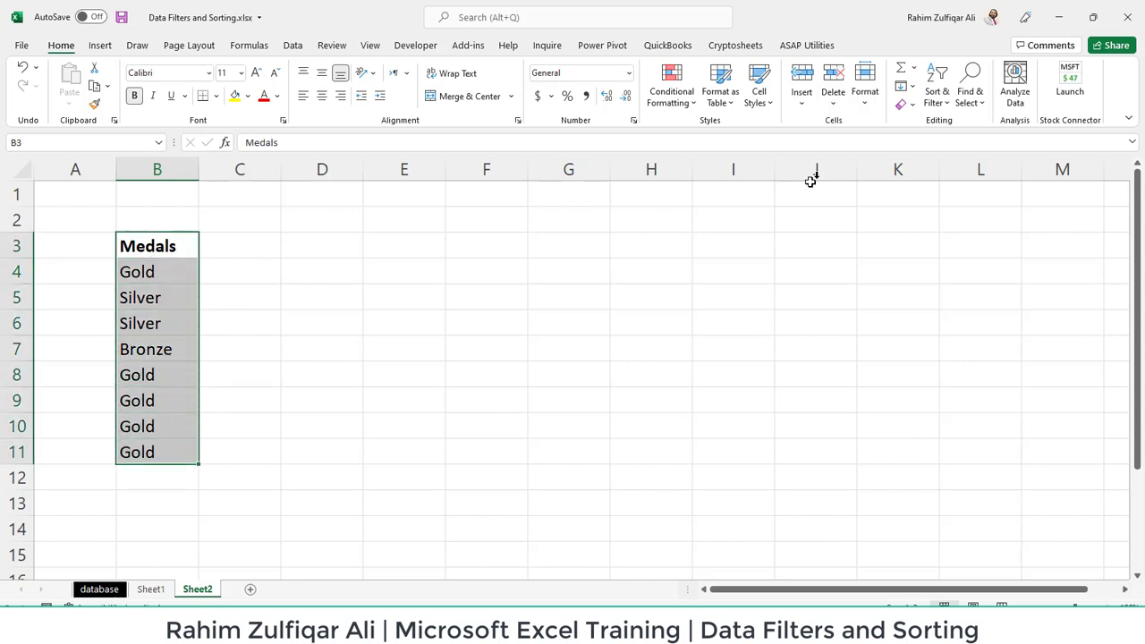
{"action": "left_click", "coordinate": [935, 86]}
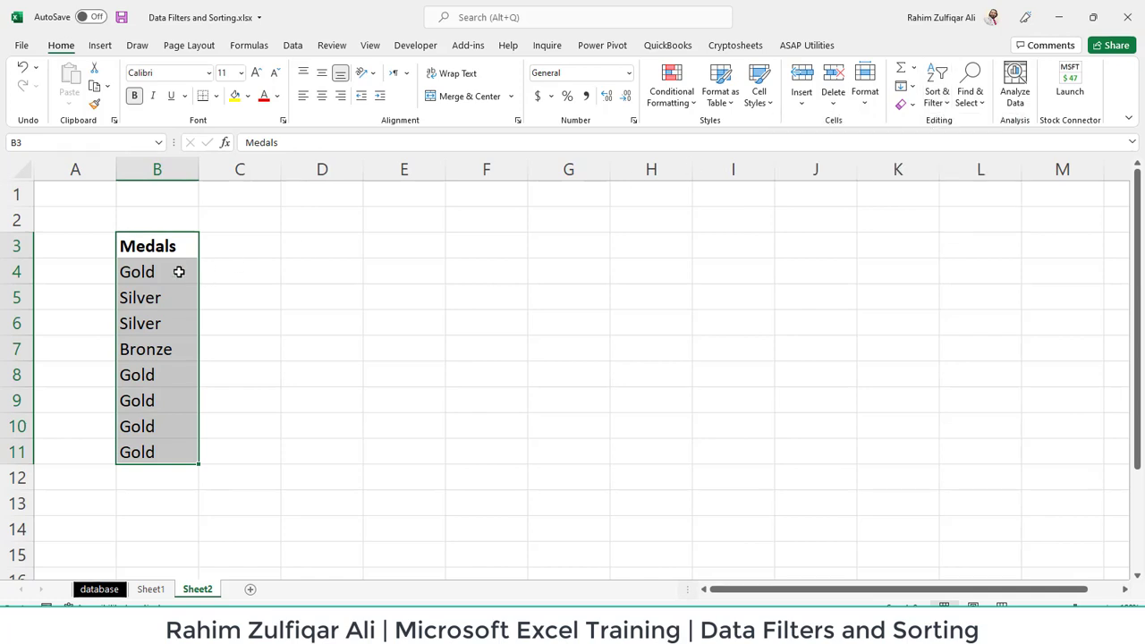
{"action": "left_click", "coordinate": [136, 272]}
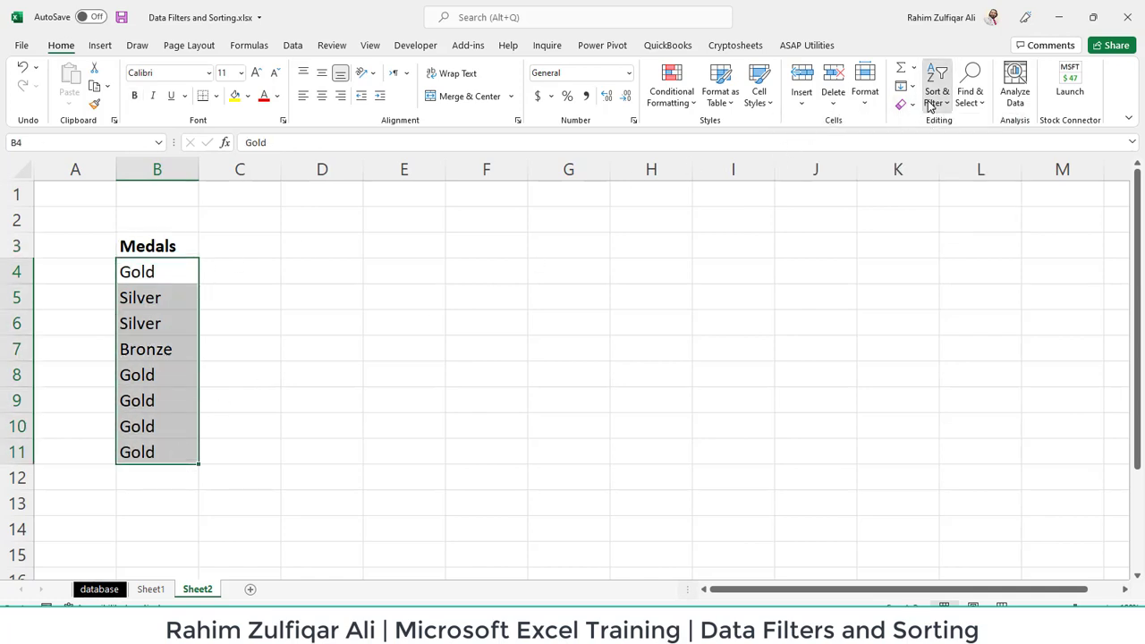
{"action": "left_click", "coordinate": [906, 68]}
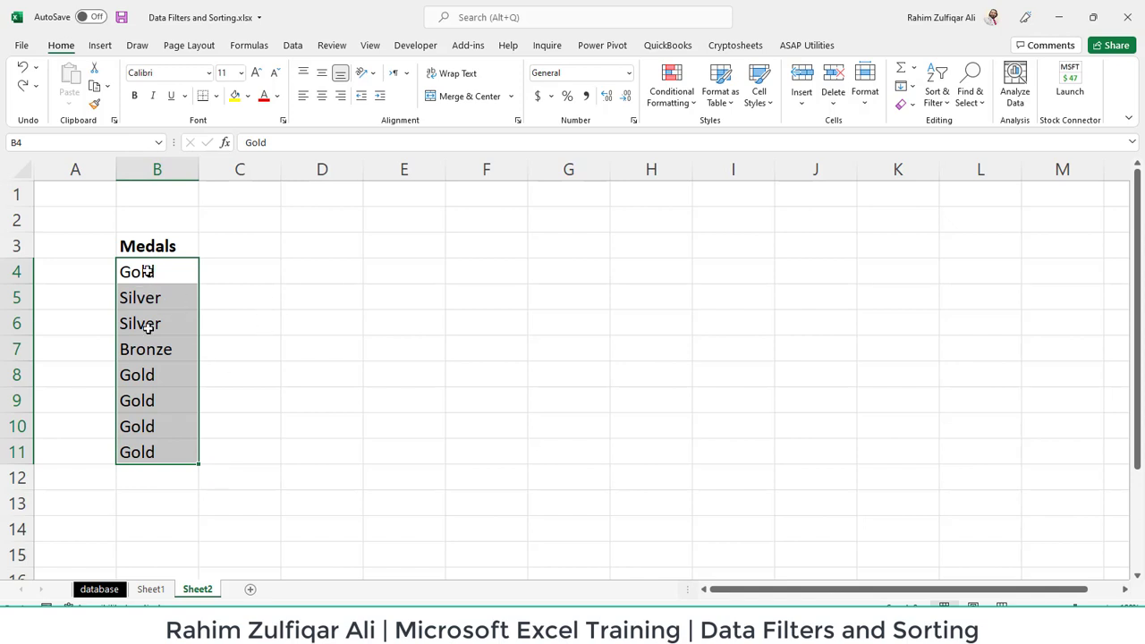
{"action": "left_click", "coordinate": [405, 272]}
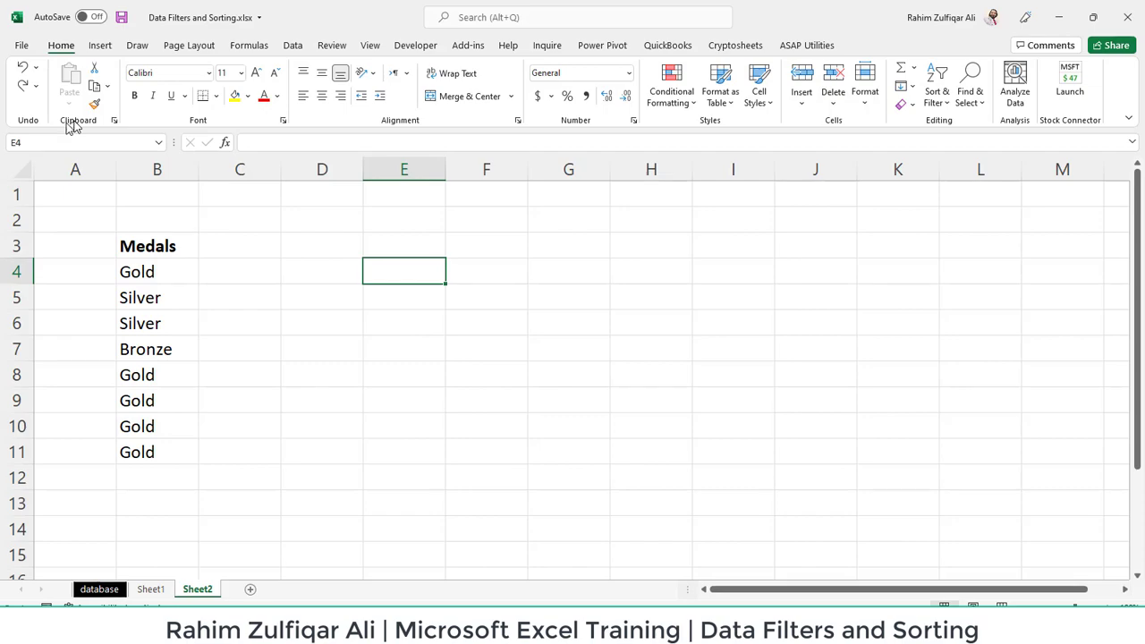
Reach Edit Custom Lists via File > Options > Advanced > General.
{"action": "left_click", "coordinate": [21, 45]}
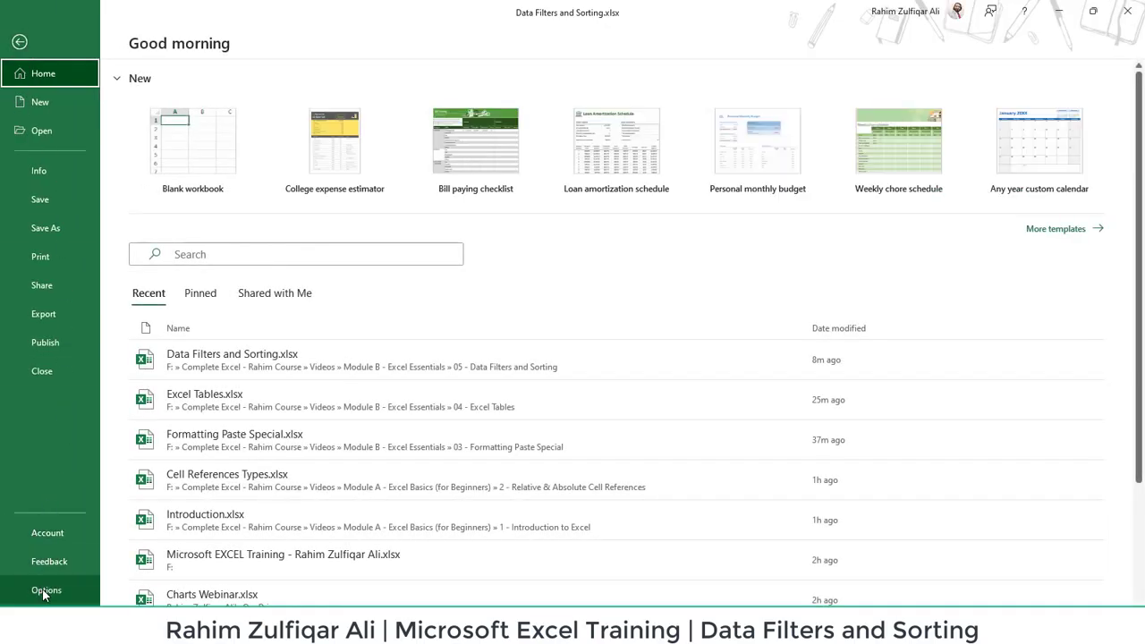
{"action": "left_click", "coordinate": [46, 591]}
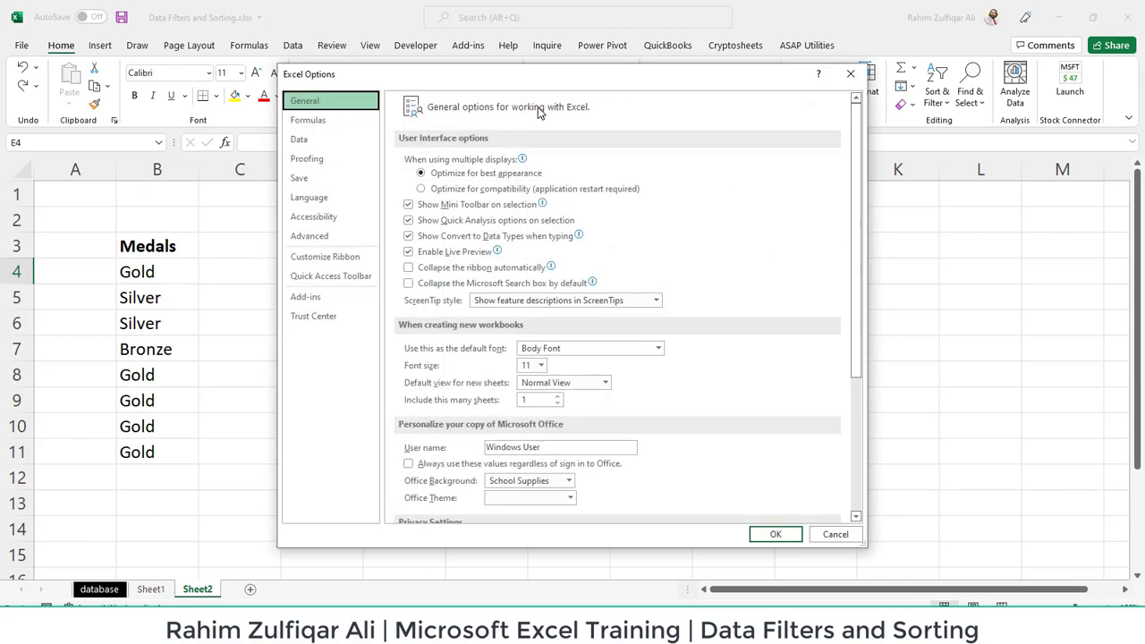
{"action": "mouse_move", "coordinate": [225, 239]}
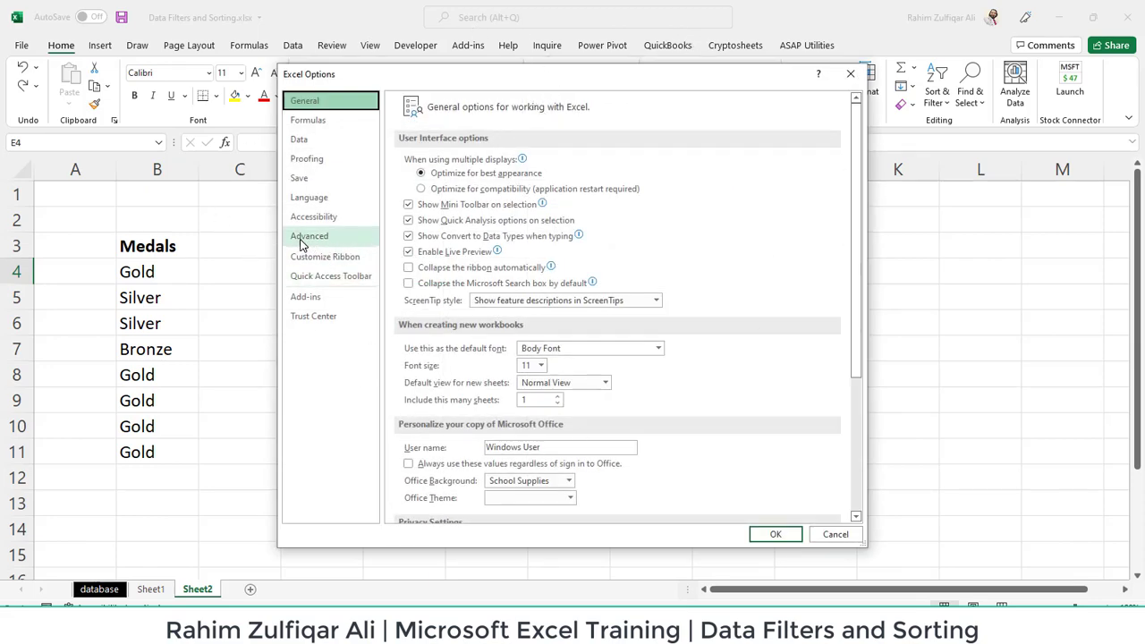
{"action": "left_click", "coordinate": [307, 236]}
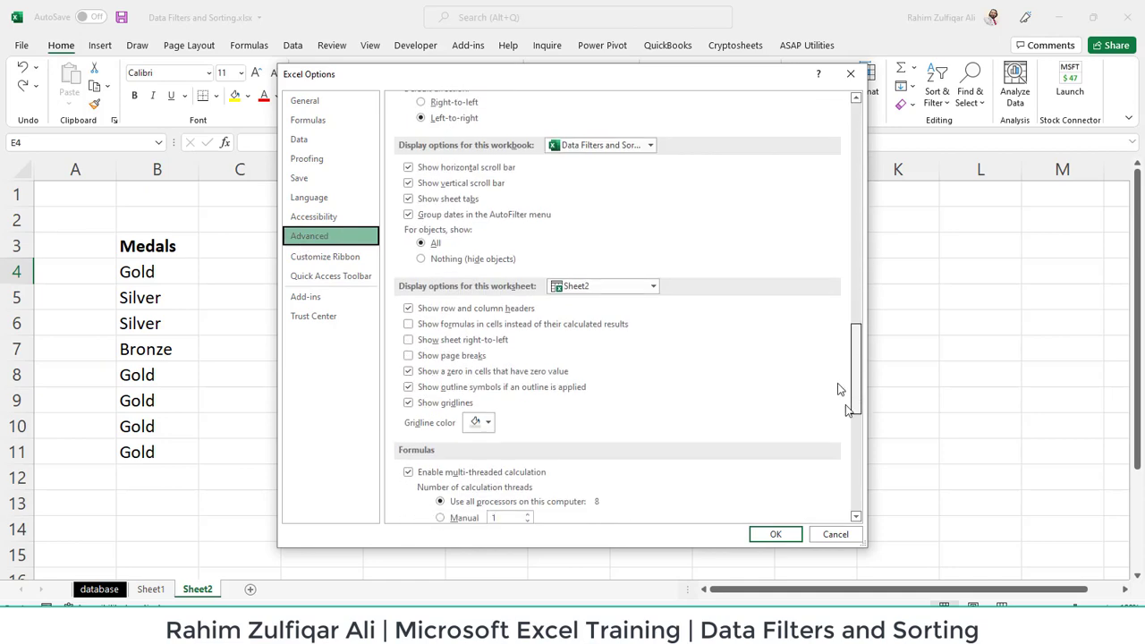
{"action": "scroll", "scroll_direction": "down", "scroll_amount": 3}
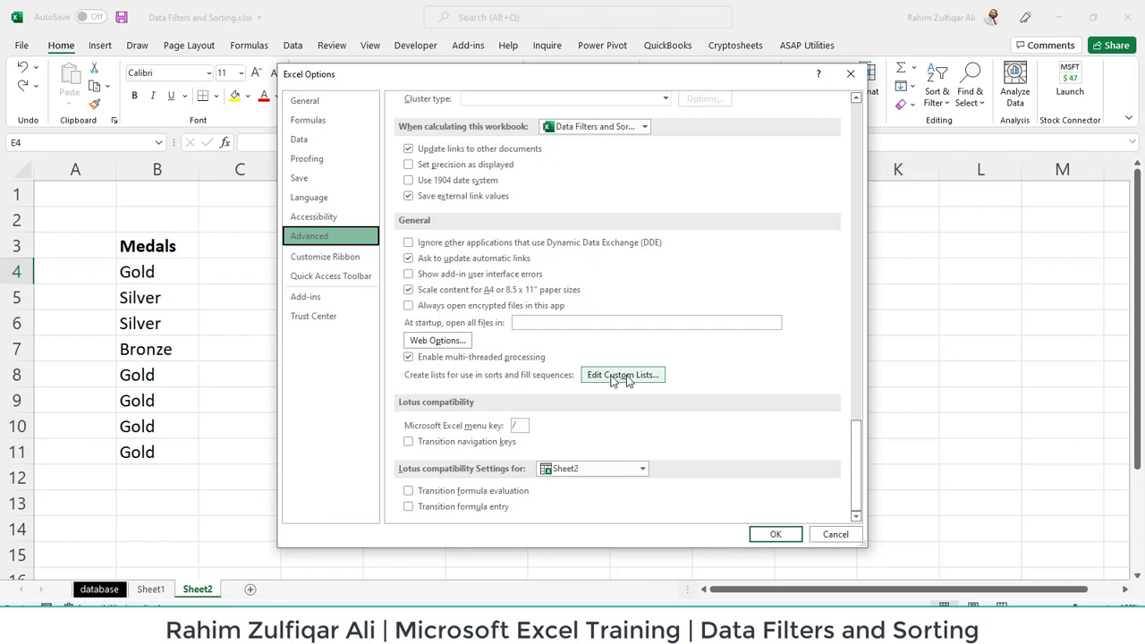
{"action": "left_click", "coordinate": [623, 374]}
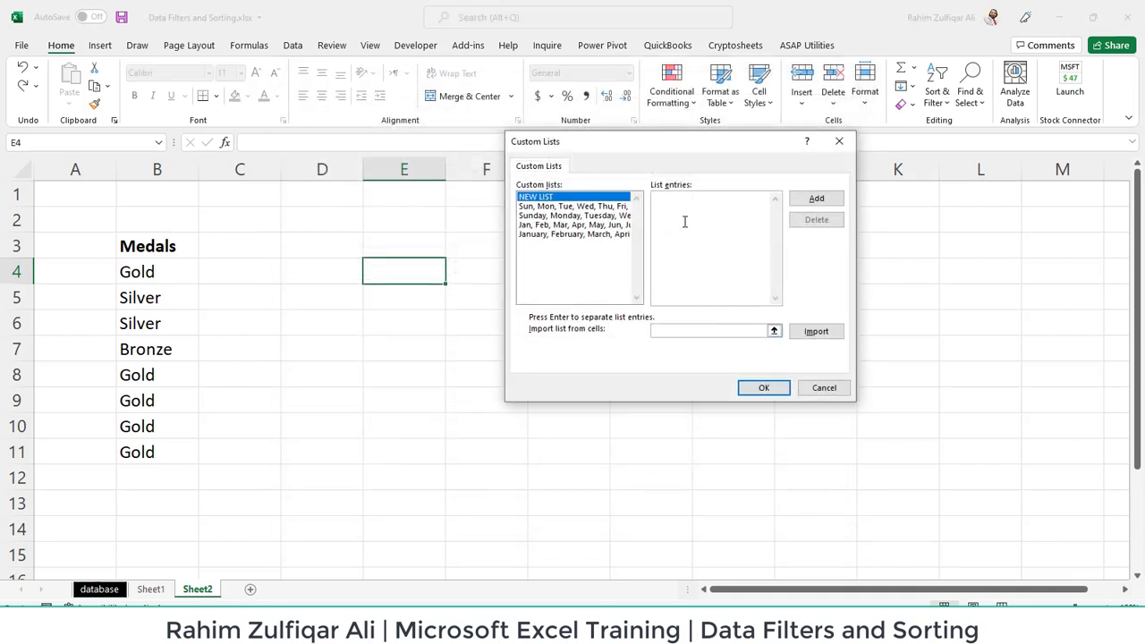
Add a custom list 'Gold, Silver, Bronze' and close the Custom Lists dialog.
{"action": "type", "text": "Gol"}
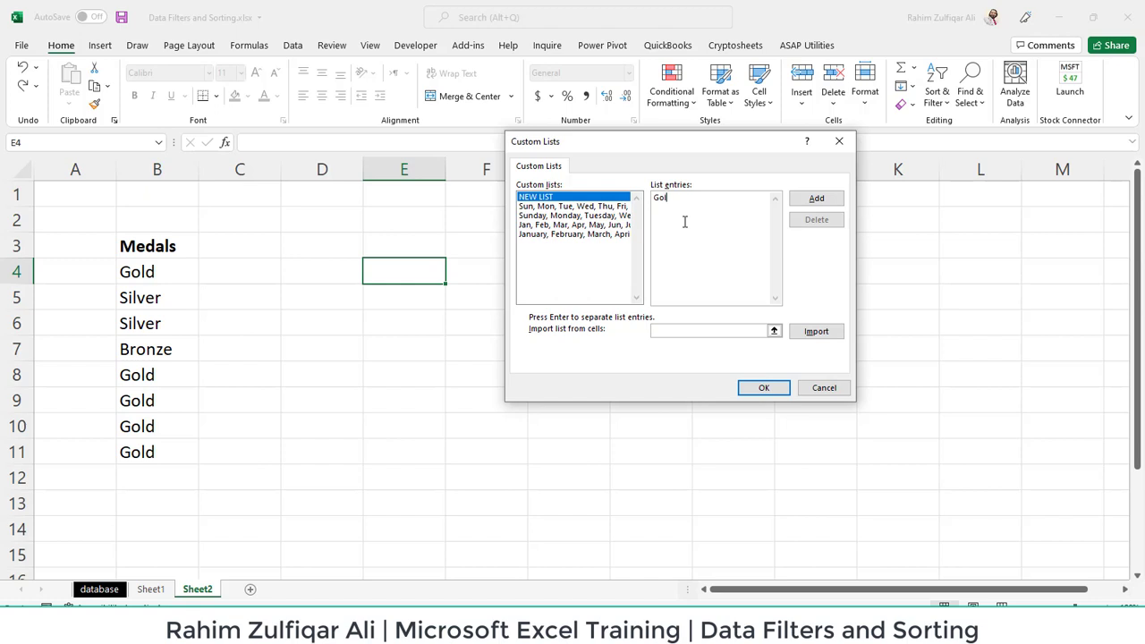
{"action": "type", "text": "d"}
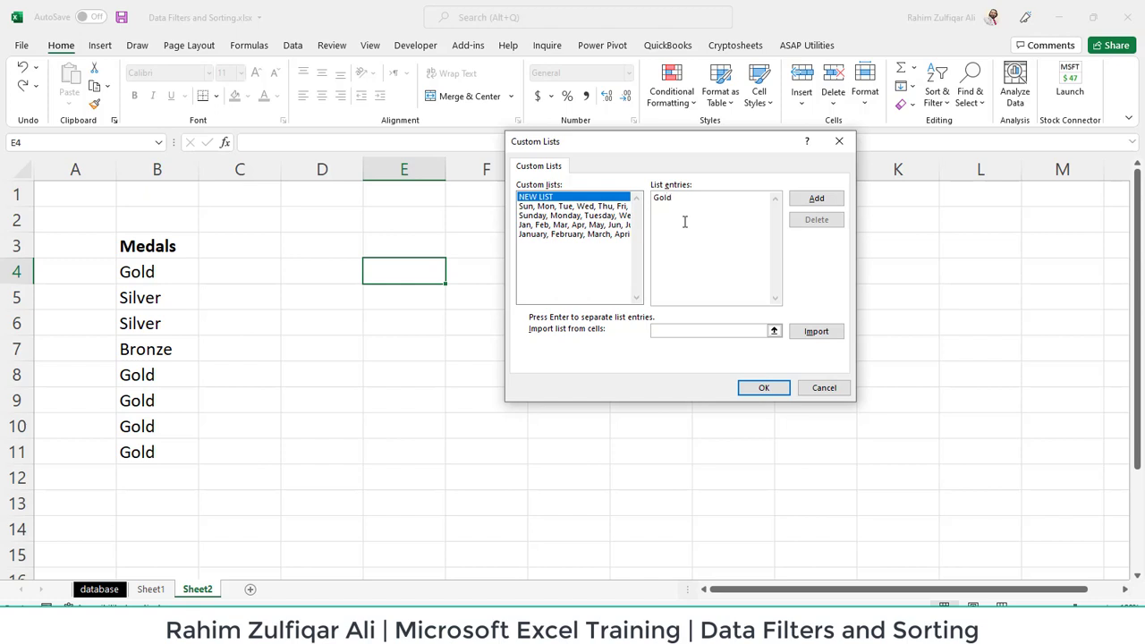
{"action": "type", "text": ", Silv"}
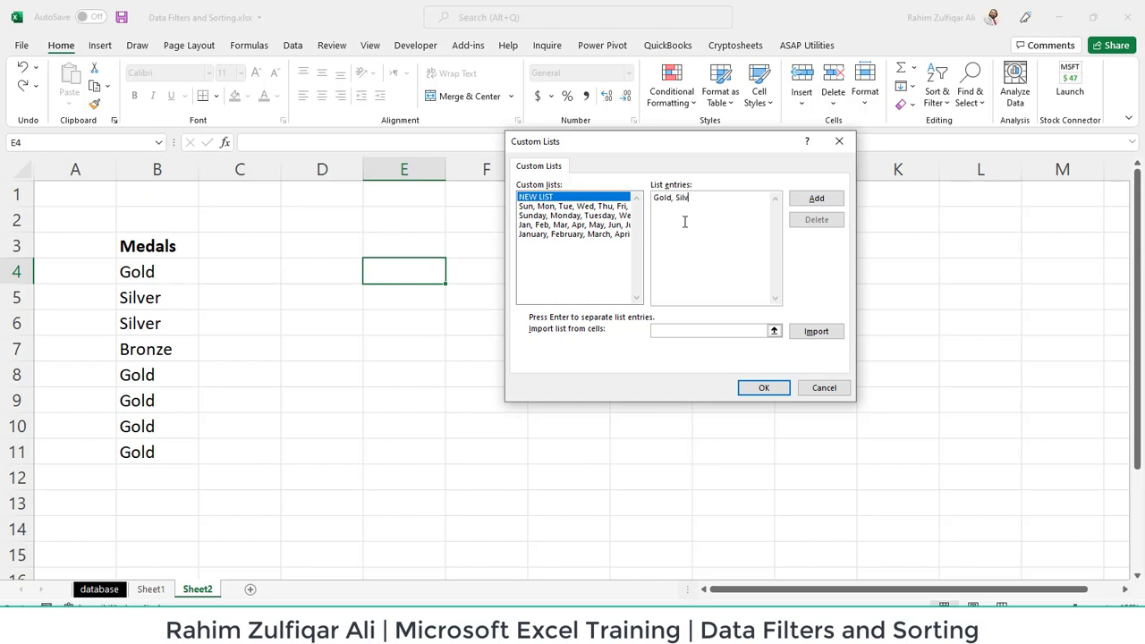
{"action": "type", "text": "er, B"}
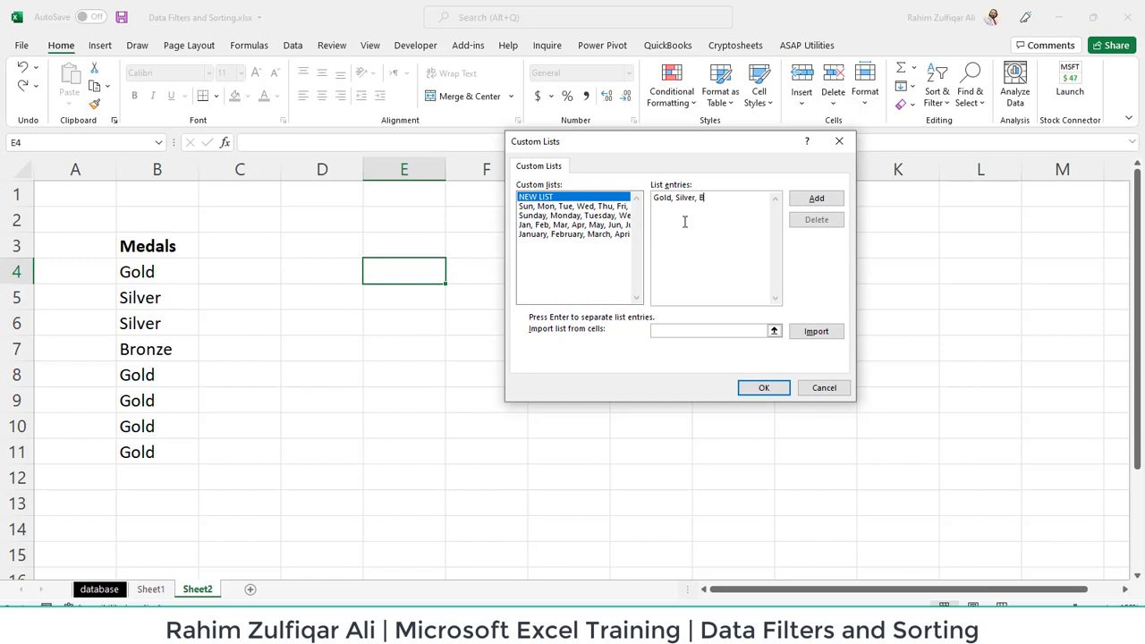
{"action": "type", "text": "ronze"}
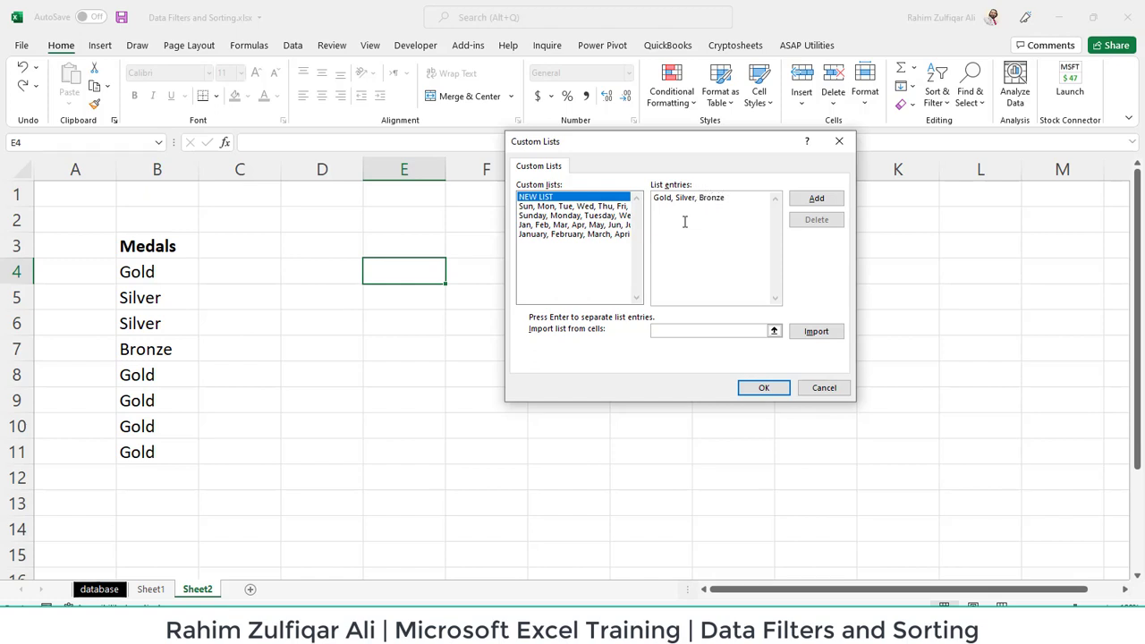
{"action": "left_click", "coordinate": [816, 197]}
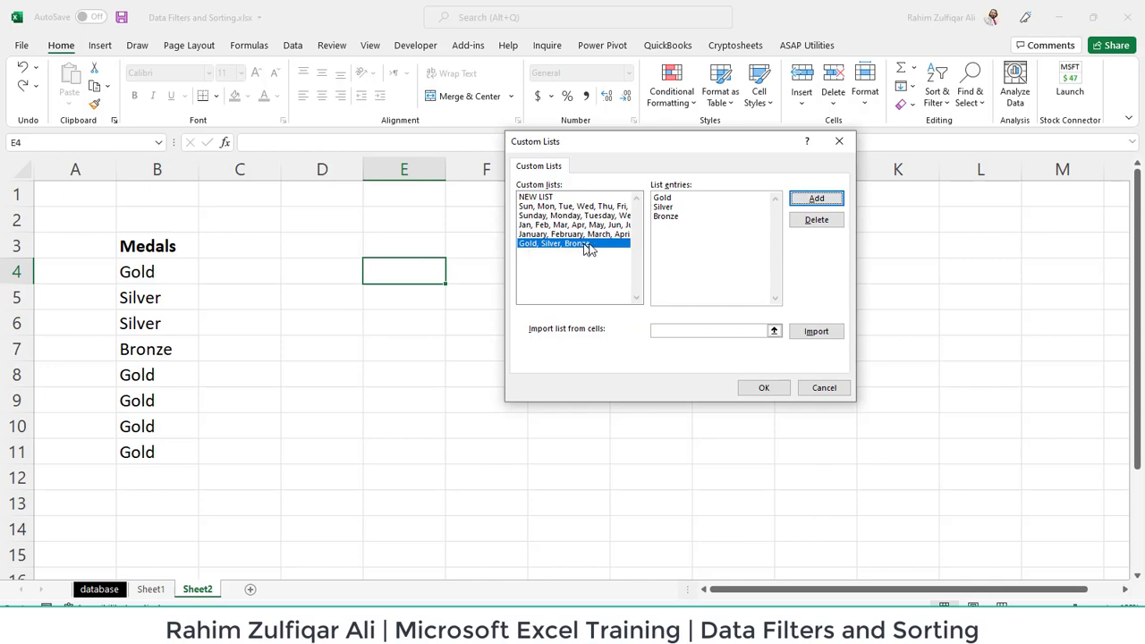
{"action": "left_click", "coordinate": [763, 386]}
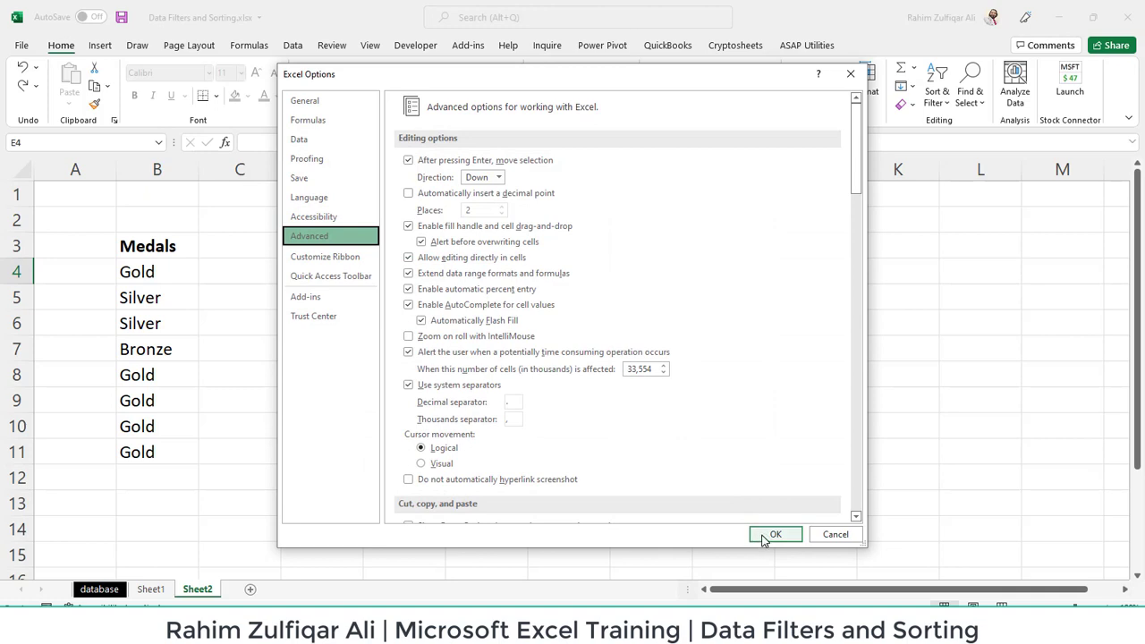
Return to Sheet2 and choose the Gold, Silver, Bronze custom list in Custom Sort.
{"action": "left_click", "coordinate": [775, 533]}
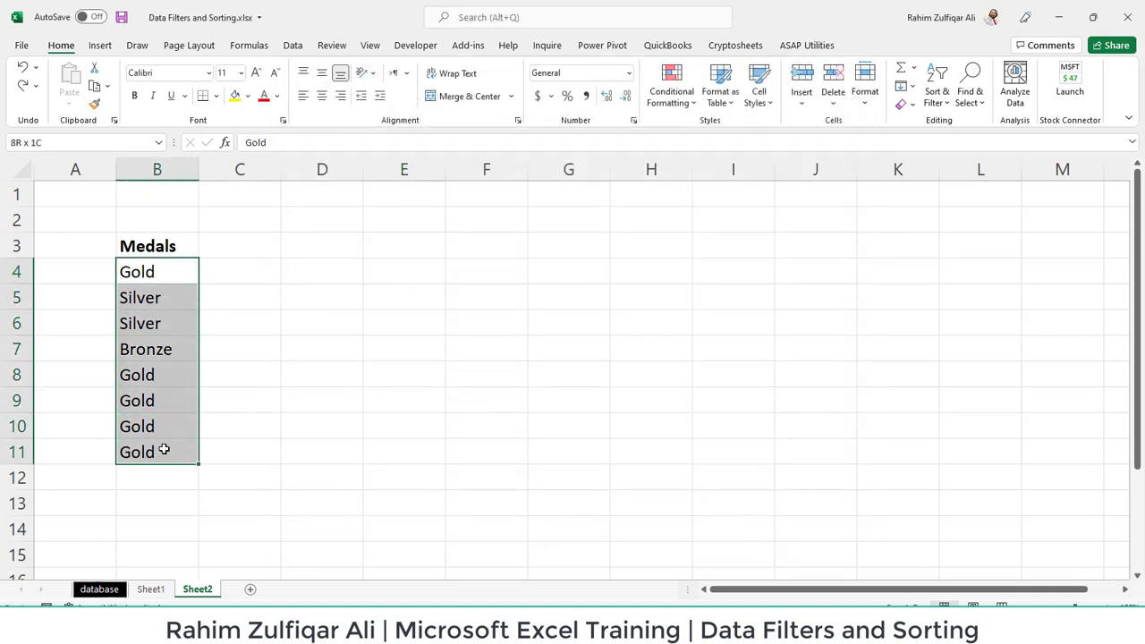
{"action": "left_click", "coordinate": [936, 86]}
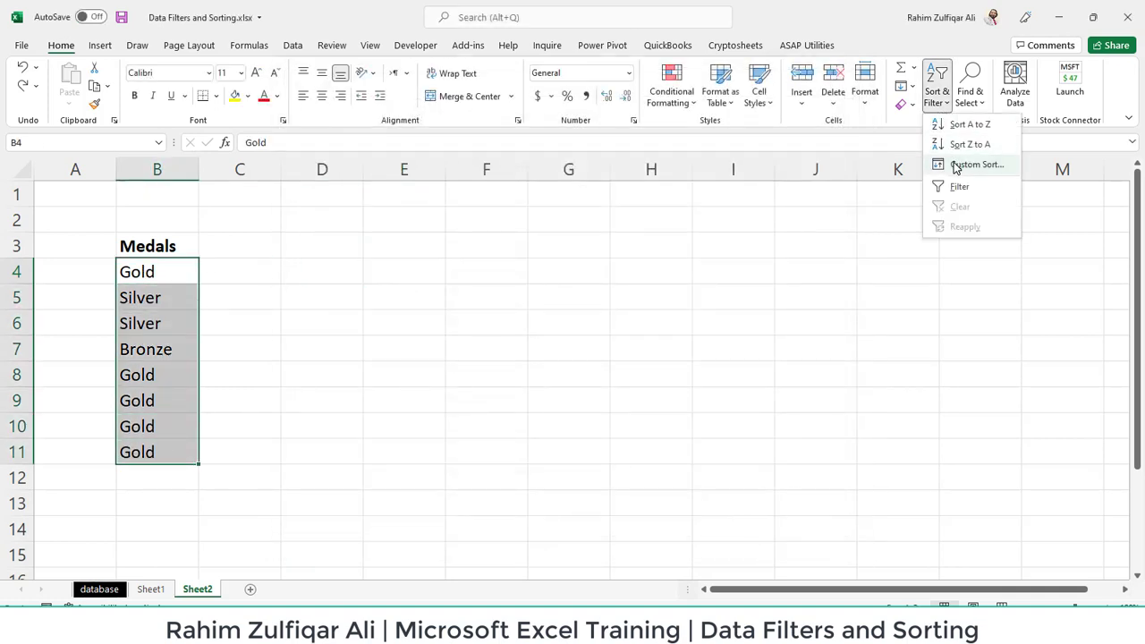
{"action": "left_click", "coordinate": [977, 165]}
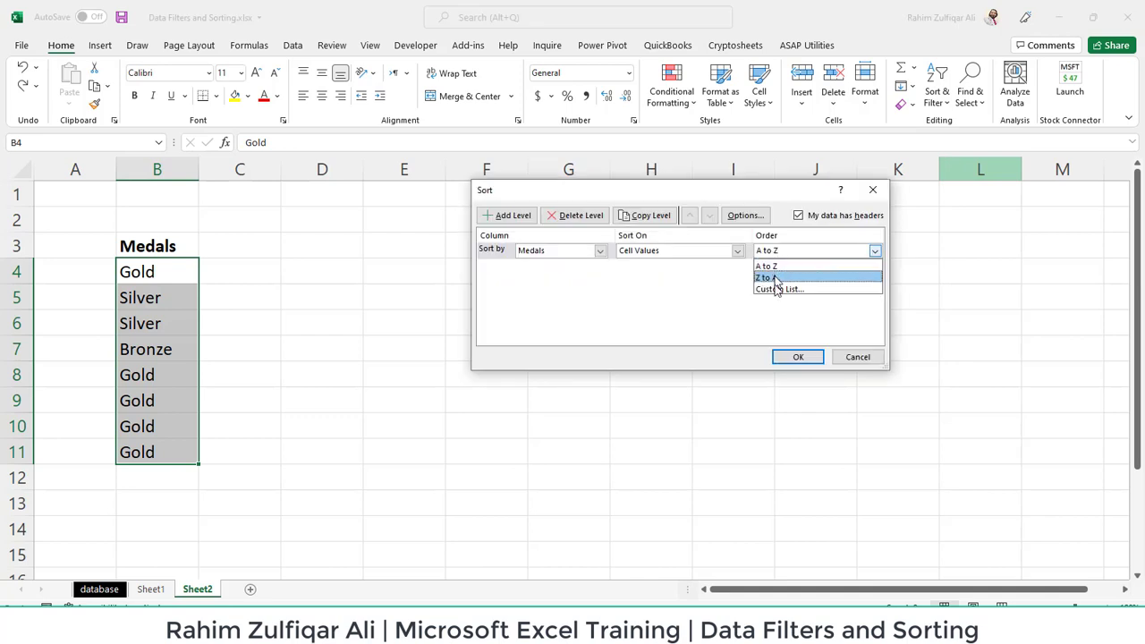
{"action": "mouse_move", "coordinate": [777, 288]}
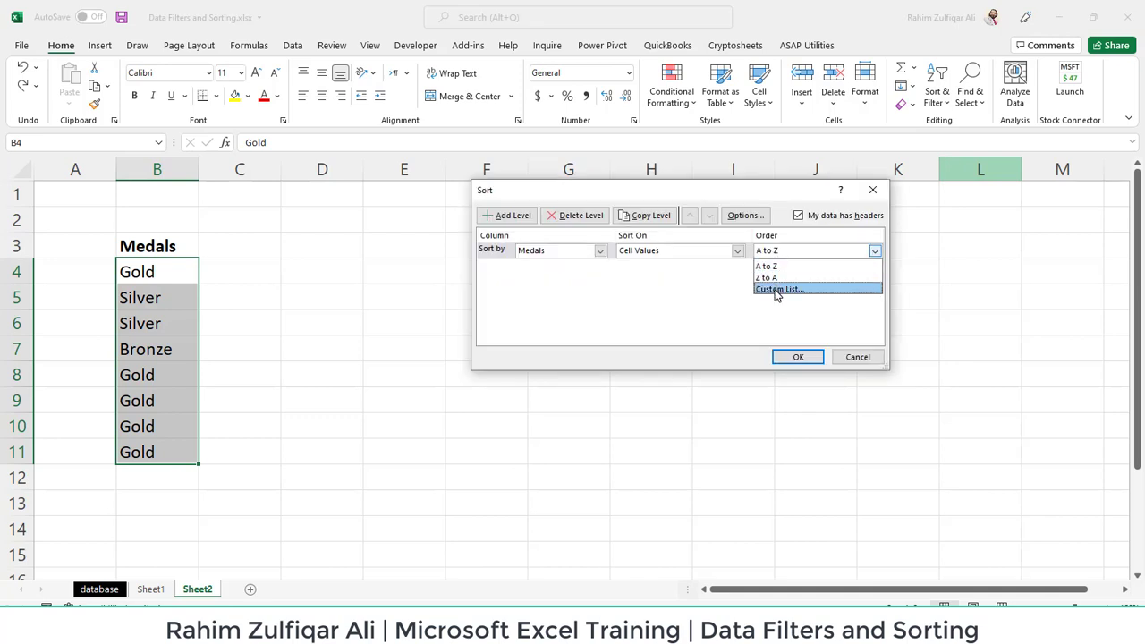
{"action": "left_click", "coordinate": [779, 288]}
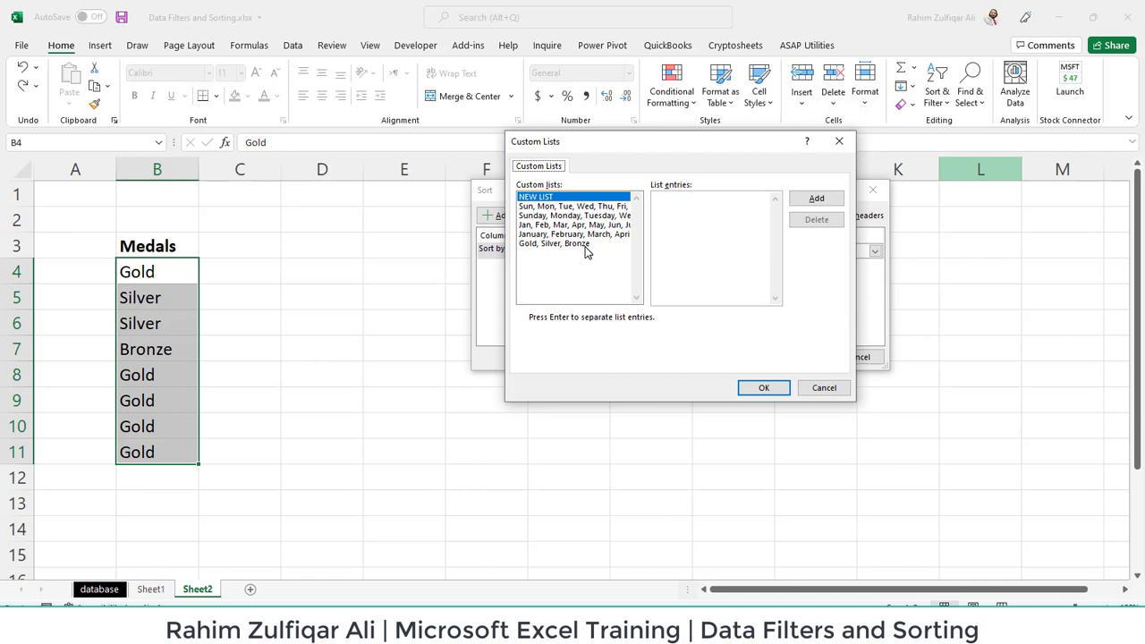
{"action": "left_click", "coordinate": [555, 244]}
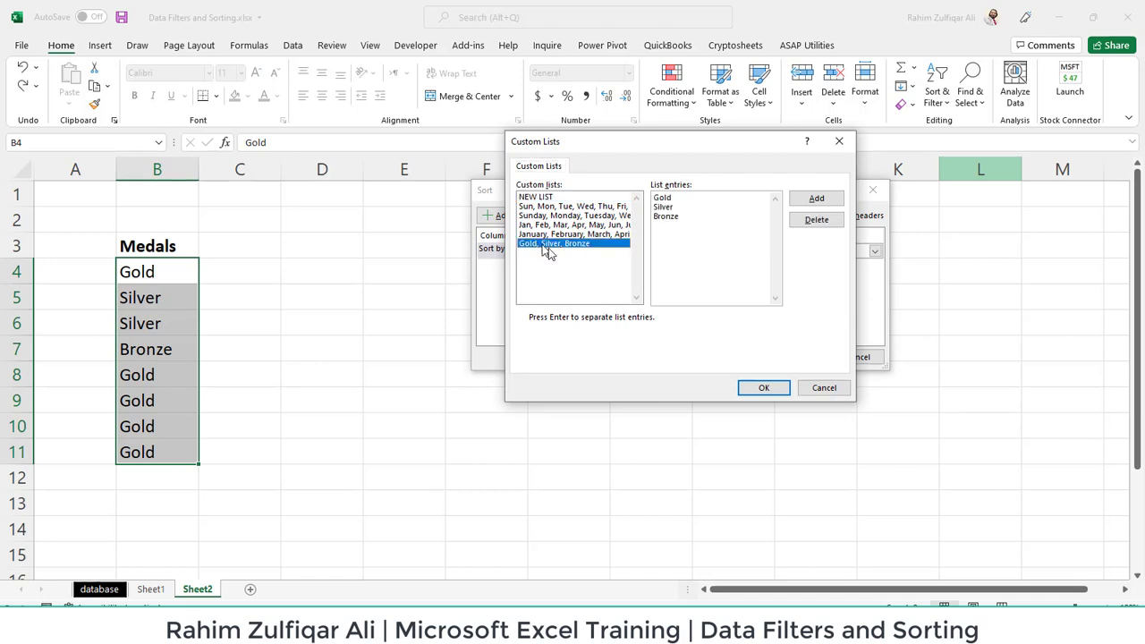
{"action": "left_click", "coordinate": [762, 386]}
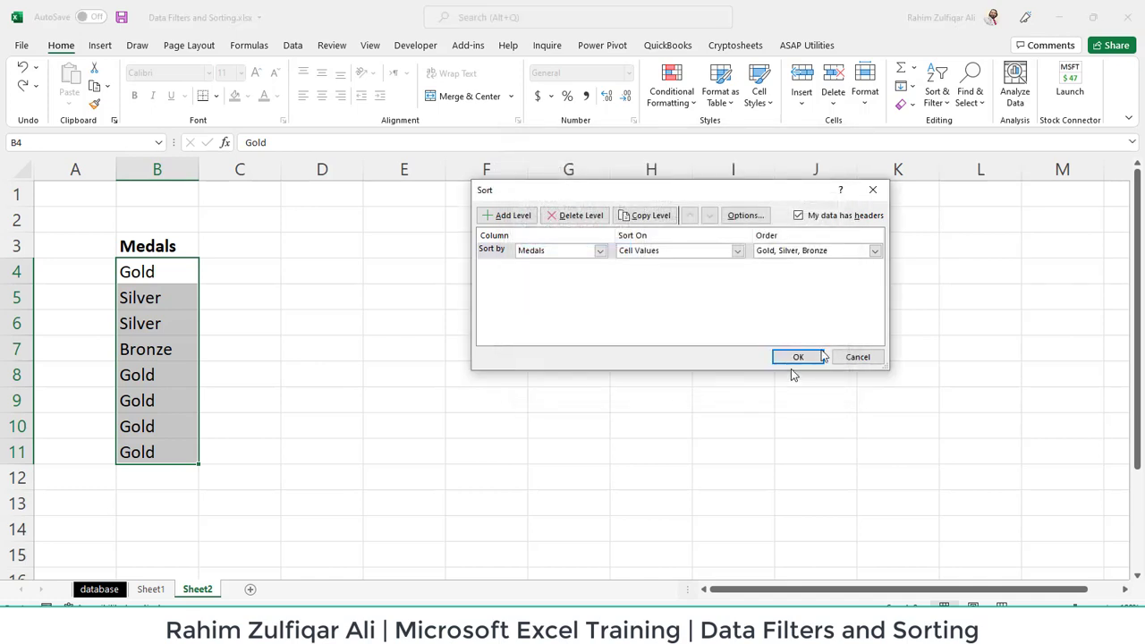
Keep Gold, Silver, Bronze as the order and sort the Medals column by it.
{"action": "left_click", "coordinate": [874, 251]}
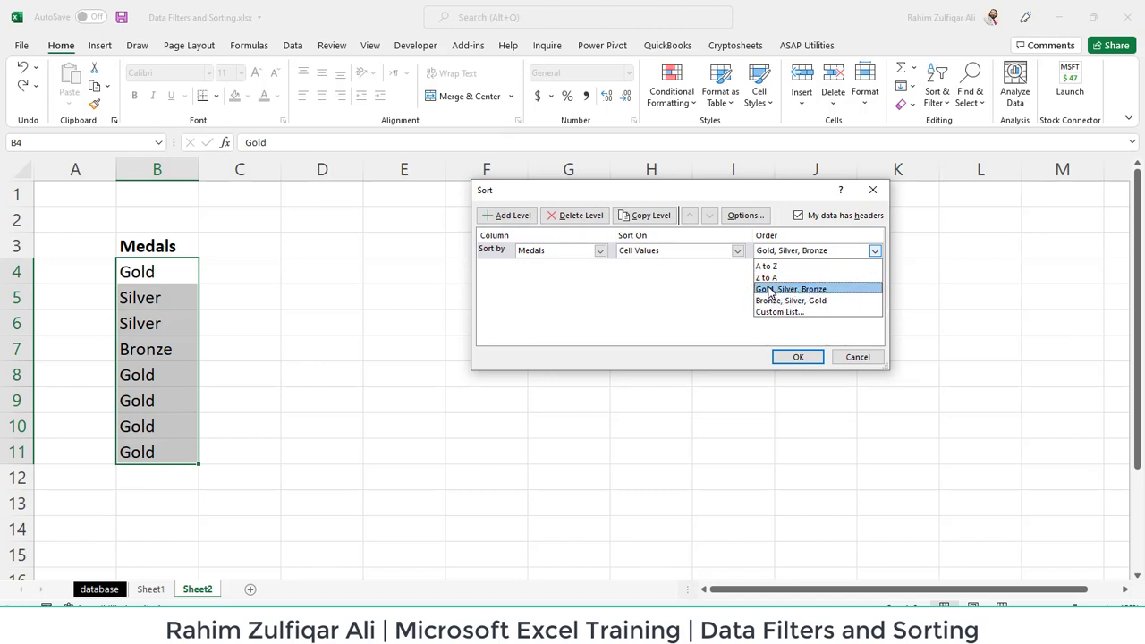
{"action": "mouse_move", "coordinate": [819, 295]}
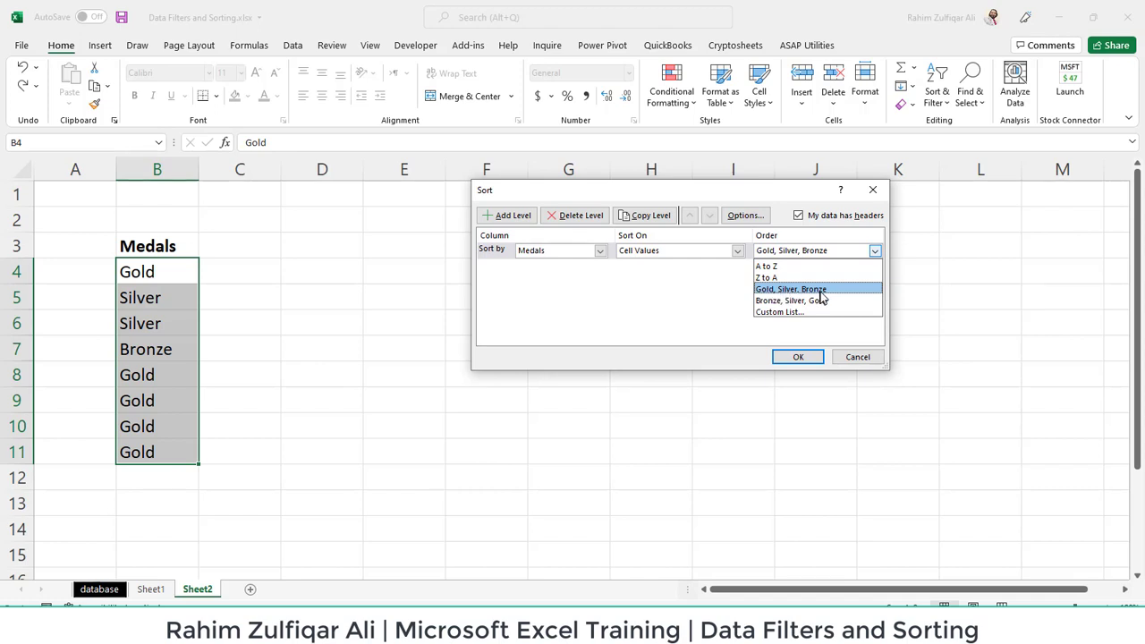
{"action": "left_click", "coordinate": [791, 288]}
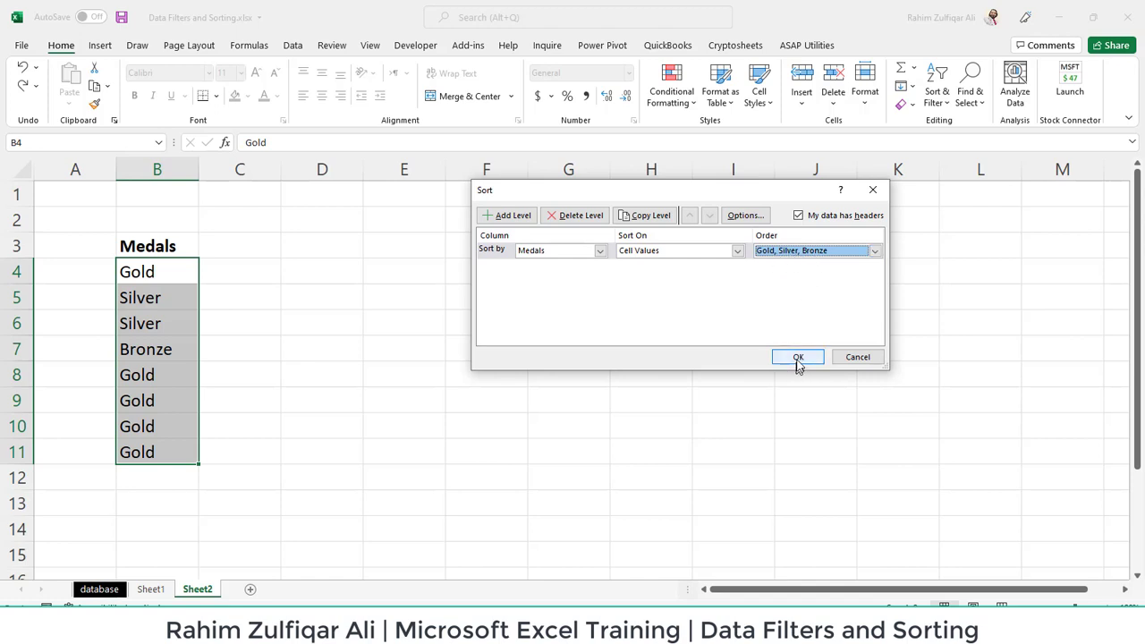
{"action": "left_click", "coordinate": [798, 357]}
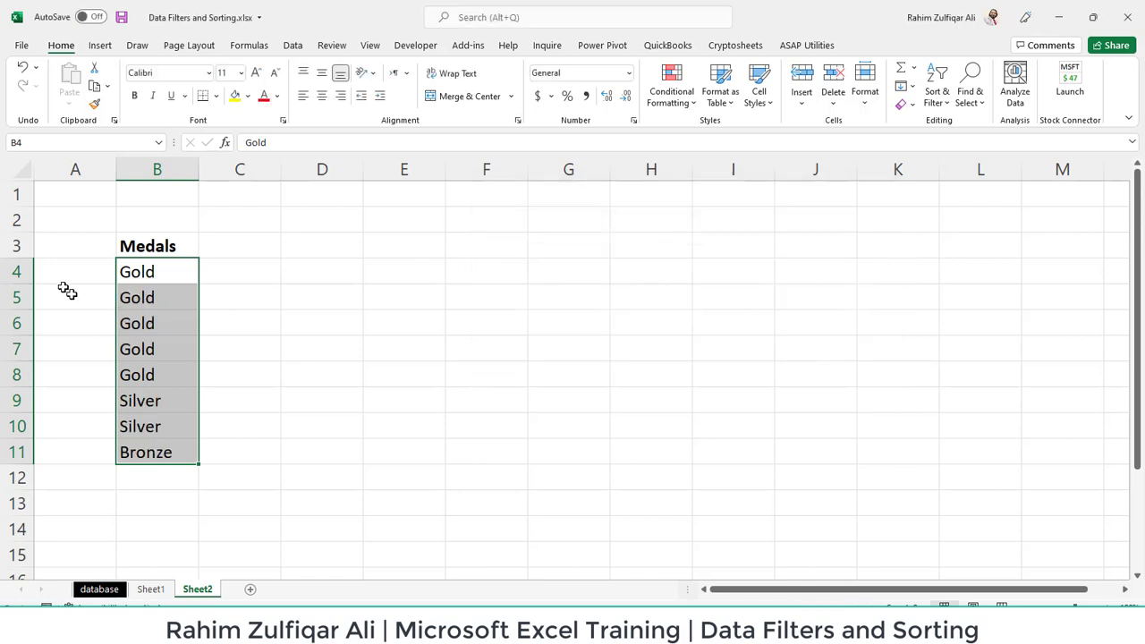
Select the two Silver cells, then switch to the database sheet.
{"action": "left_click_drag", "start_coordinate": [136, 272], "coordinate": [136, 348]}
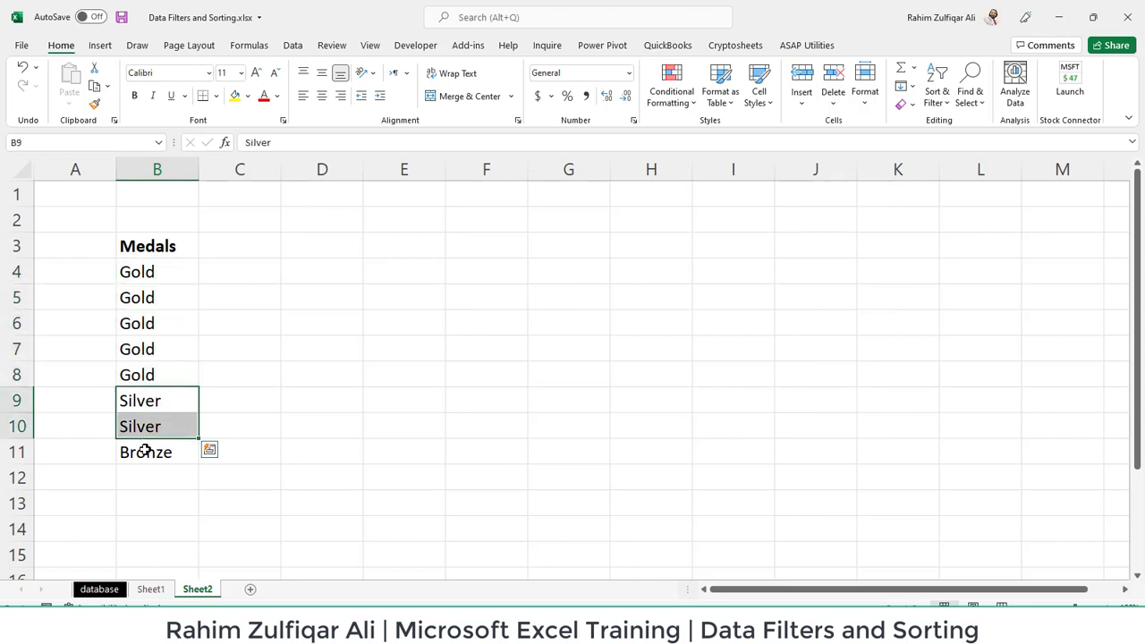
{"action": "left_click", "coordinate": [157, 451]}
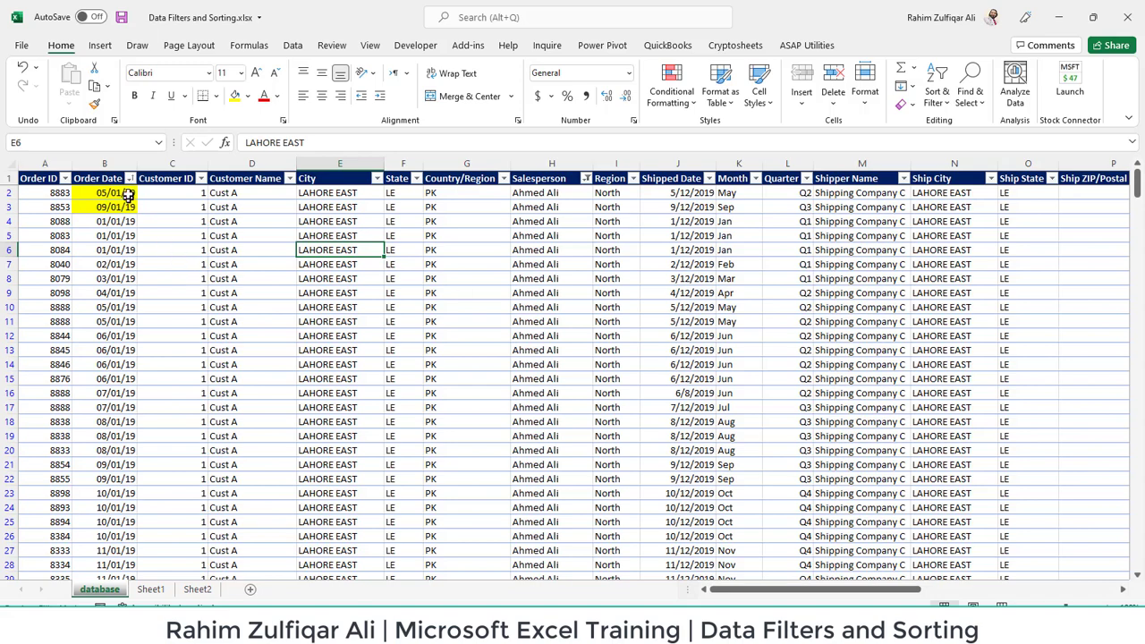
Show the Order Date column's Date Filters submenu of conditions.
{"action": "left_click", "coordinate": [129, 179]}
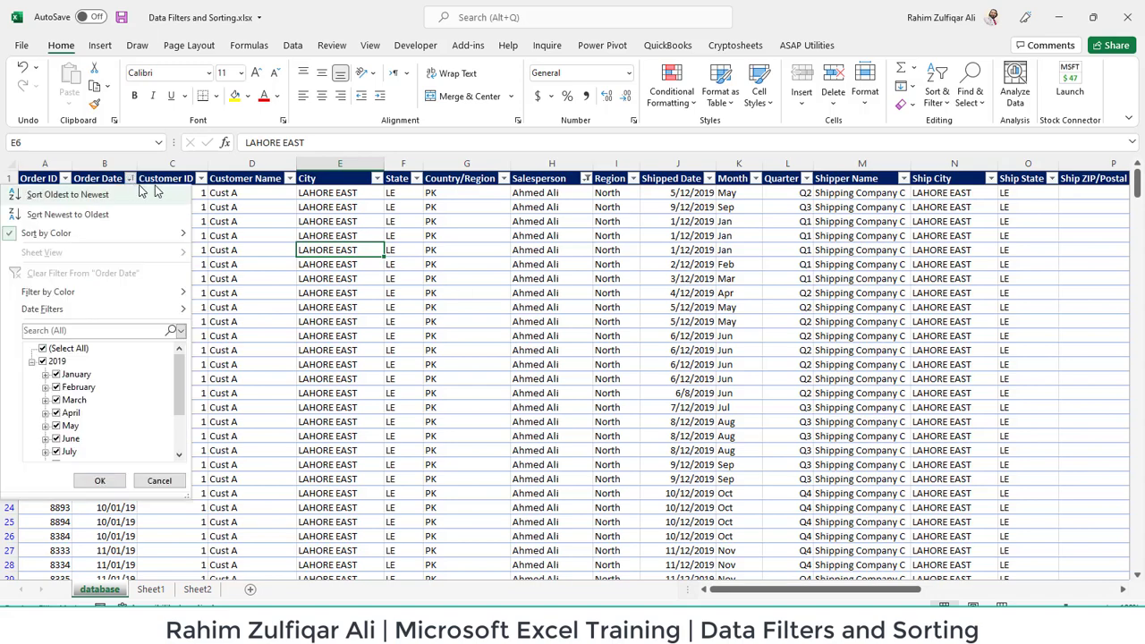
{"action": "left_click", "coordinate": [290, 179]}
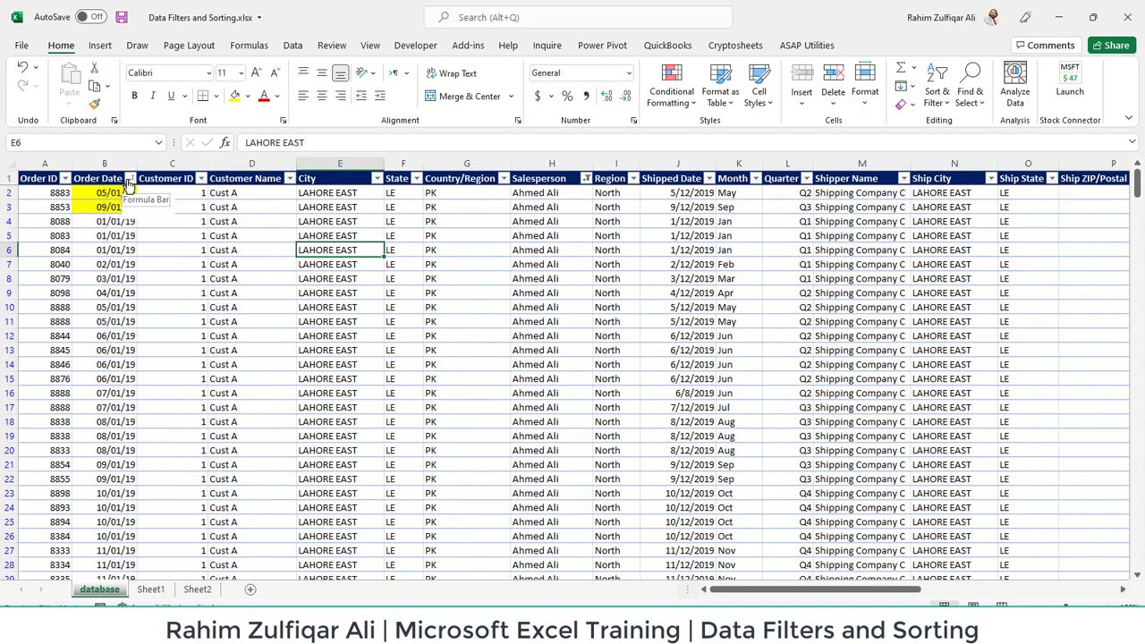
{"action": "left_click", "coordinate": [128, 179]}
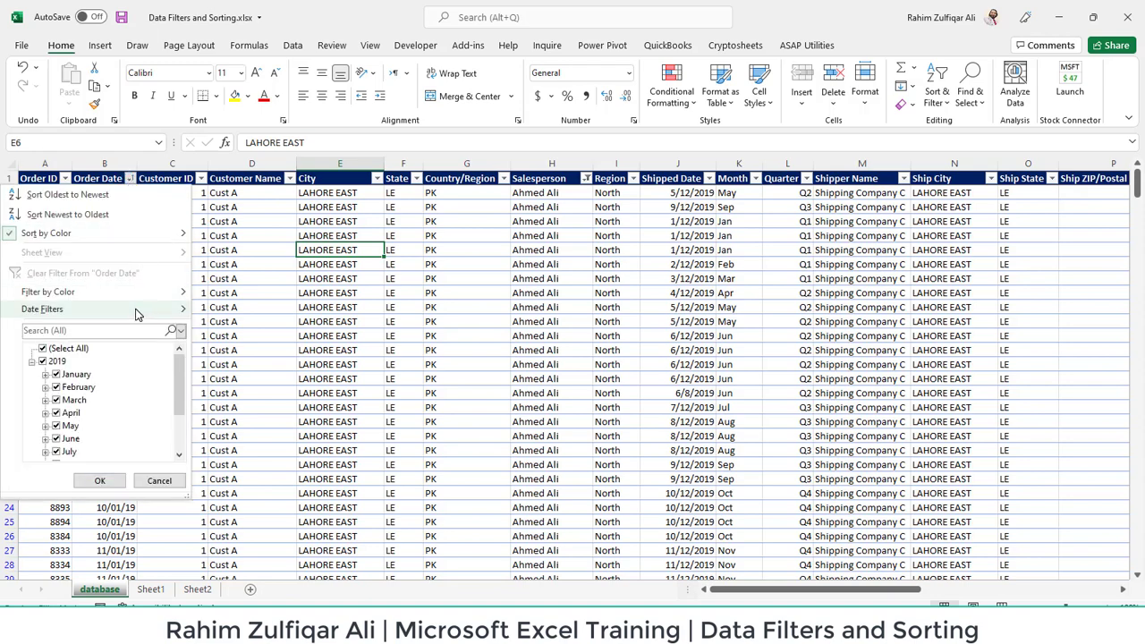
{"action": "left_click", "coordinate": [43, 308]}
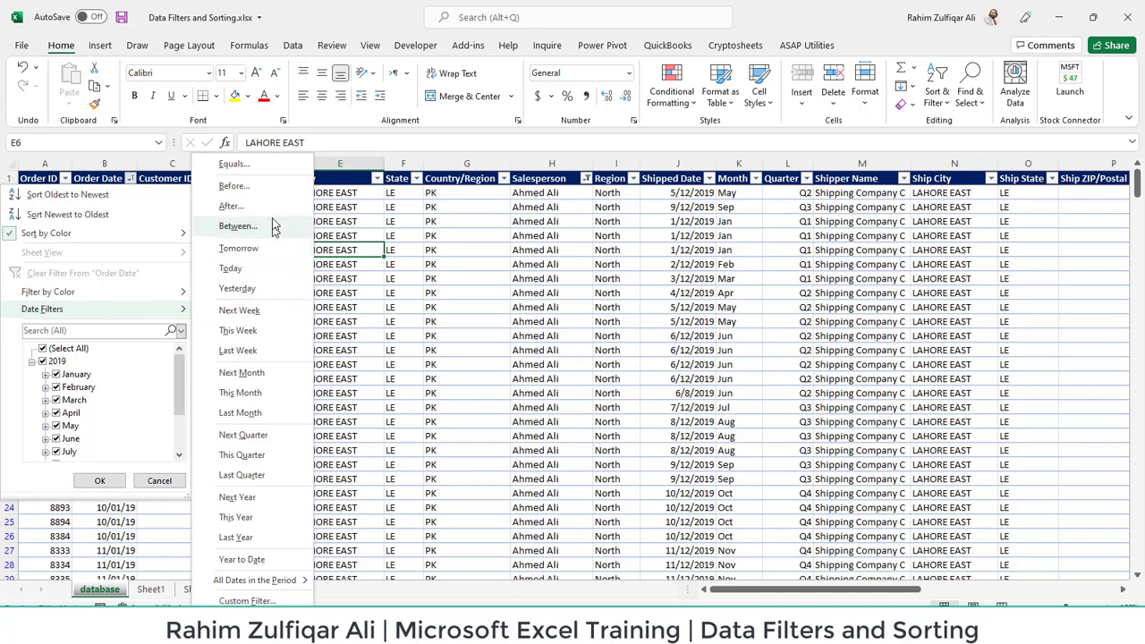
{"action": "mouse_move", "coordinate": [279, 326]}
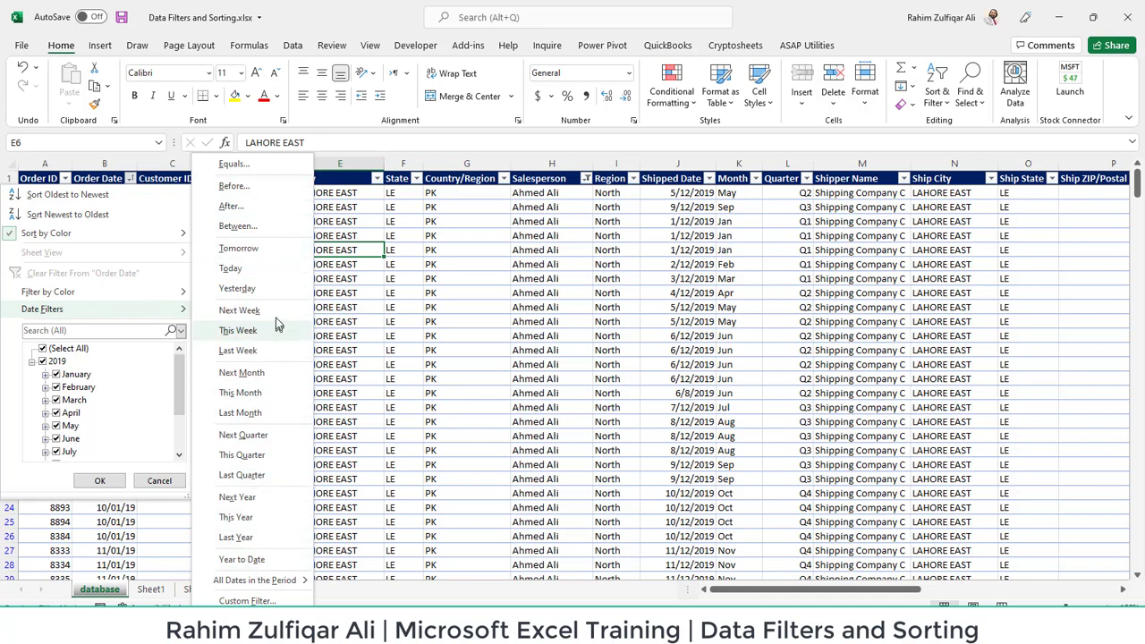
{"action": "mouse_move", "coordinate": [240, 247]}
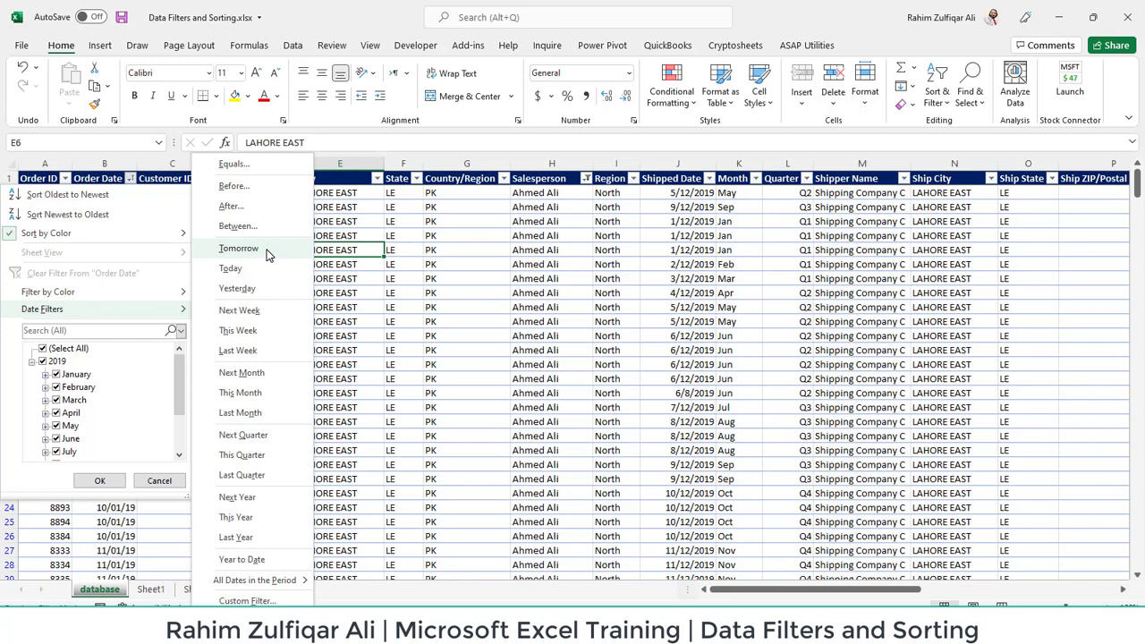
{"action": "mouse_move", "coordinate": [261, 268]}
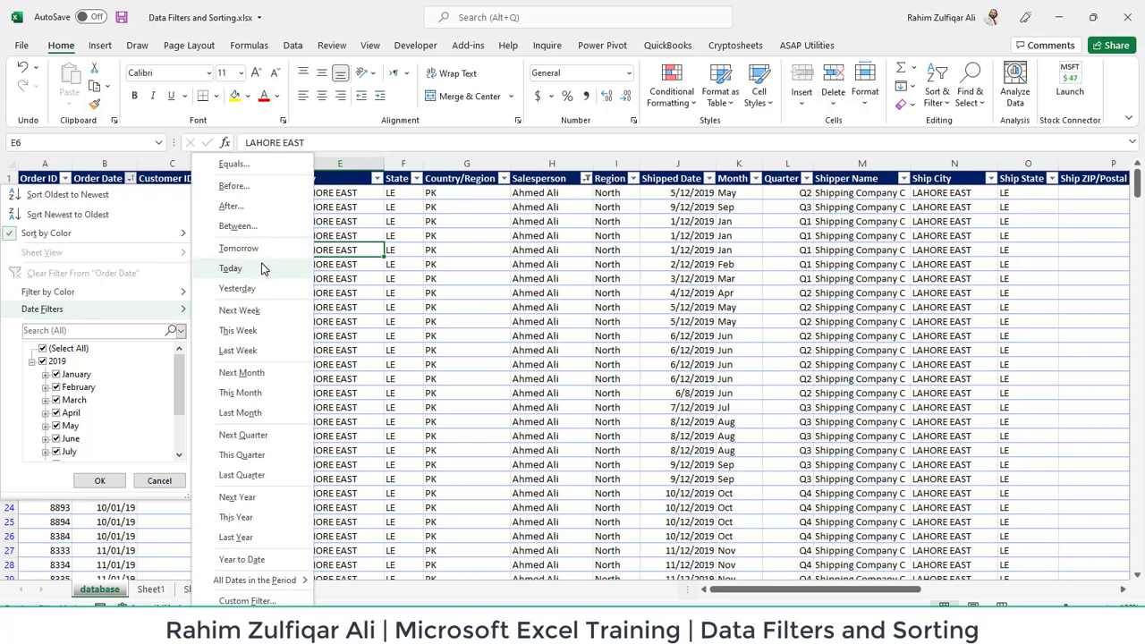
{"action": "mouse_move", "coordinate": [265, 329]}
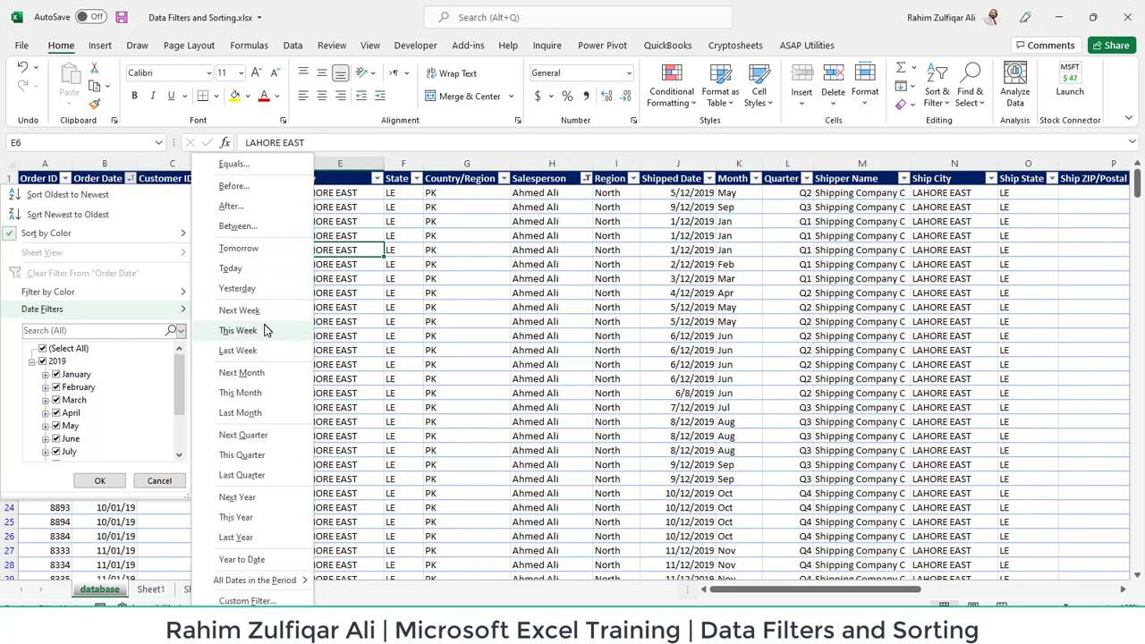
{"action": "mouse_move", "coordinate": [244, 435]}
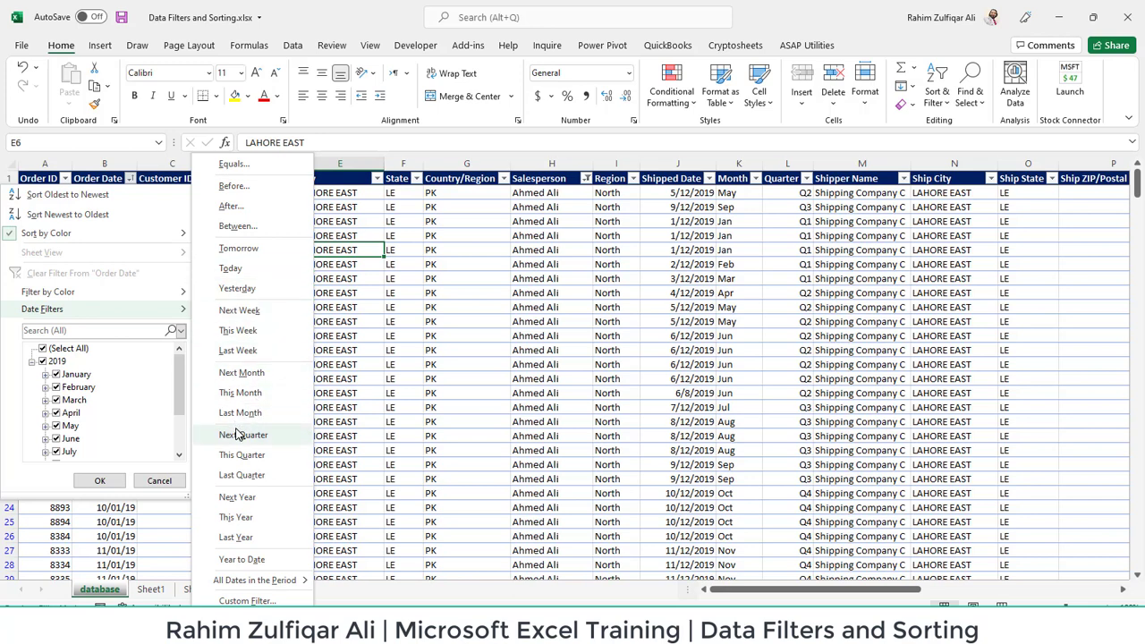
{"action": "mouse_move", "coordinate": [240, 412]}
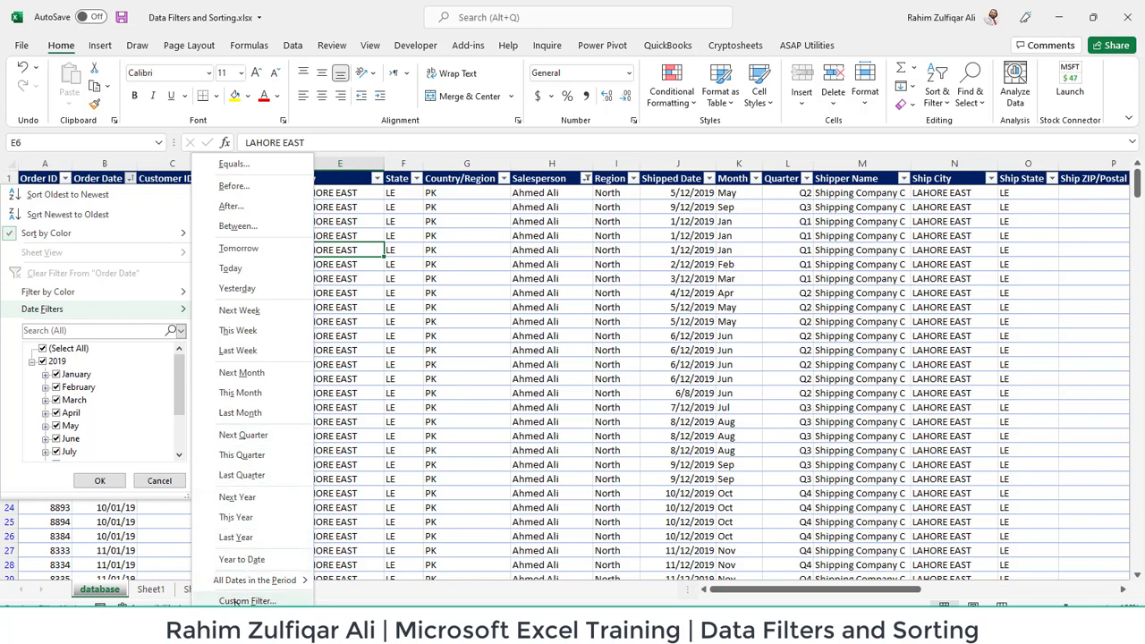
Set a custom Order Date filter to 'equals' with value 1/1/2008.
{"action": "left_click", "coordinate": [247, 602]}
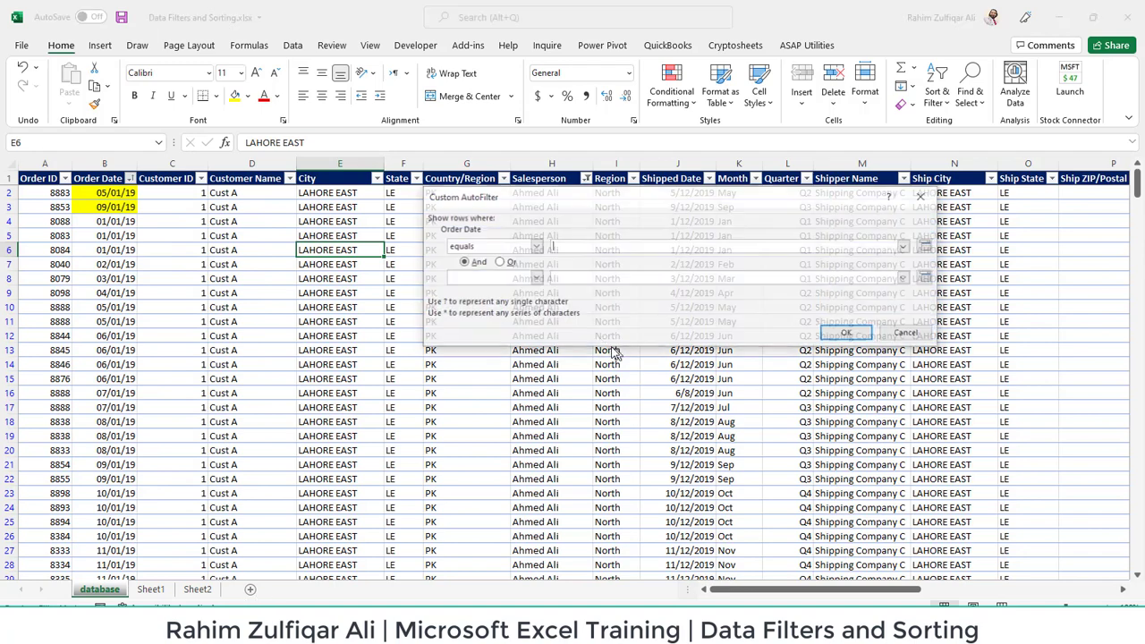
{"action": "left_click", "coordinate": [535, 247]}
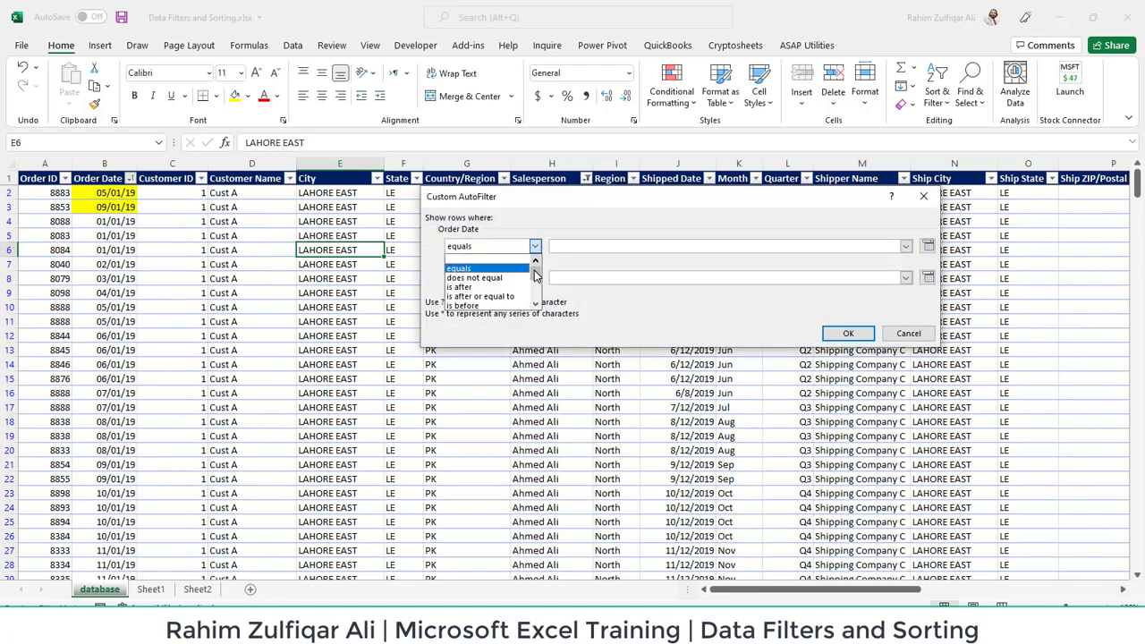
{"action": "left_click", "coordinate": [458, 269]}
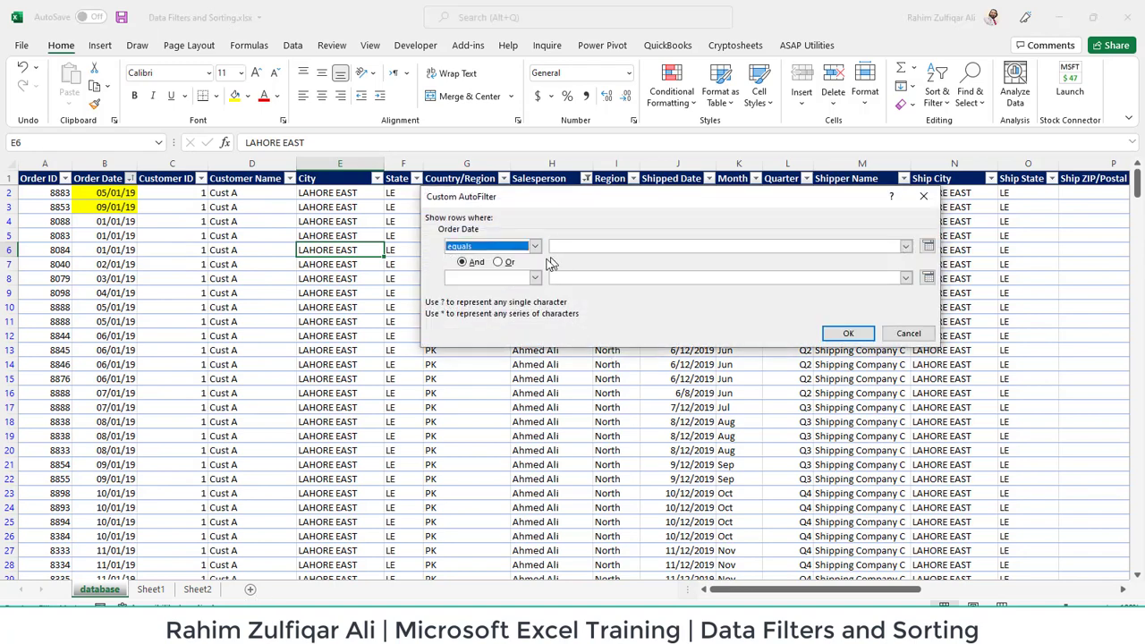
{"action": "left_click", "coordinate": [535, 277]}
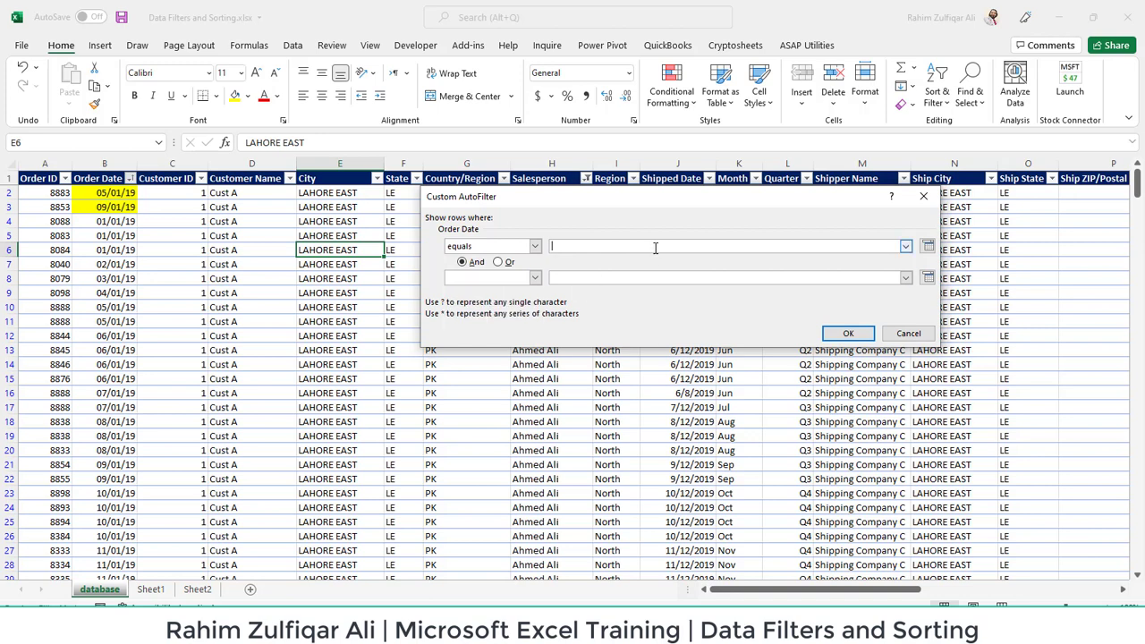
{"action": "type", "text": "1/1/2"}
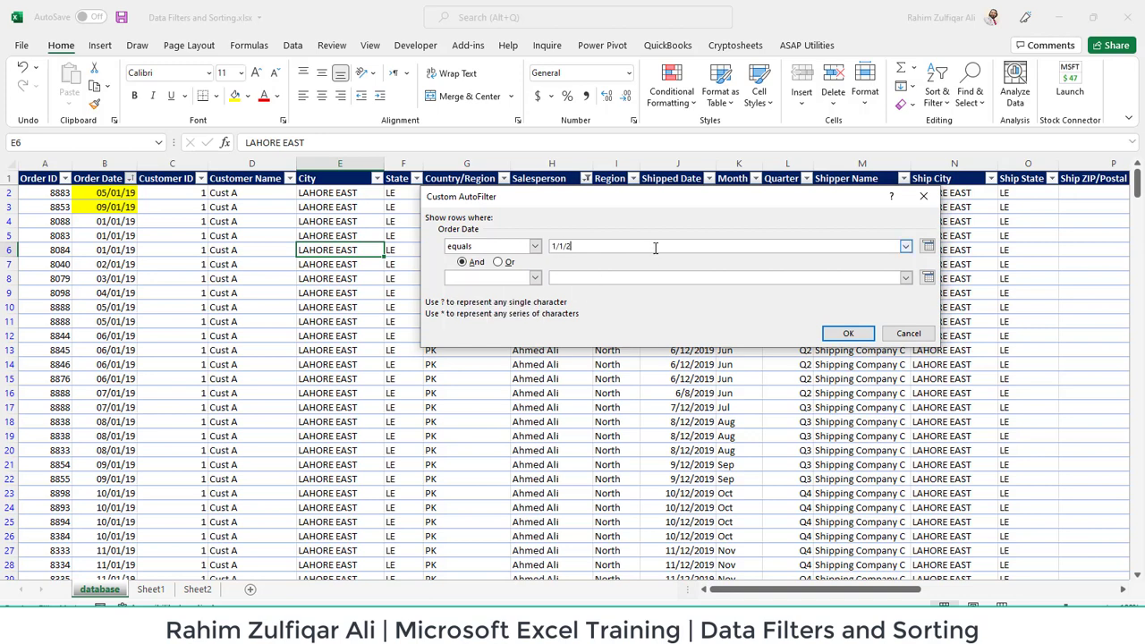
{"action": "type", "text": "008"}
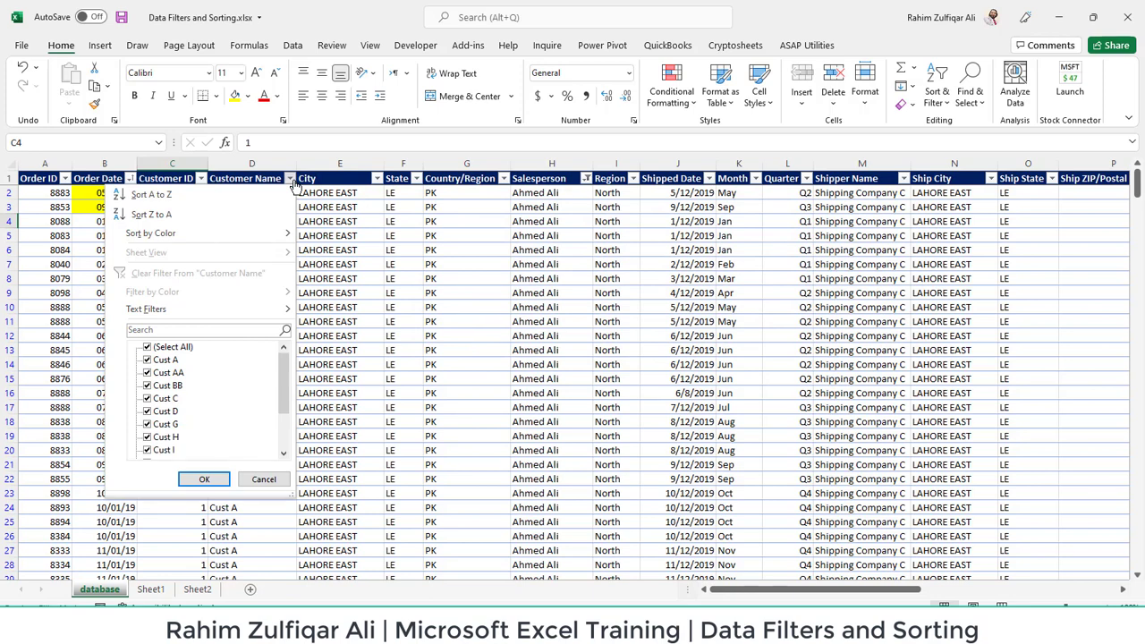
{"action": "mouse_move", "coordinate": [222, 308]}
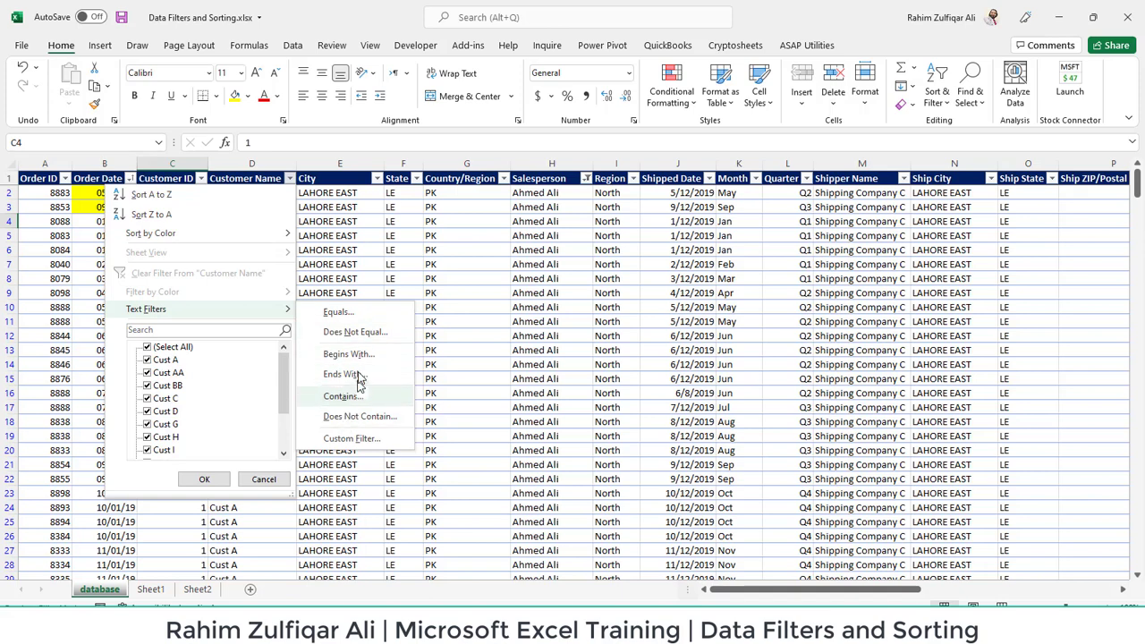
{"action": "mouse_move", "coordinate": [354, 331]}
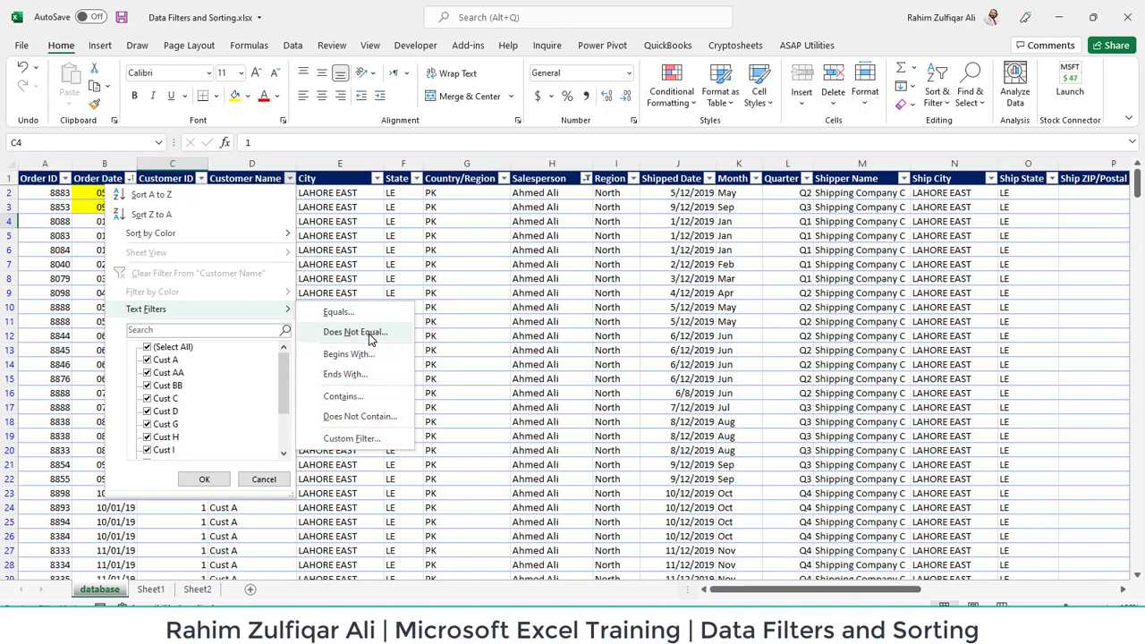
{"action": "mouse_move", "coordinate": [354, 439]}
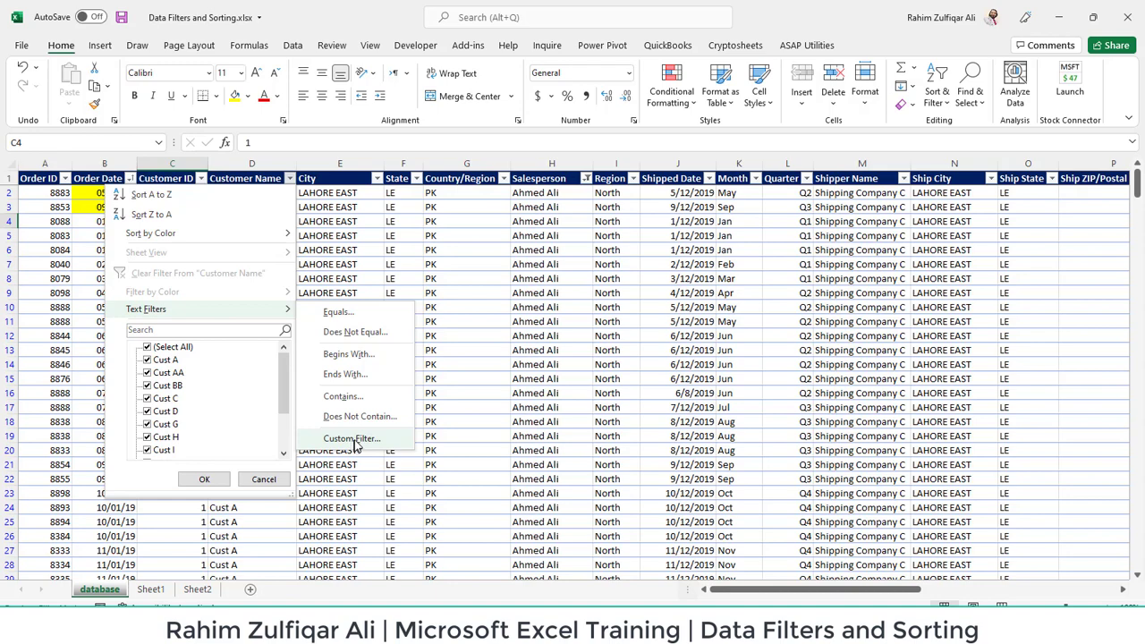
{"action": "left_click", "coordinate": [350, 437]}
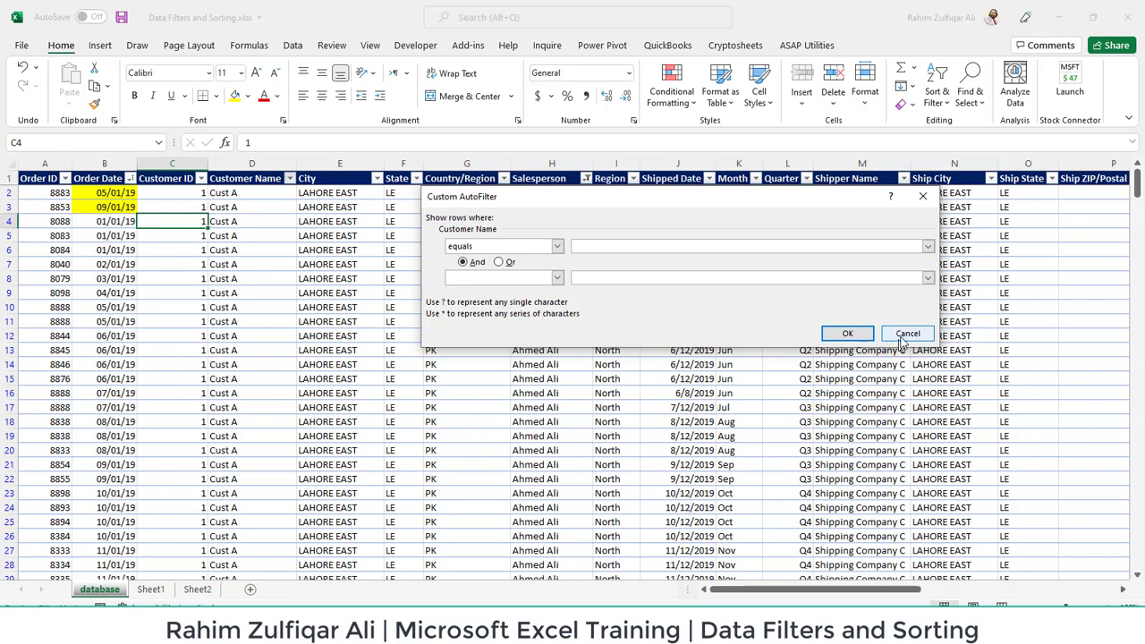
{"action": "left_click", "coordinate": [909, 333]}
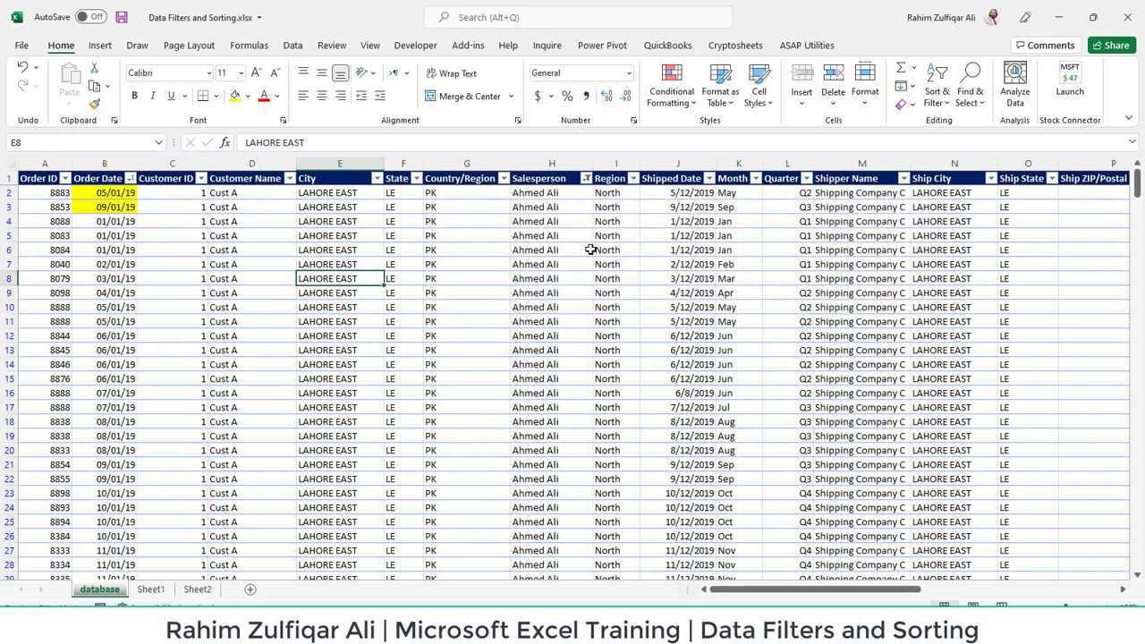